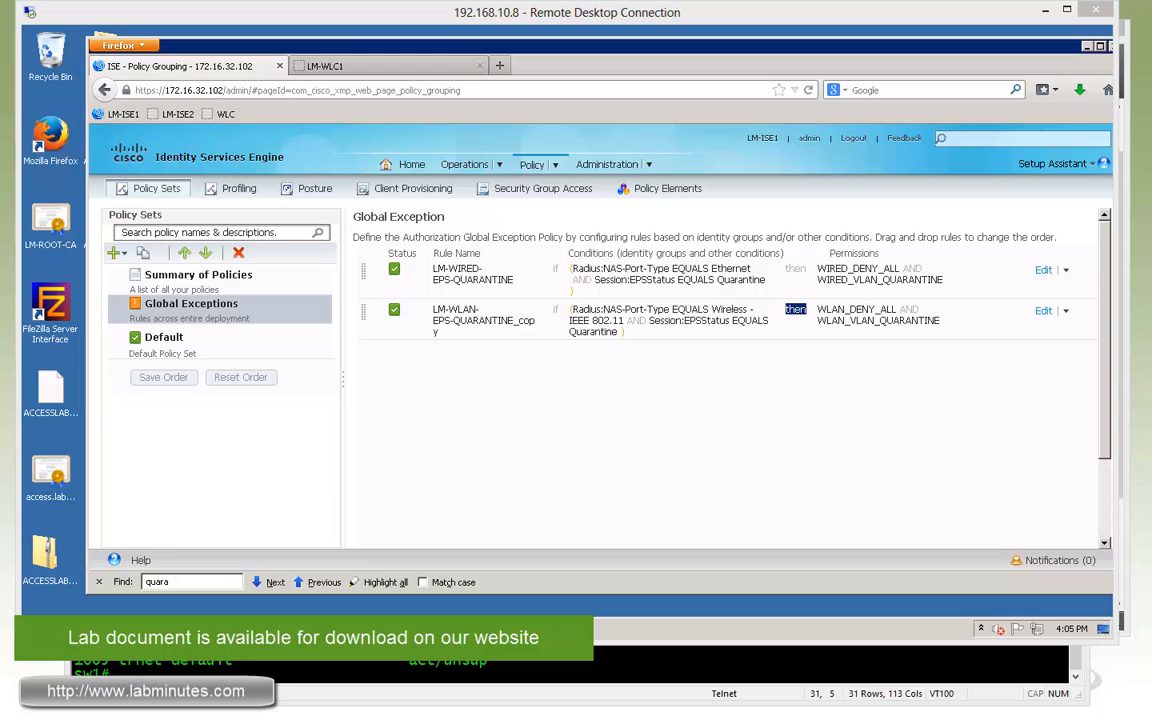
{"action": "mouse_move", "coordinate": [490, 164]}
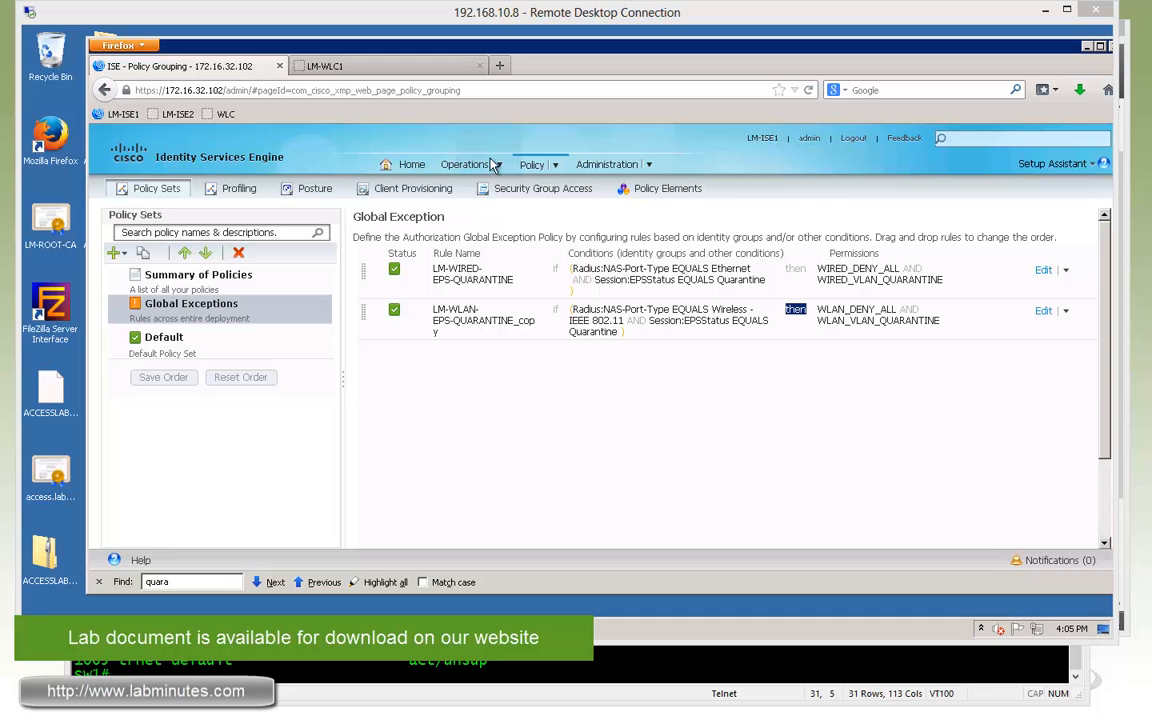
- Bring up the Operations > Authentications live log of recent sessions
{"action": "left_click", "coordinate": [464, 164]}
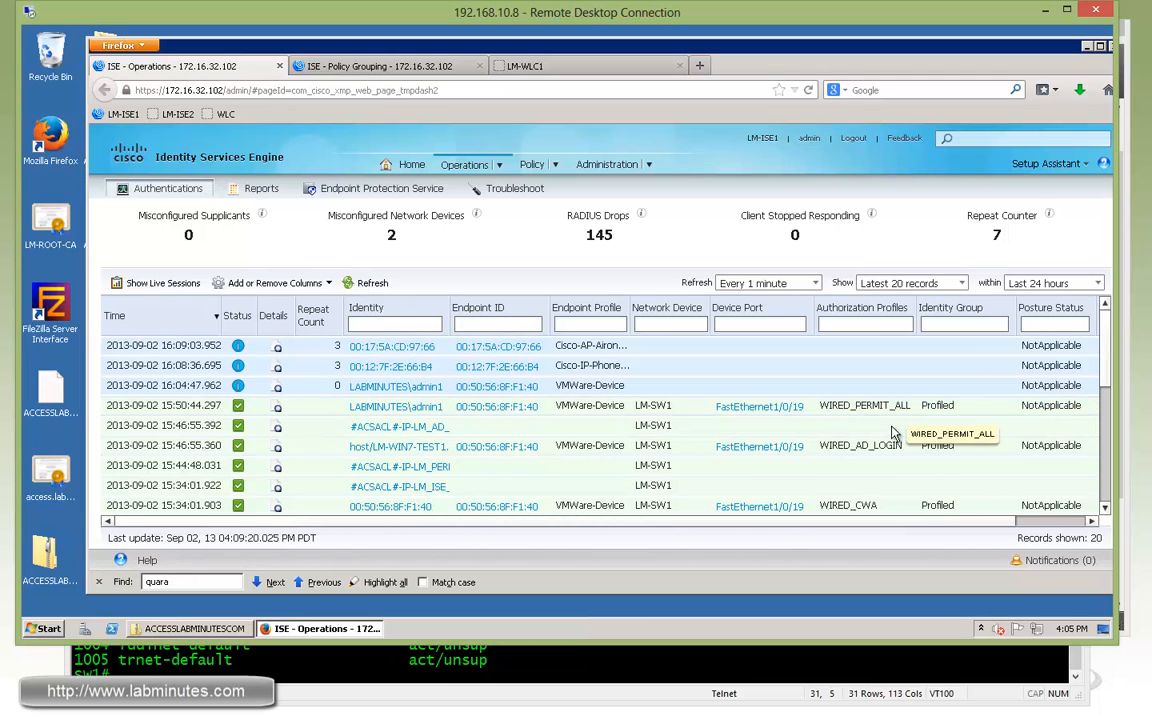
{"action": "mouse_move", "coordinate": [904, 504]}
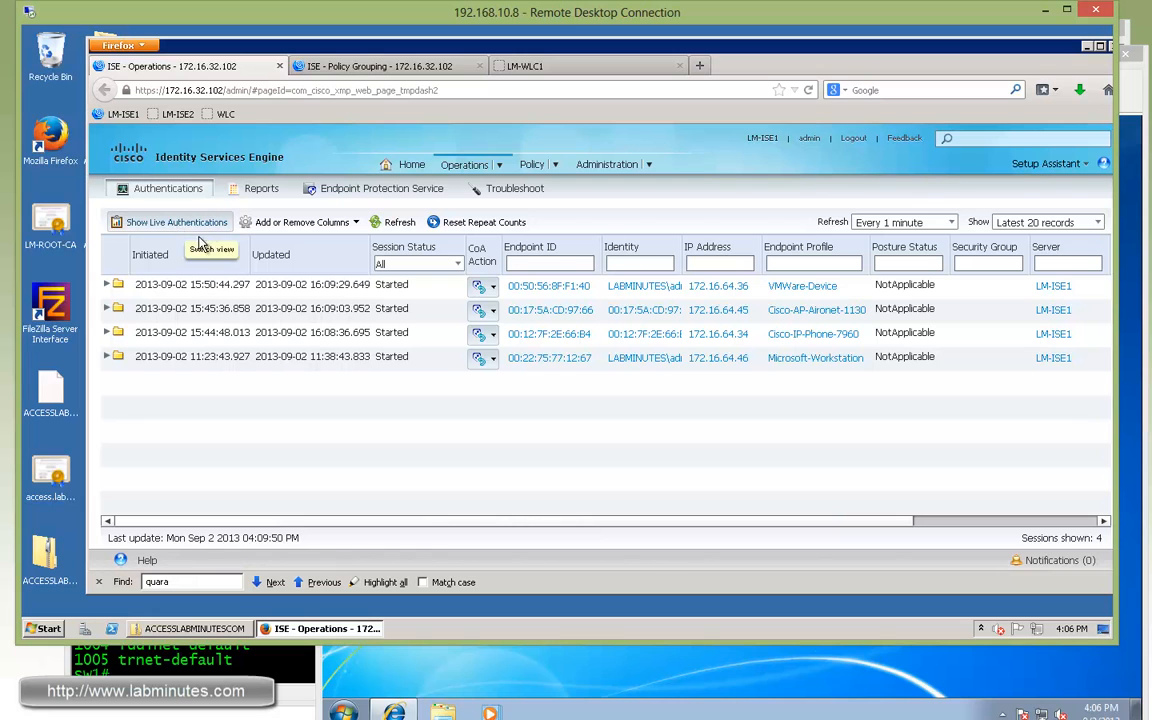
{"action": "mouse_move", "coordinate": [684, 240]}
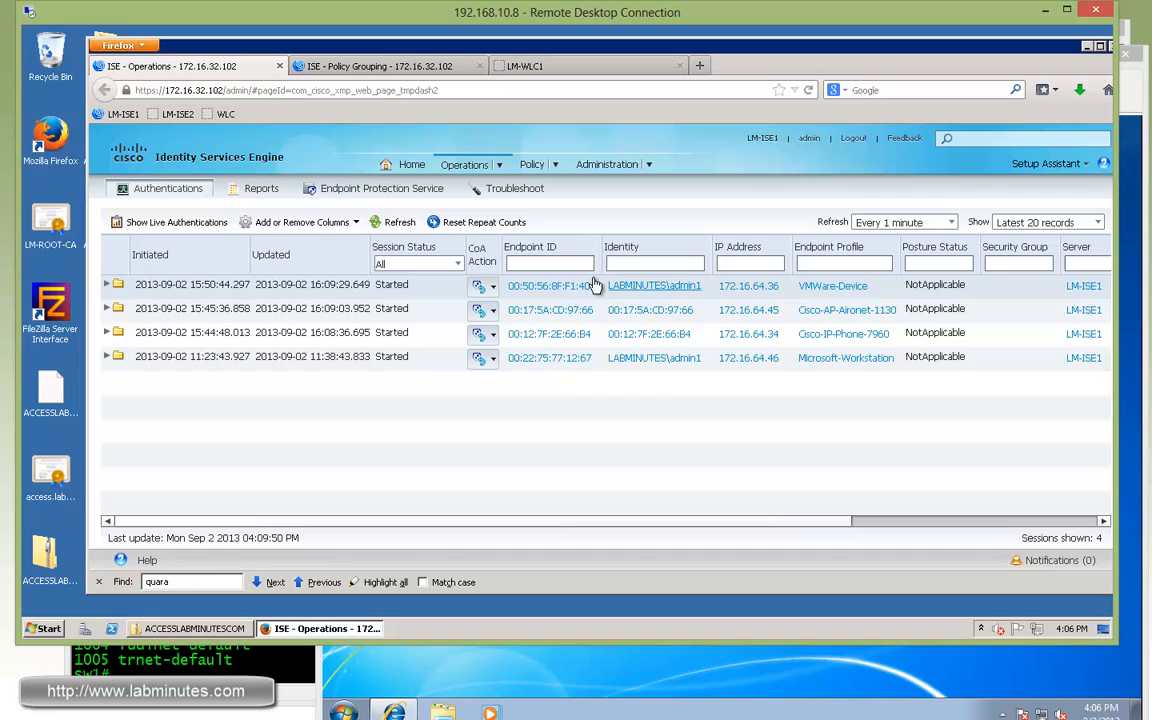
{"action": "mouse_move", "coordinate": [624, 374]}
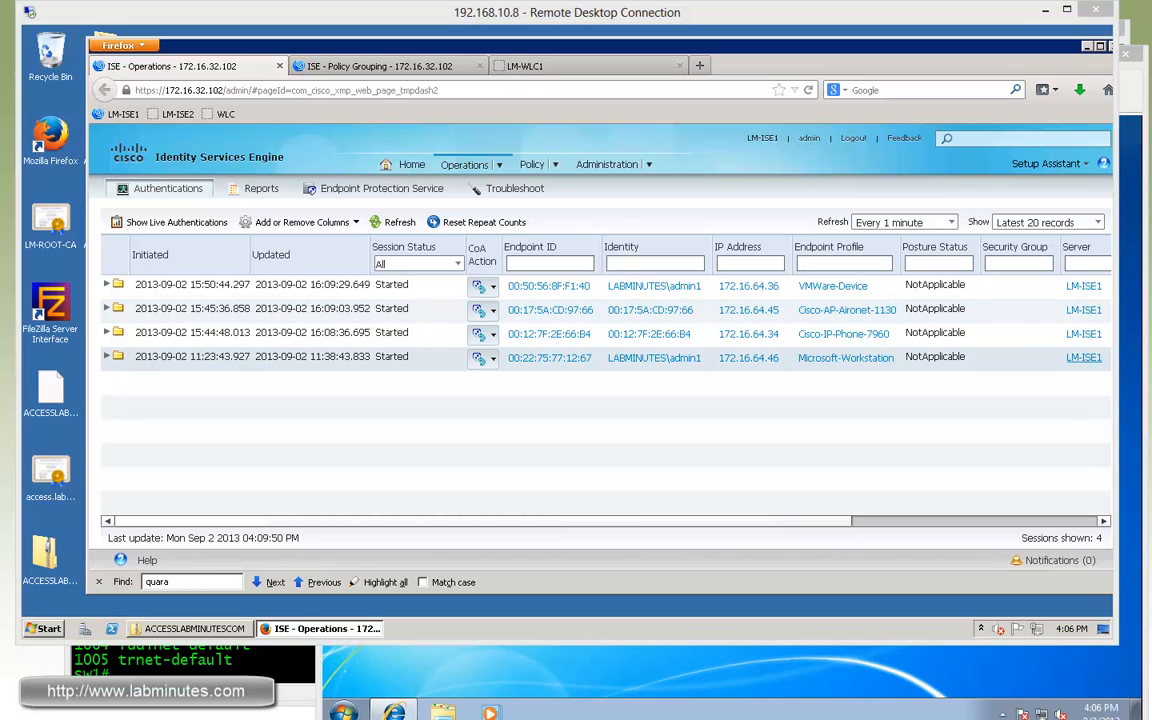
{"action": "mouse_move", "coordinate": [496, 132]}
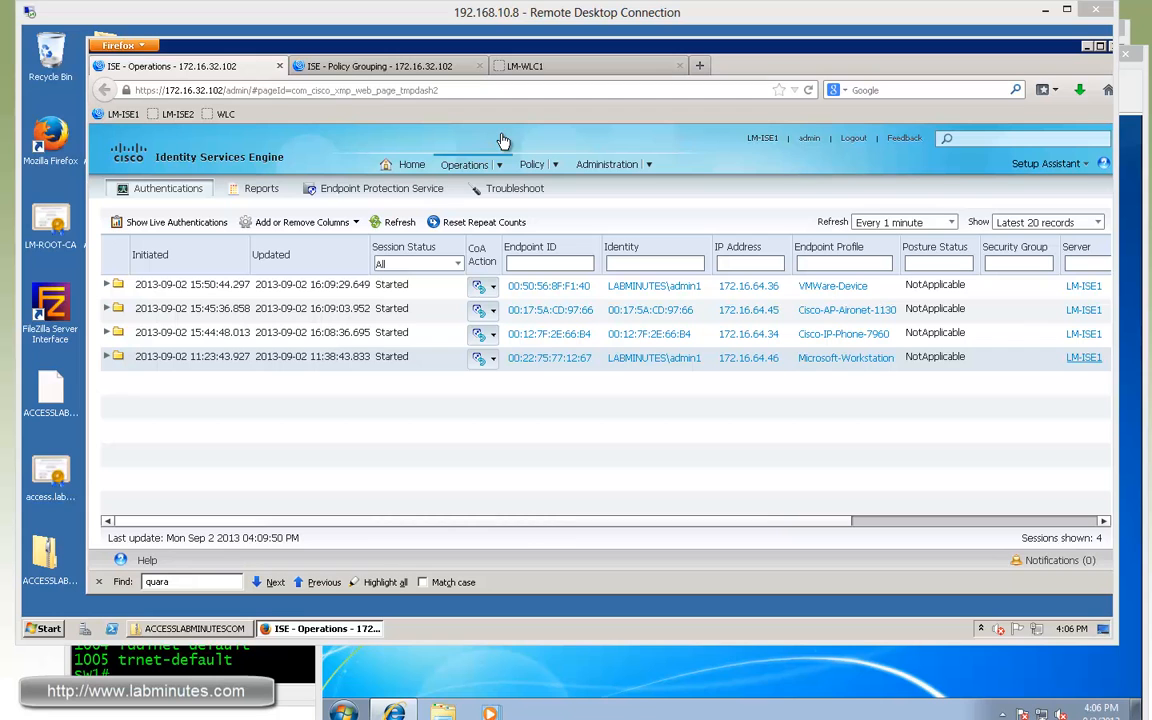
{"action": "mouse_move", "coordinate": [498, 168]}
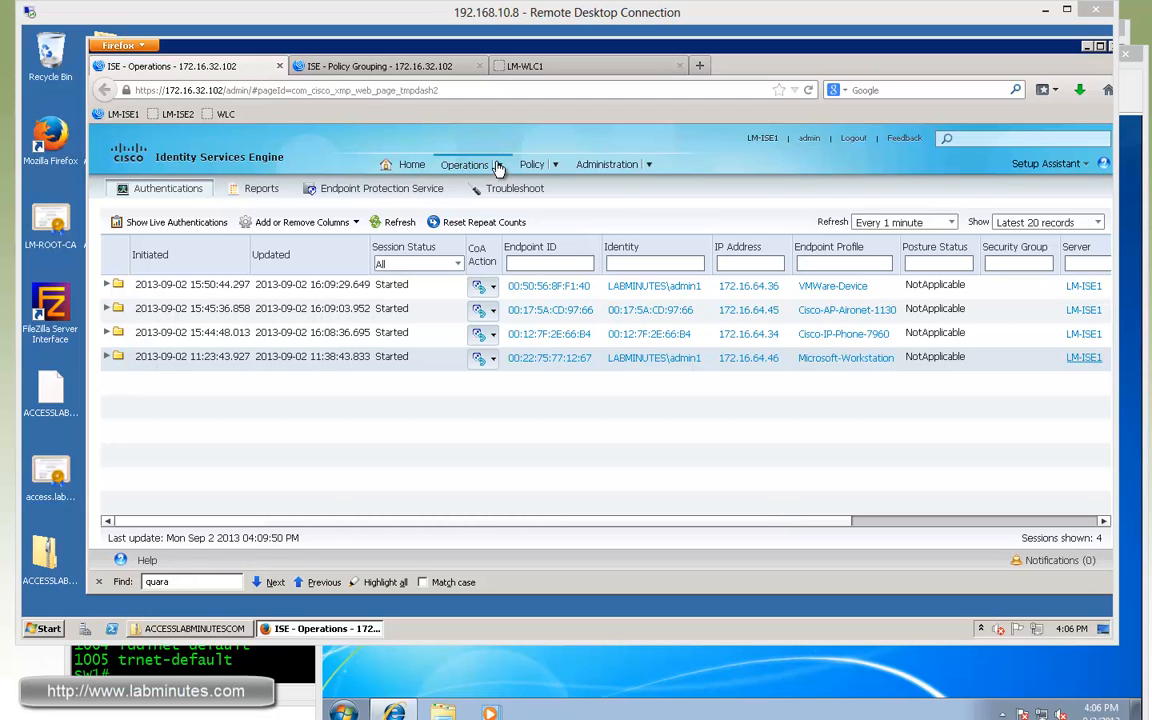
- Go to the Endpoint Protection Service page with the endpoint notes visible alongside
{"action": "left_click", "coordinate": [464, 164]}
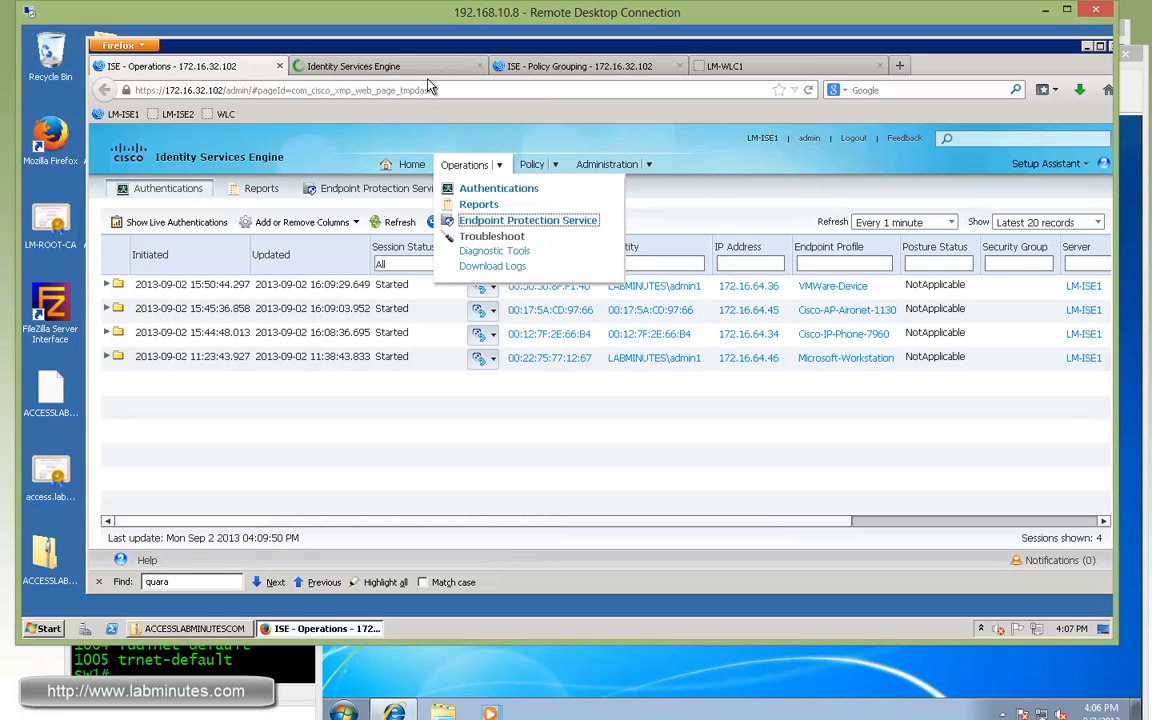
{"action": "left_click", "coordinate": [528, 218]}
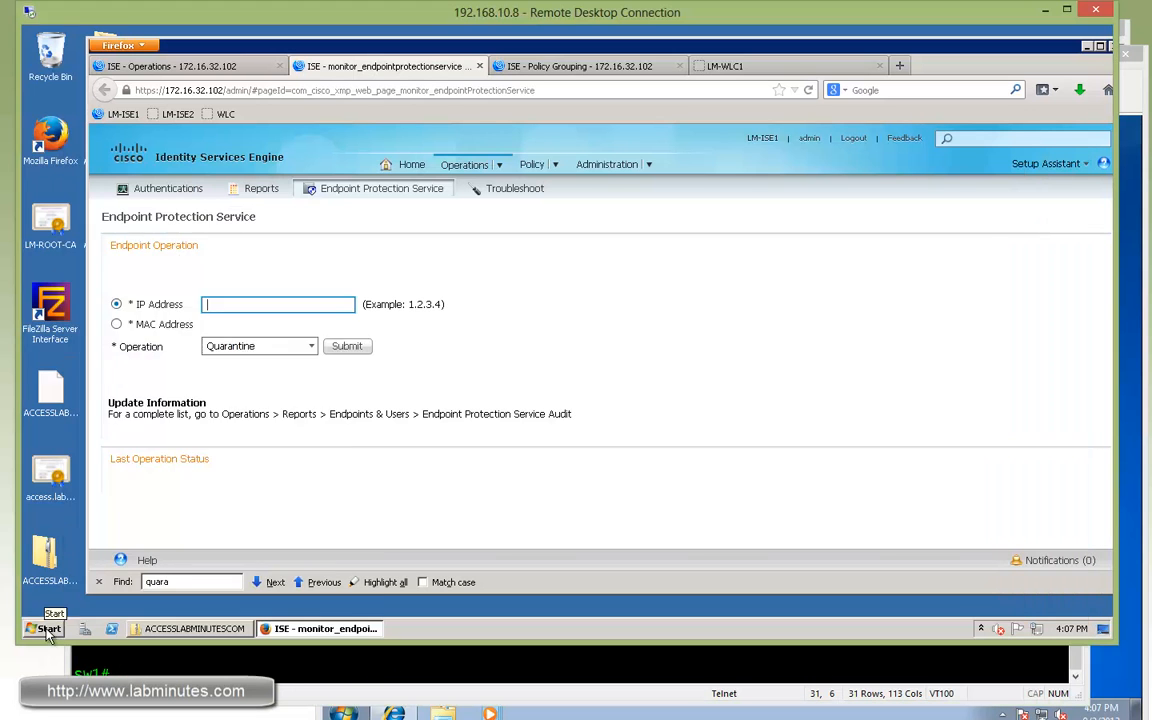
{"action": "left_click", "coordinate": [44, 628]}
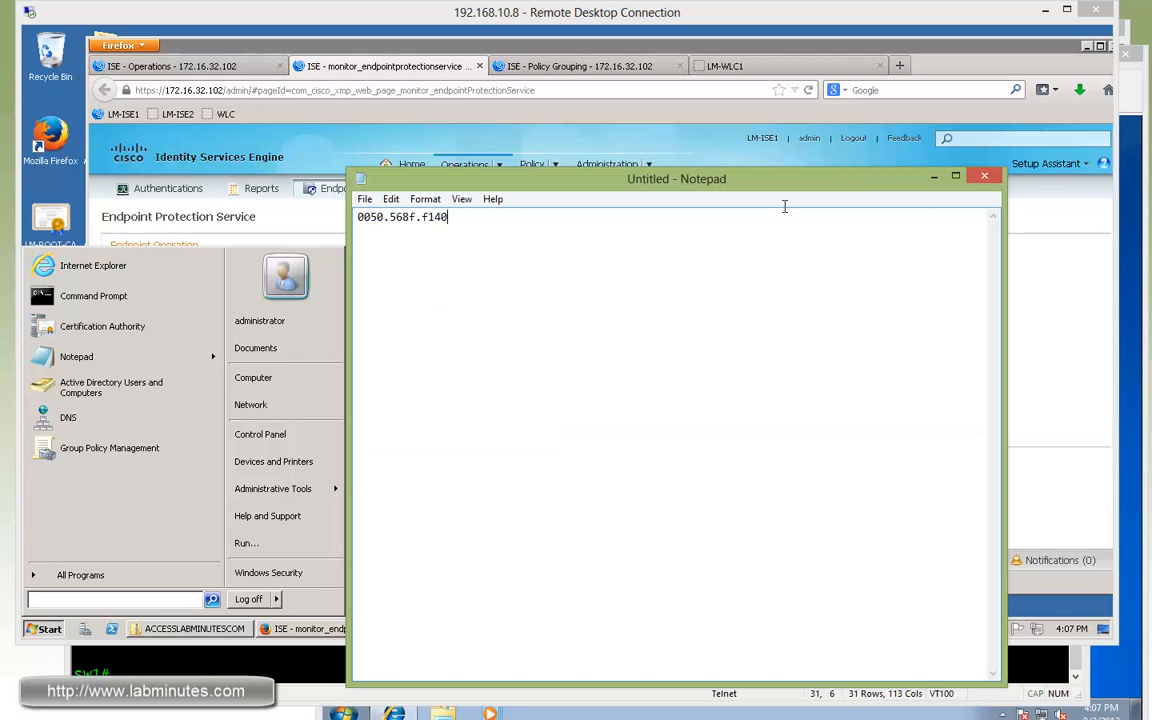
{"action": "left_click_drag", "start_coordinate": [676, 180], "coordinate": [218, 636]}
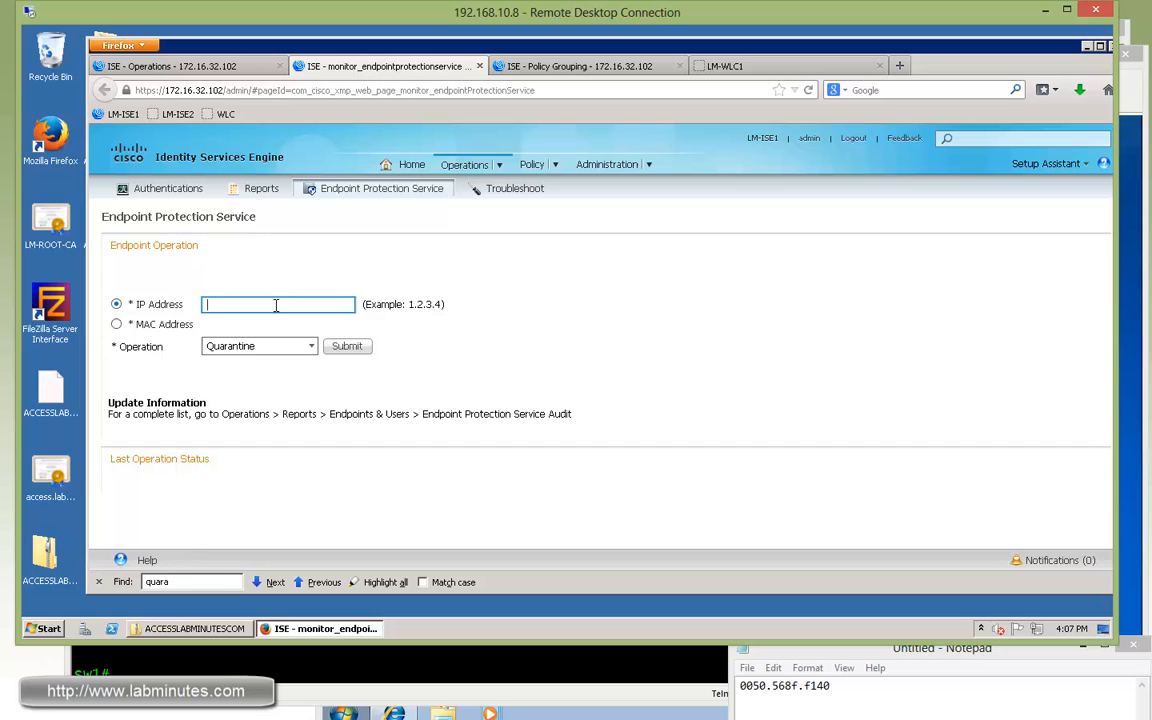
- Submit a Quarantine for IP 172.16.64.200 and acknowledge the no-active-session error
{"action": "type", "text": "172.16.64.200"}
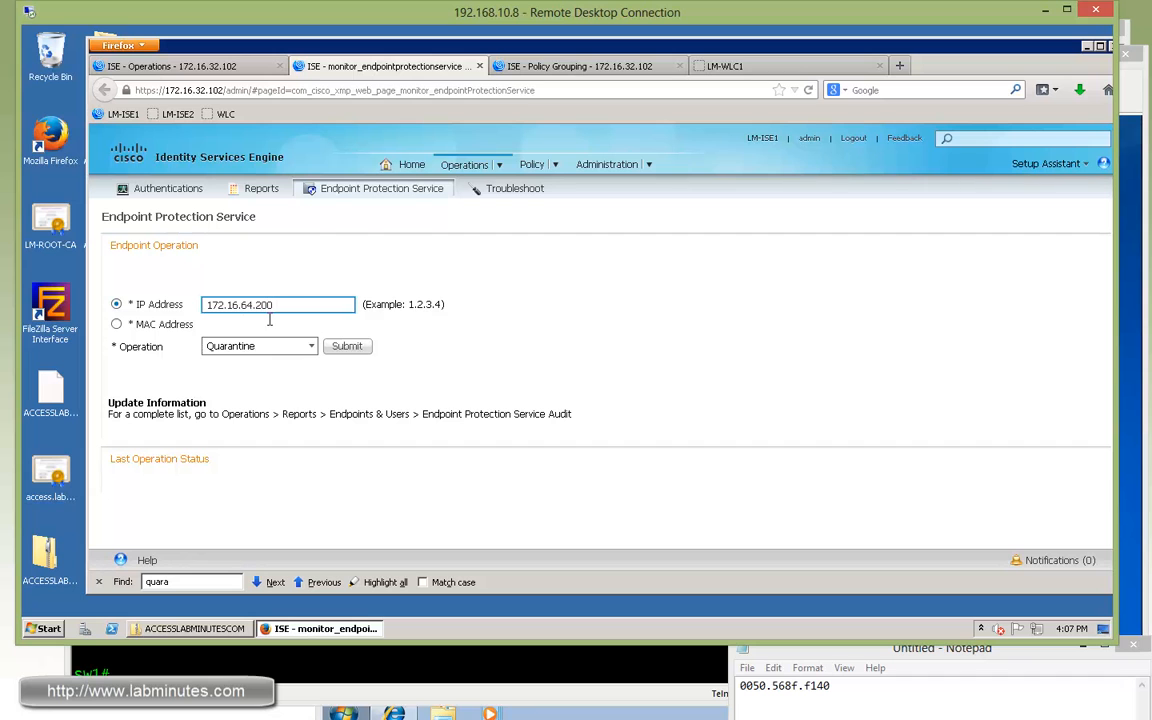
{"action": "mouse_move", "coordinate": [368, 366]}
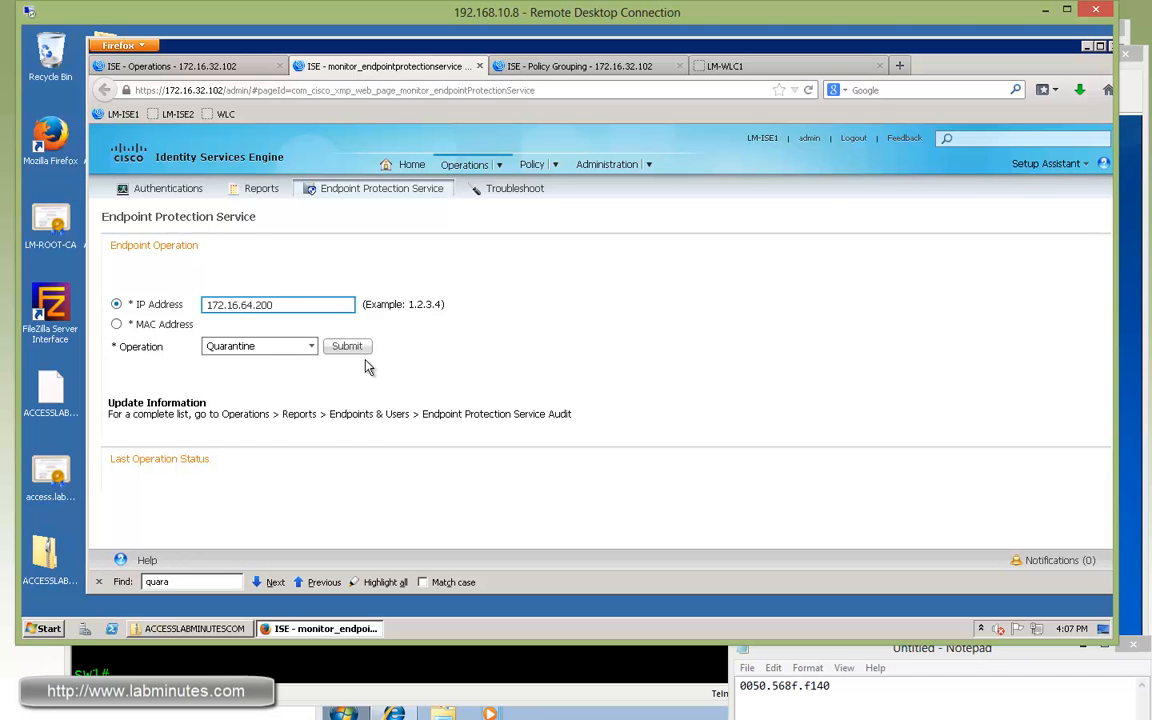
{"action": "left_click", "coordinate": [348, 346]}
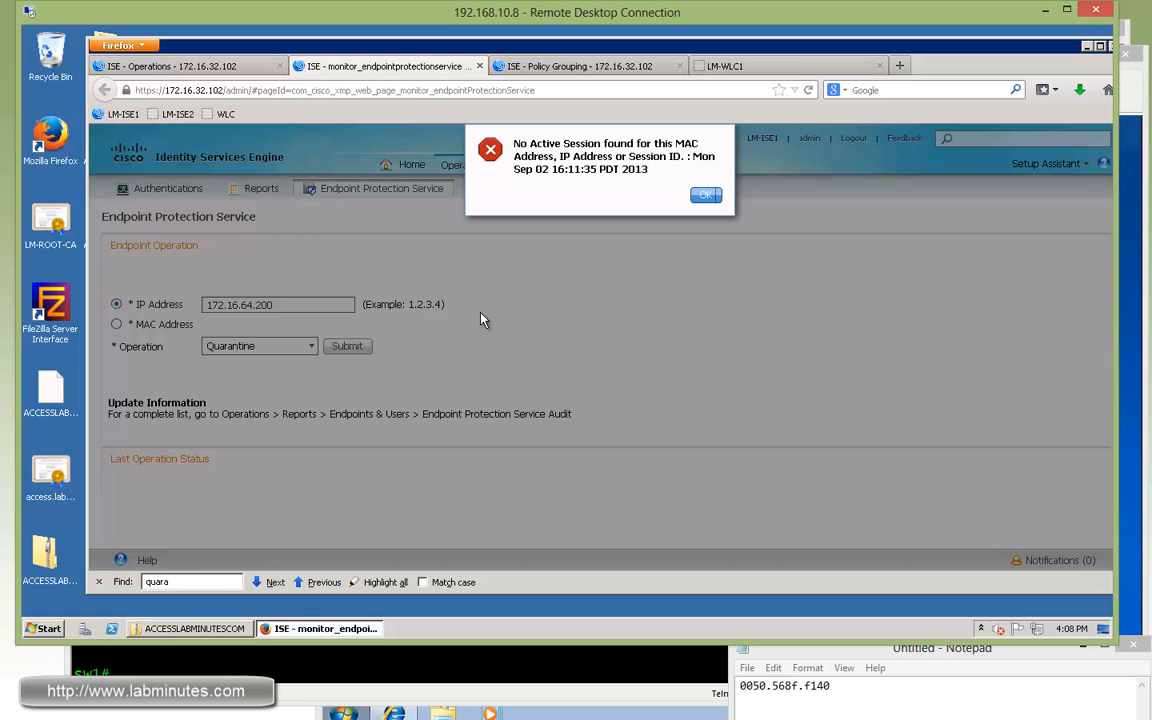
{"action": "mouse_move", "coordinate": [372, 292]}
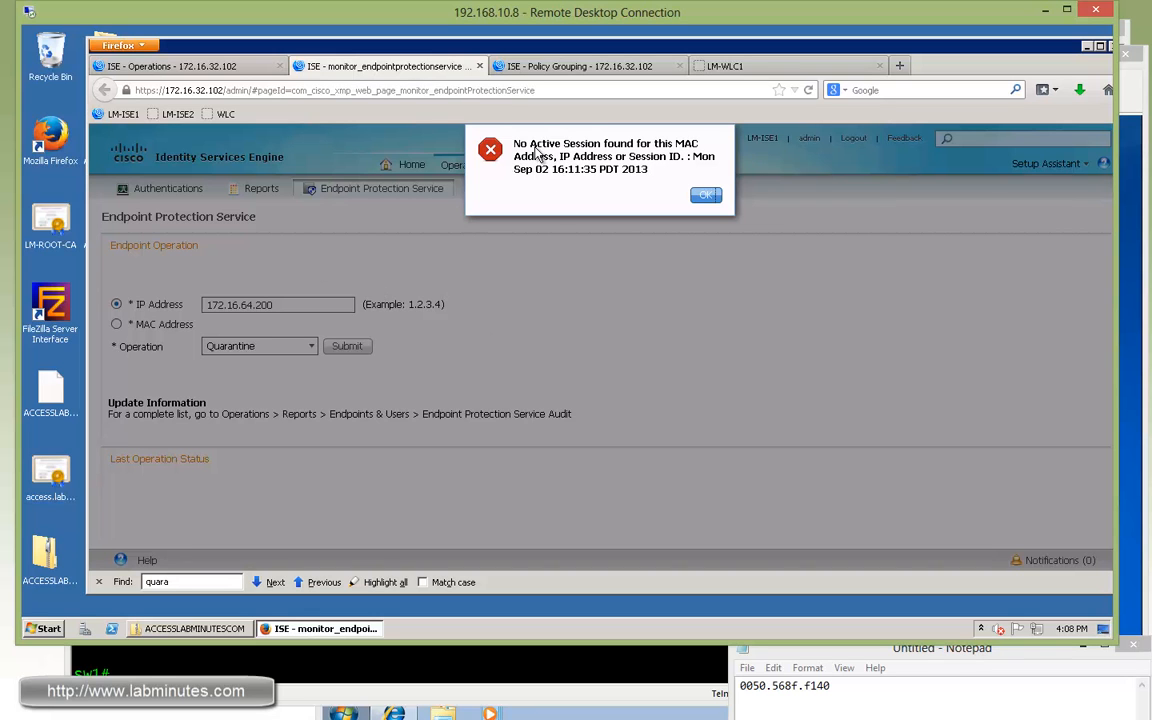
{"action": "mouse_move", "coordinate": [716, 168]}
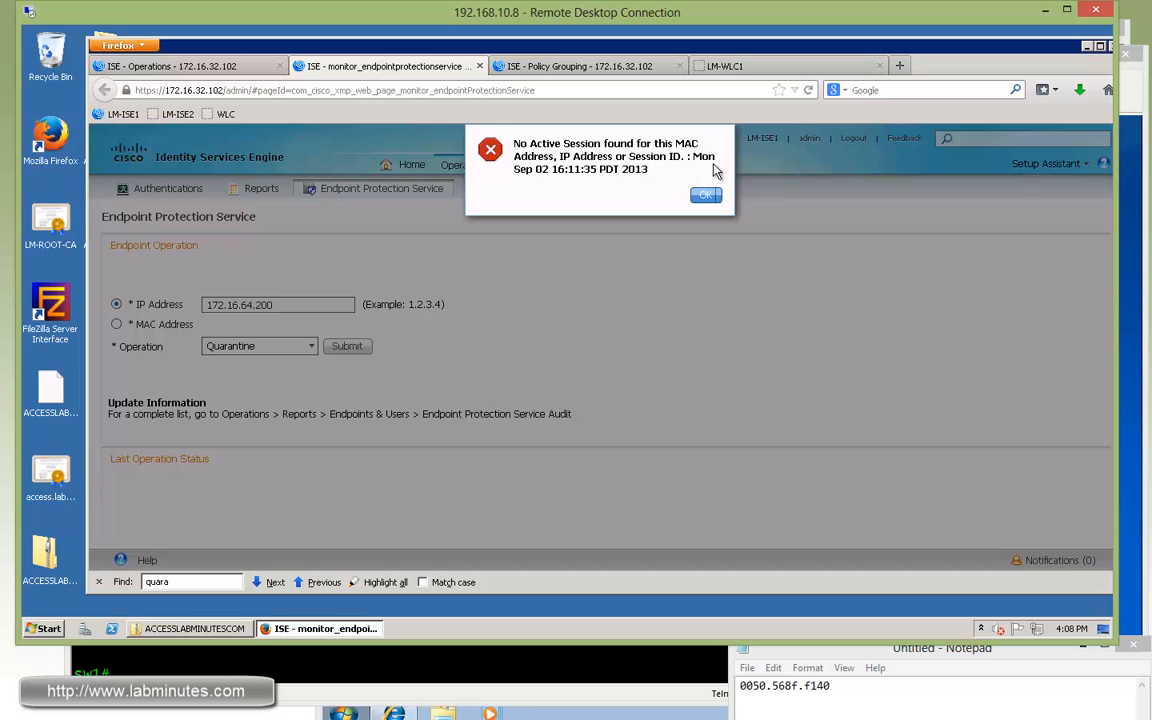
{"action": "left_click", "coordinate": [704, 194]}
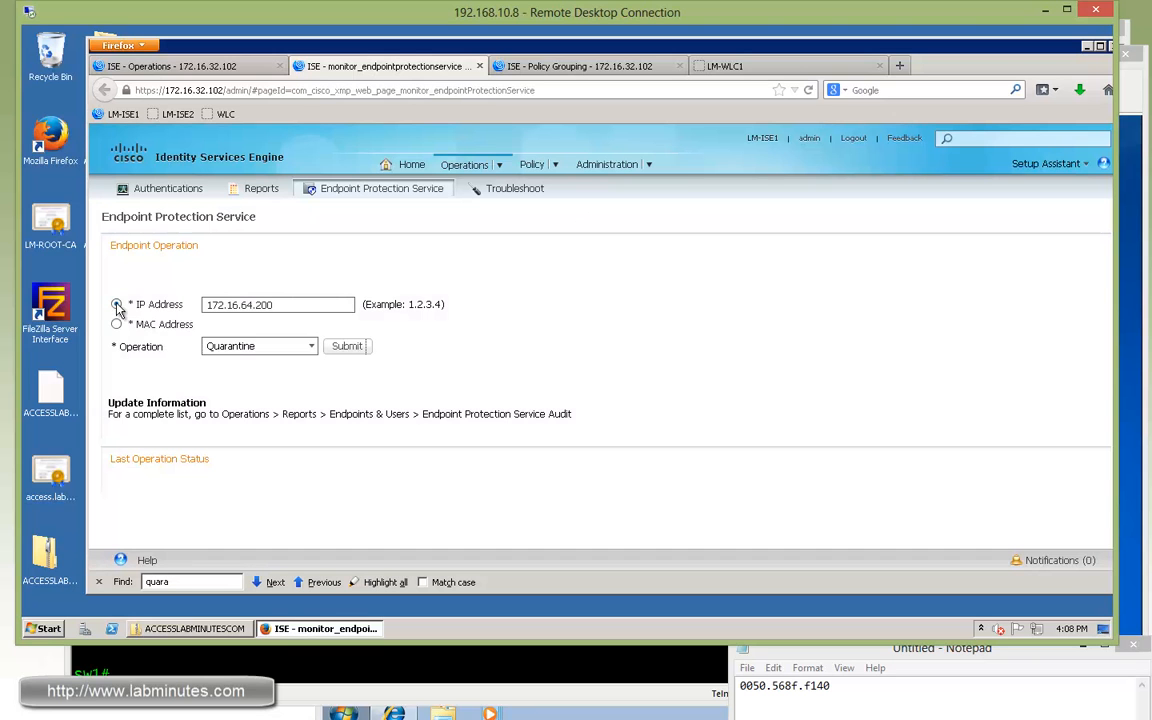
- Submit a Quarantine by MAC address and acknowledge the no-active-session error
{"action": "left_click", "coordinate": [116, 324]}
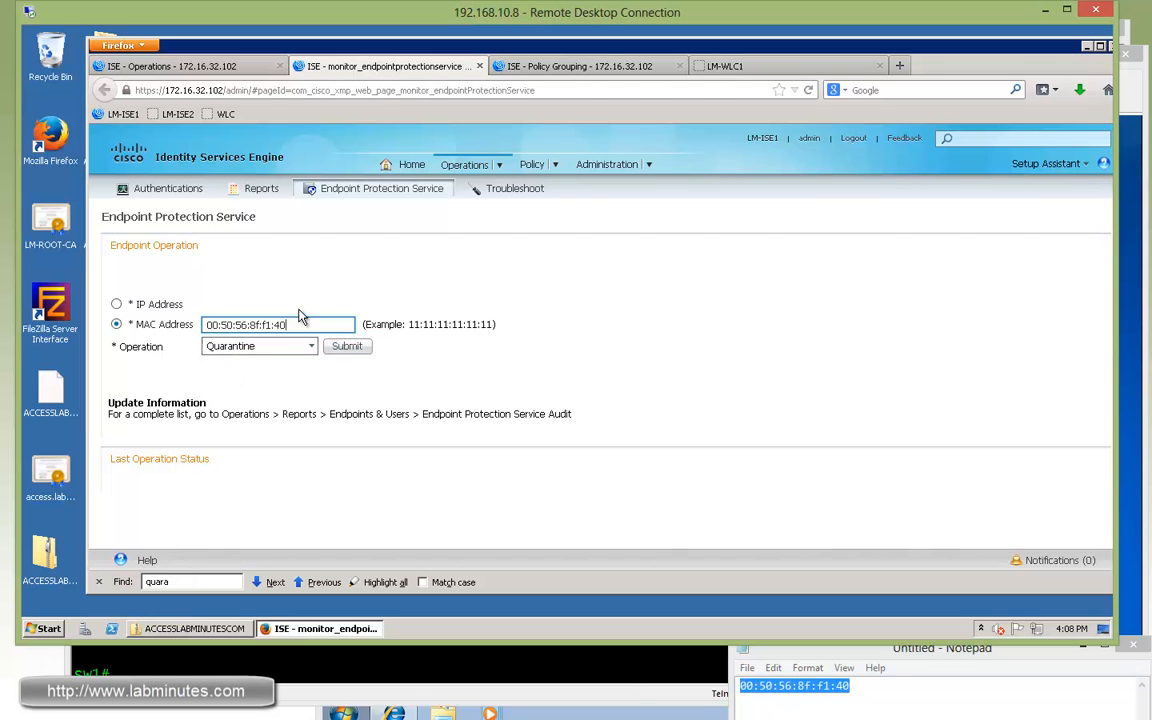
{"action": "left_click", "coordinate": [348, 346]}
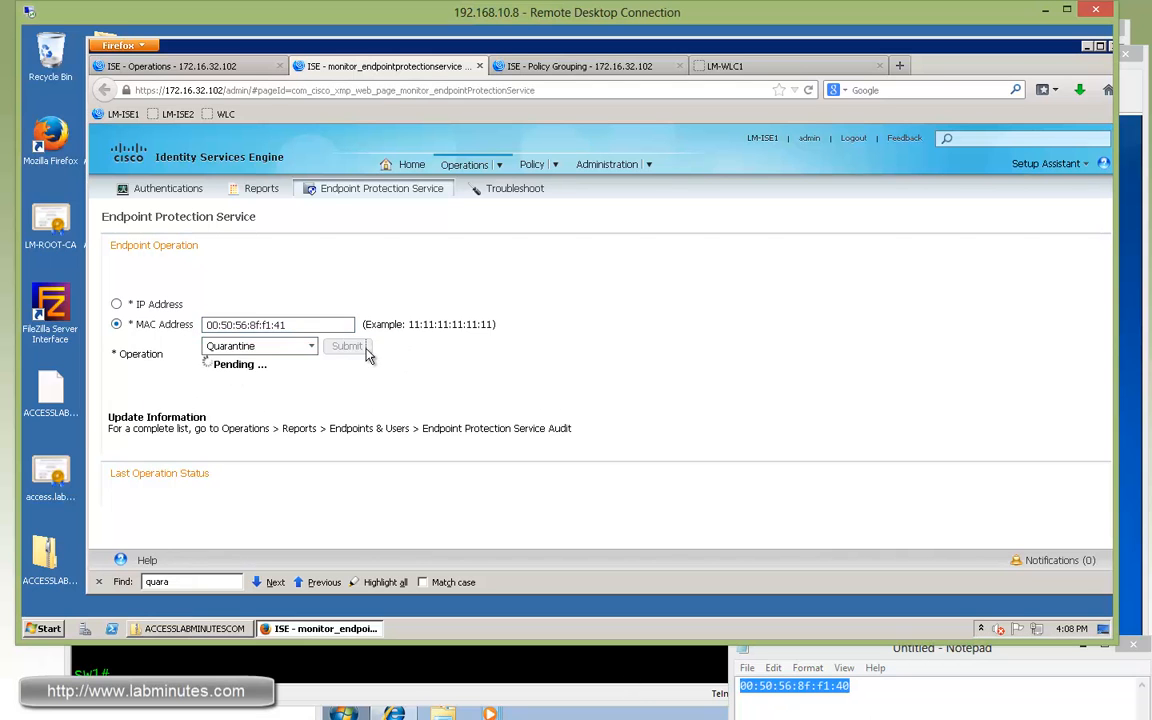
{"action": "left_click", "coordinate": [348, 346]}
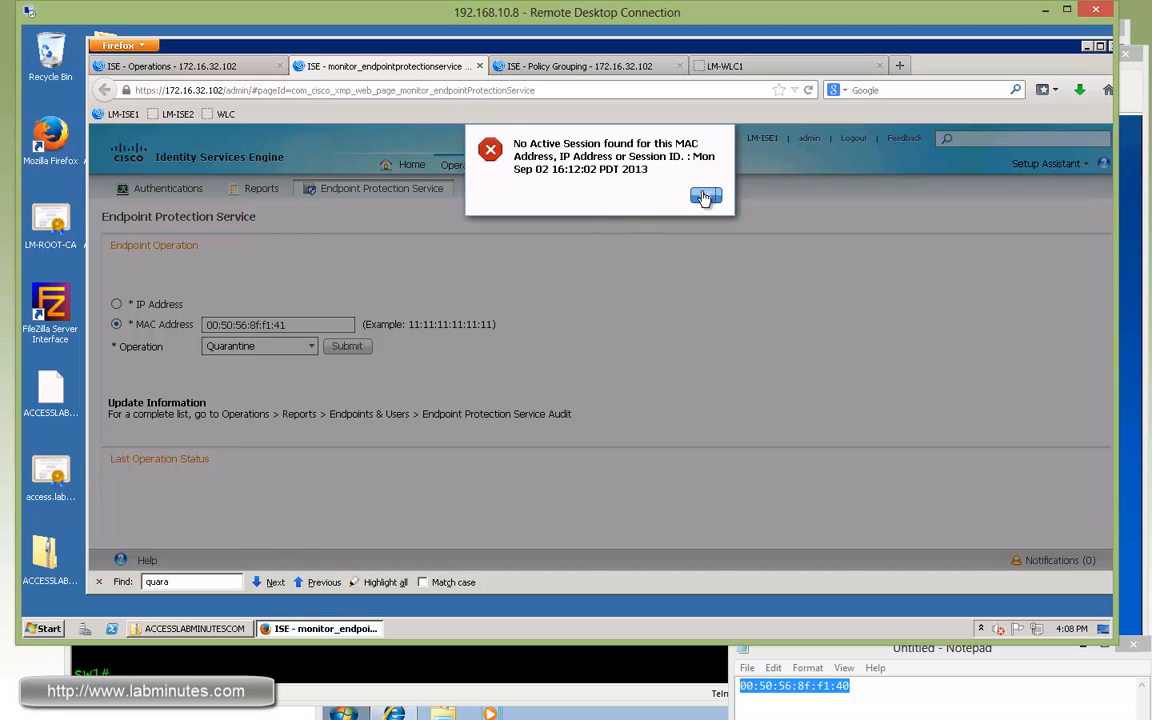
{"action": "left_click", "coordinate": [704, 196]}
{"action": "type", "text": "0"}
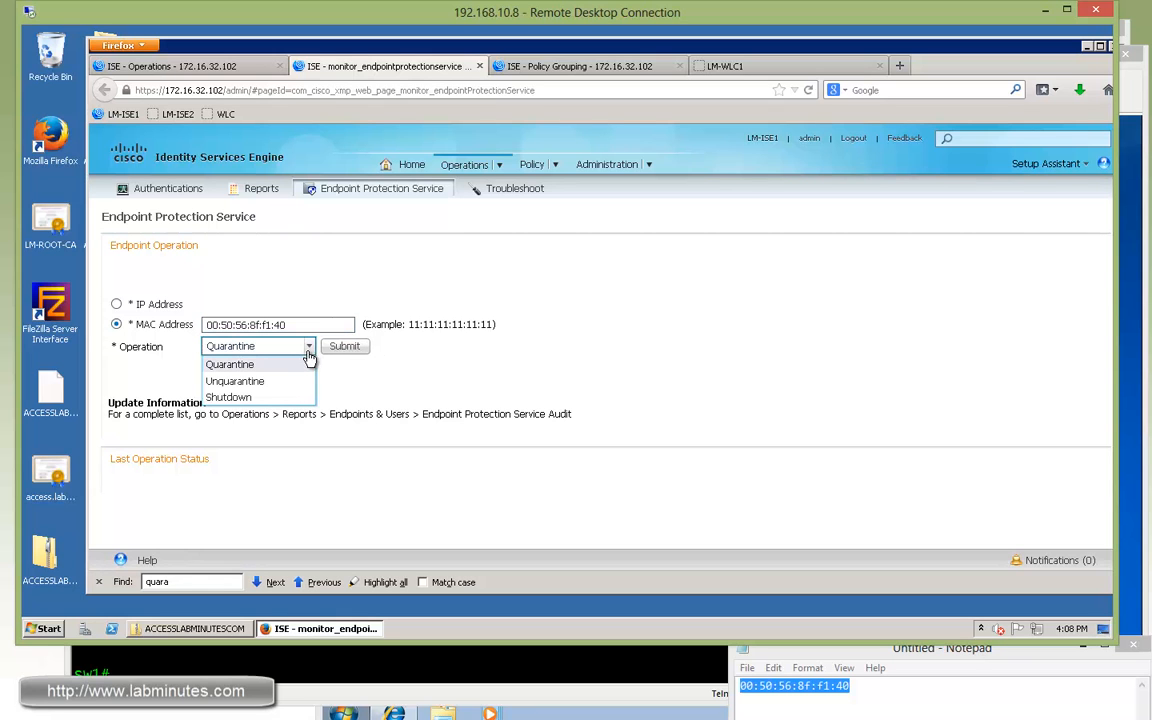
{"action": "mouse_move", "coordinate": [228, 396]}
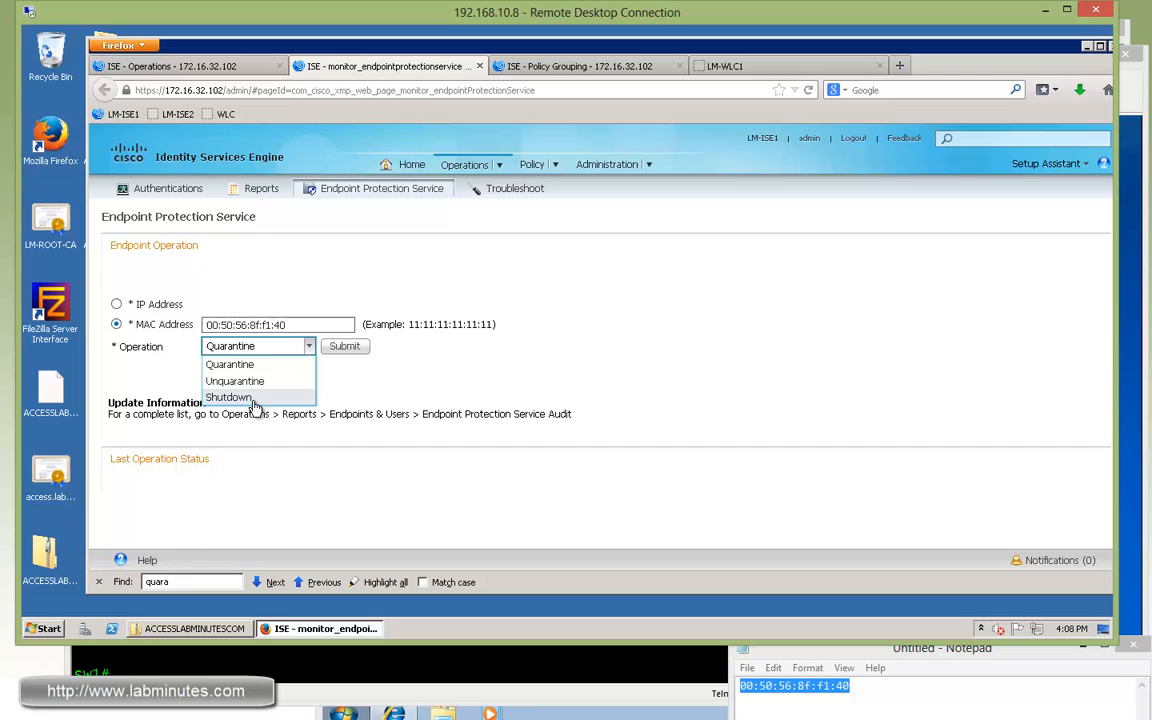
{"action": "mouse_move", "coordinate": [264, 404]}
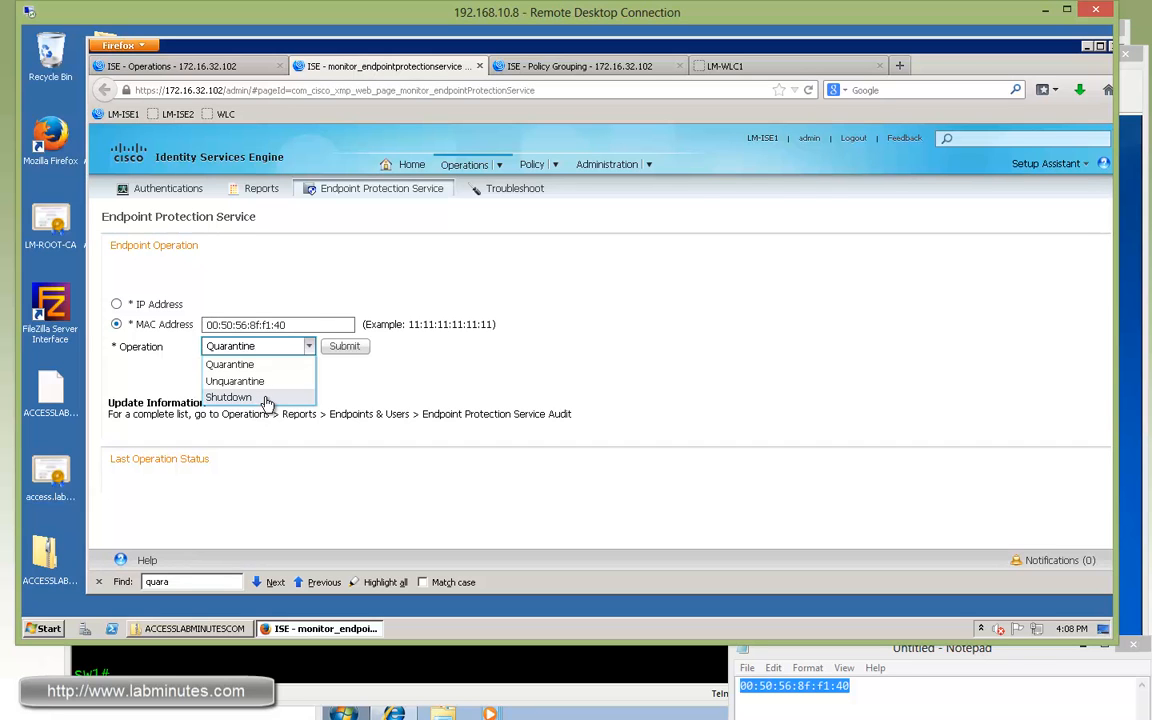
{"action": "mouse_move", "coordinate": [364, 396]}
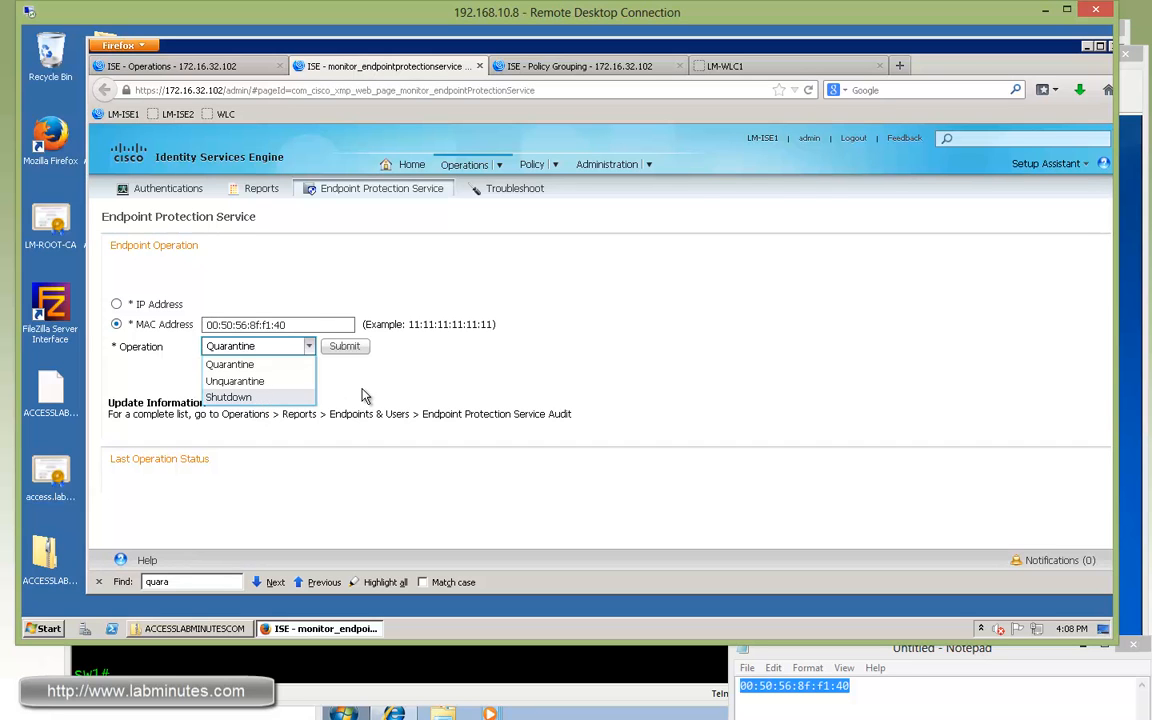
- Submit the Quarantine again for the corrected MAC 00:50:56:8F:F1:40
{"action": "left_click", "coordinate": [256, 344]}
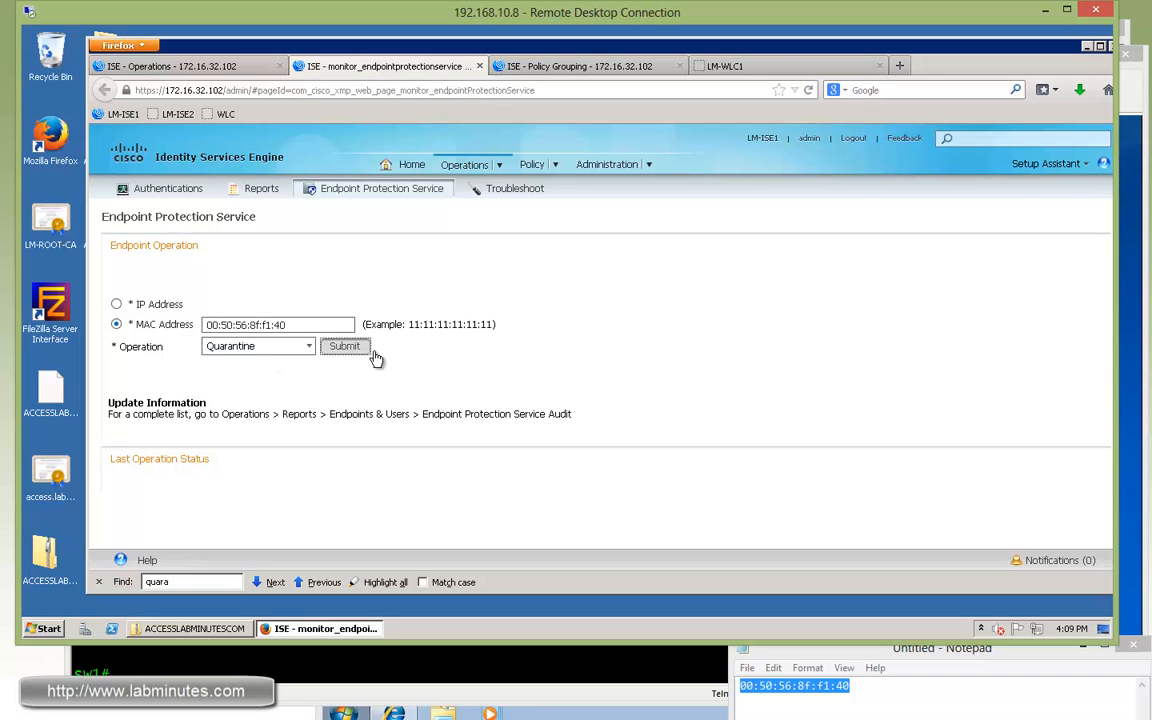
{"action": "left_click", "coordinate": [344, 344]}
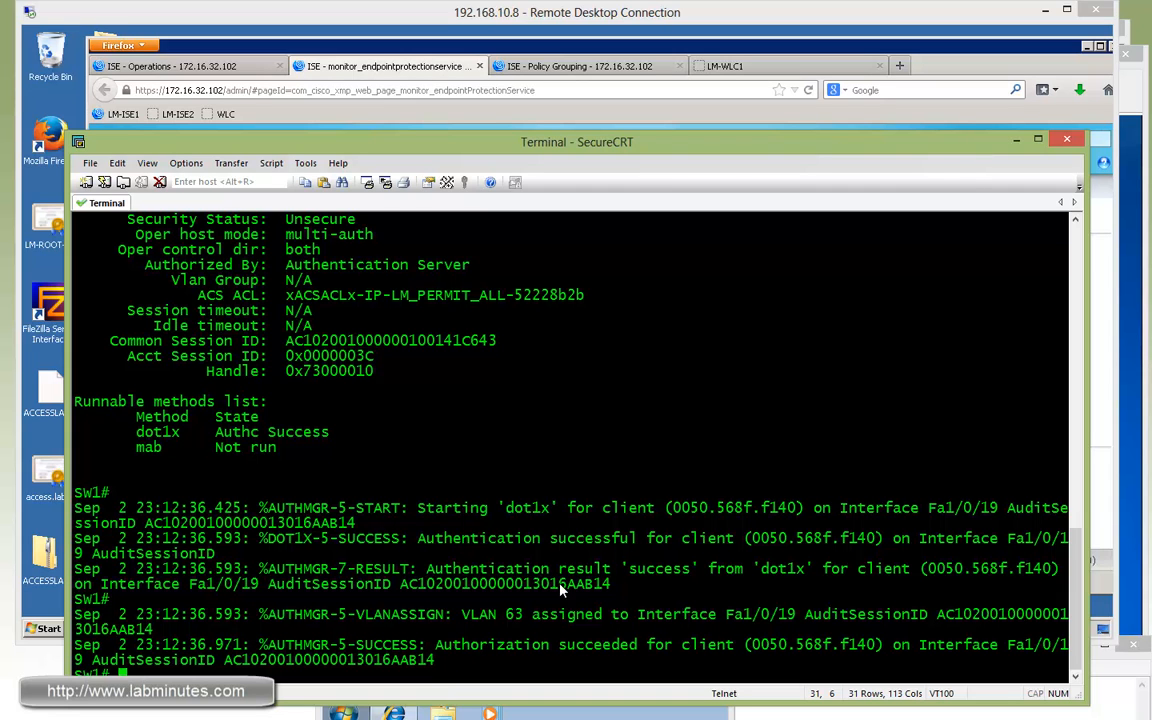
- Highlight the dot1x authentication success and VLAN 63 assignment lines for Fa1/0/19
{"action": "left_click_drag", "start_coordinate": [544, 568], "coordinate": [696, 568]}
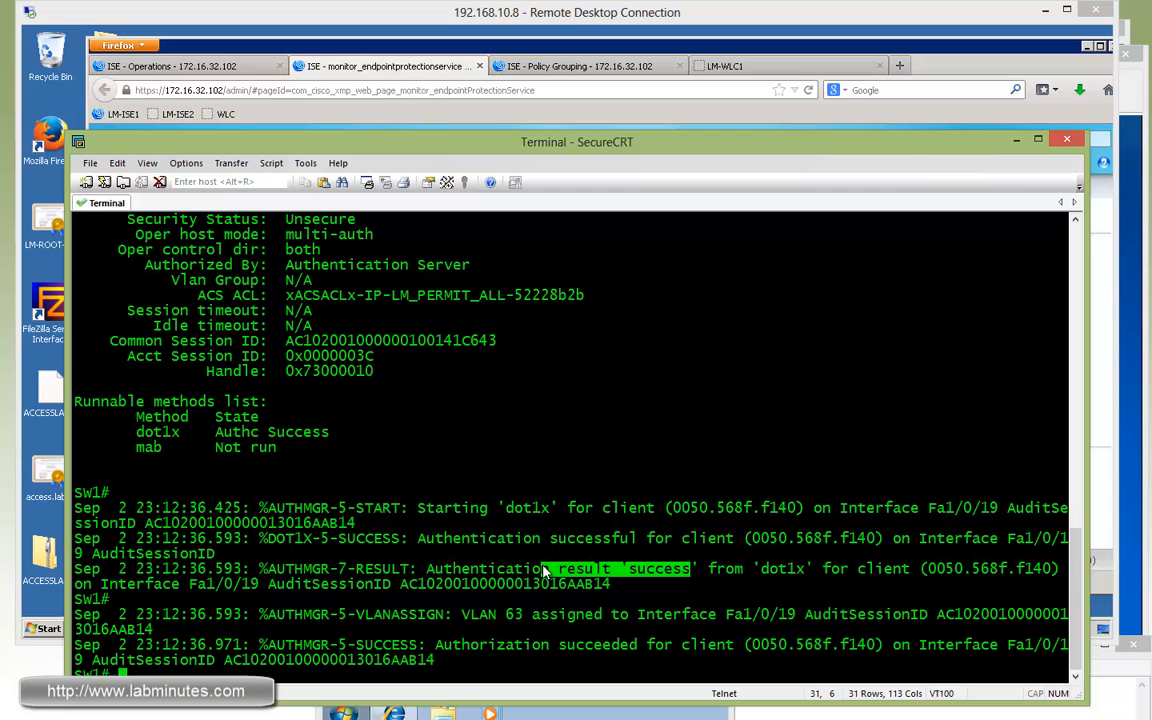
{"action": "mouse_move", "coordinate": [652, 624]}
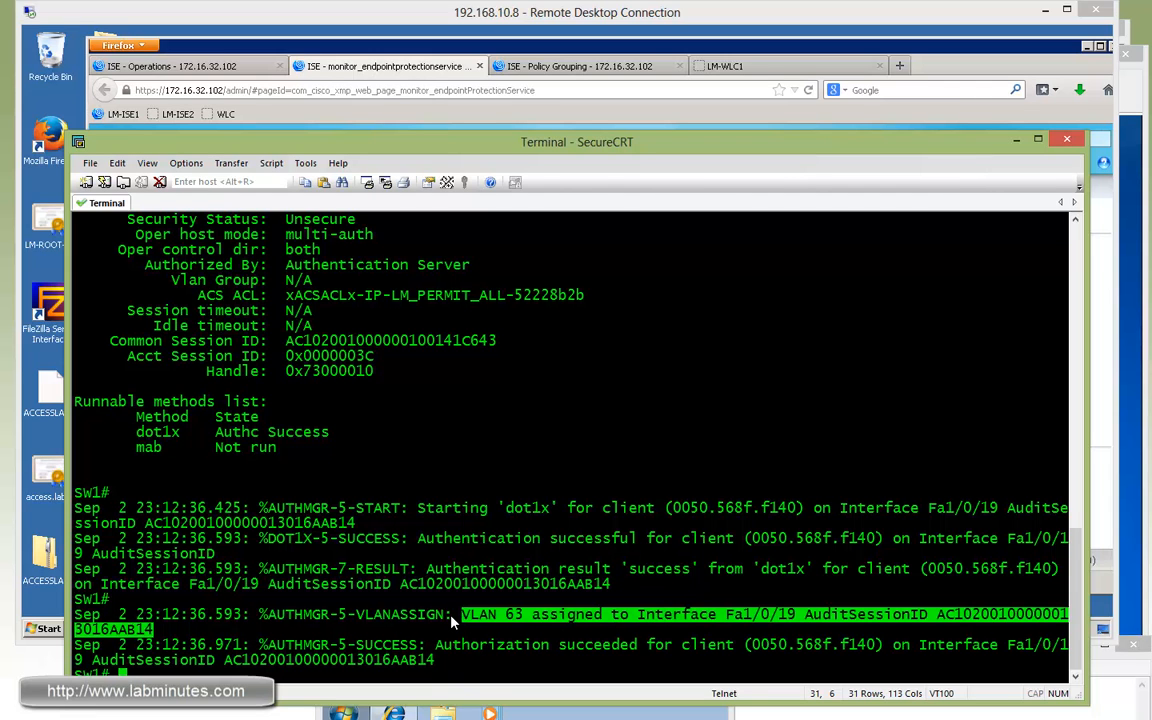
{"action": "mouse_move", "coordinate": [518, 620]}
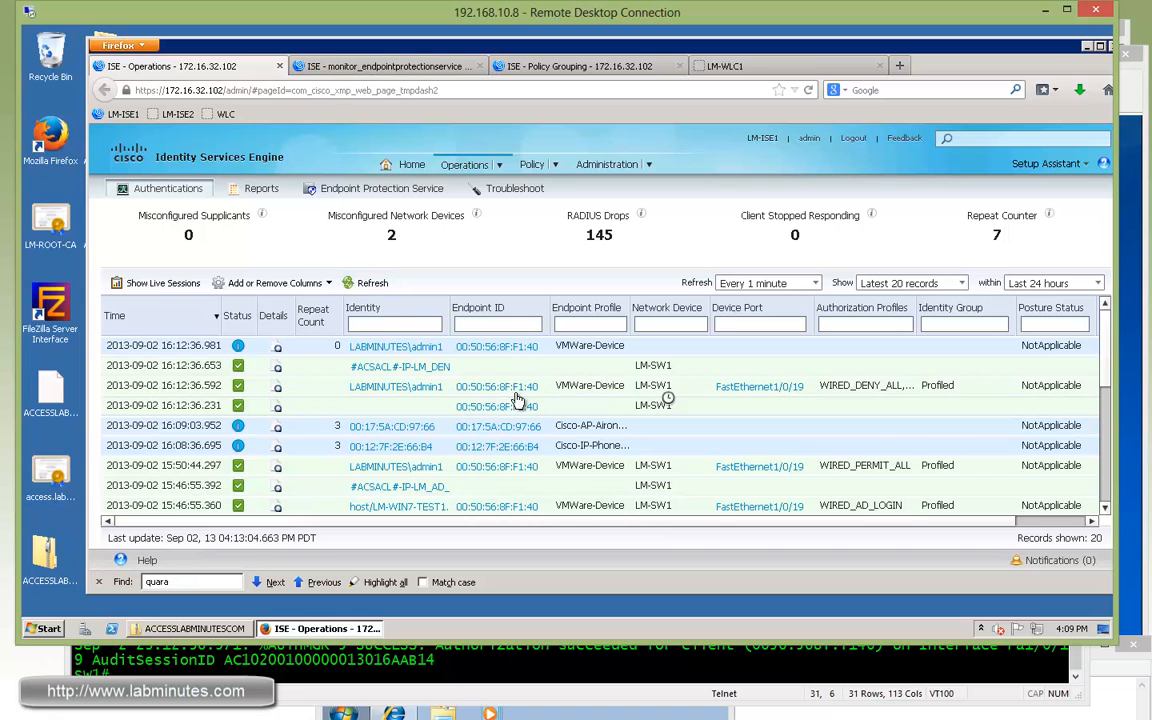
{"action": "mouse_move", "coordinate": [416, 414]}
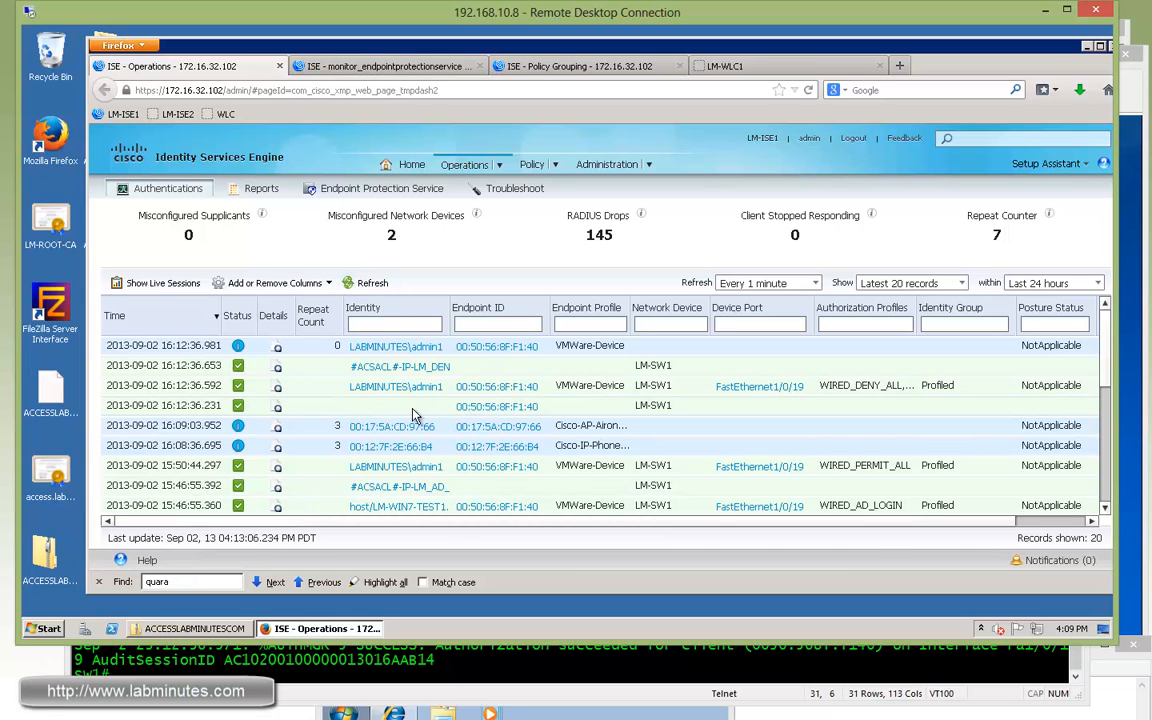
- Scroll the live log to the wired deny-all profile entries for 00:50:56:8F:F1:40
{"action": "scroll", "scroll_direction": "right", "scroll_amount": 3}
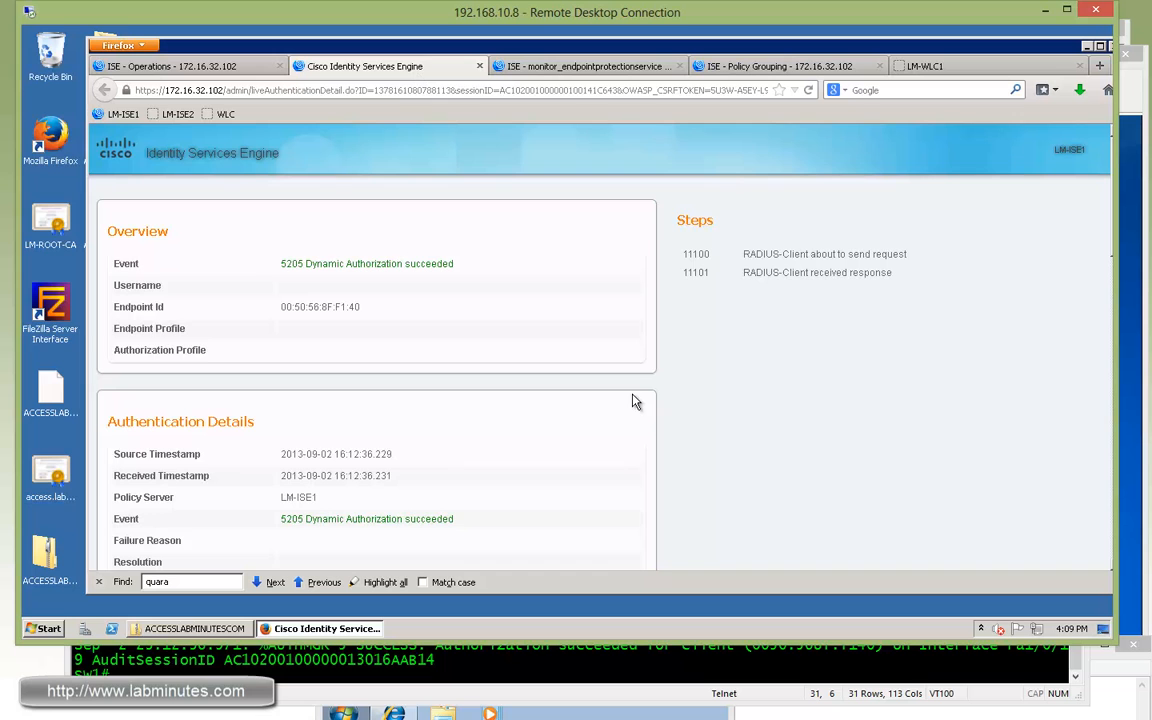
- Scroll through Other Attributes and Session Events showing the Admin Reset terminate cause
{"action": "scroll", "scroll_direction": "down", "scroll_amount": 3}
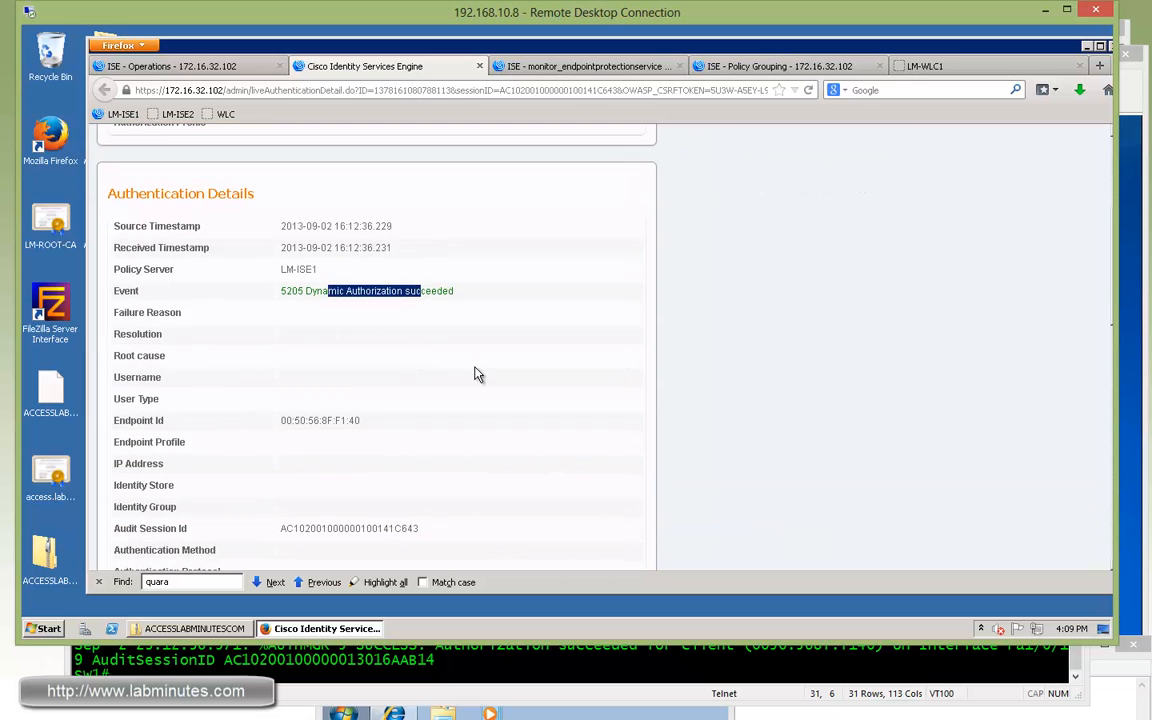
{"action": "scroll", "scroll_direction": "down", "scroll_amount": 3}
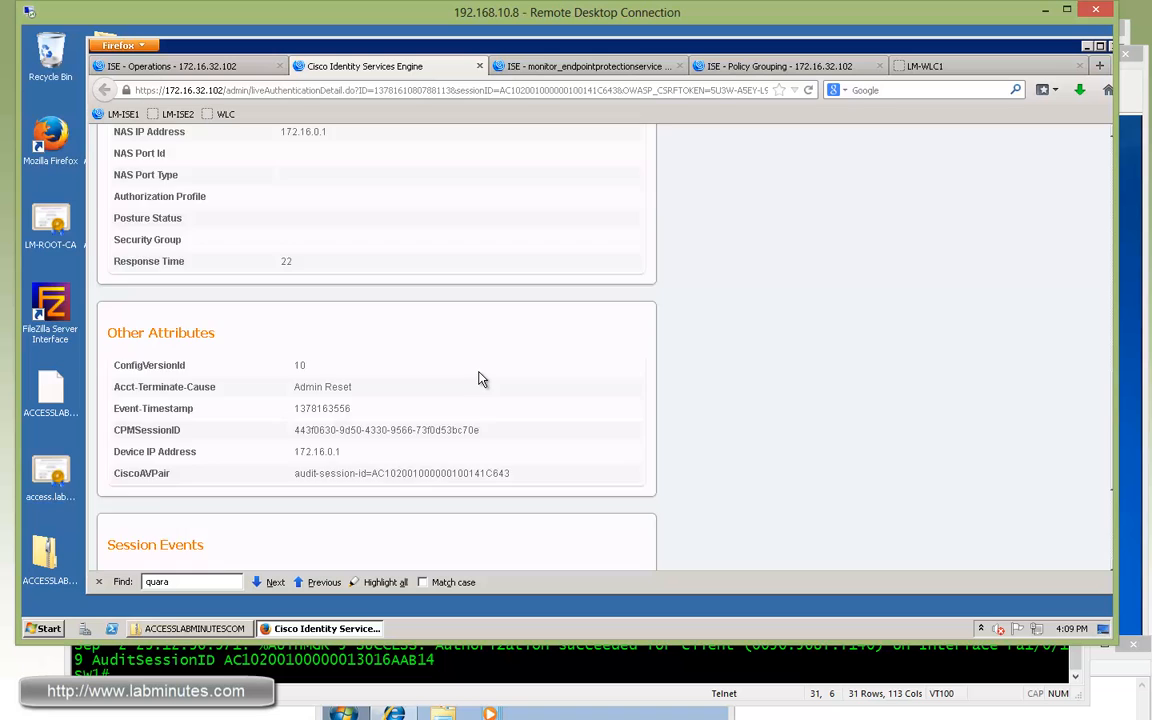
{"action": "scroll", "scroll_direction": "down", "scroll_amount": 3}
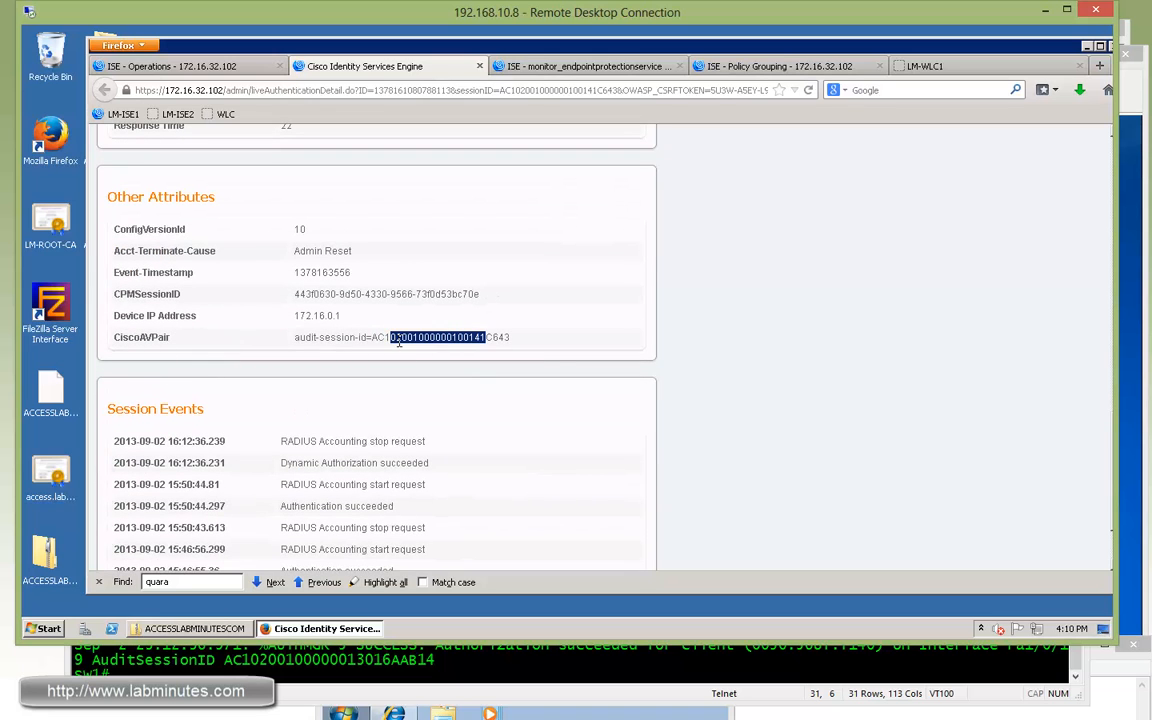
{"action": "scroll", "scroll_direction": "down", "scroll_amount": 3}
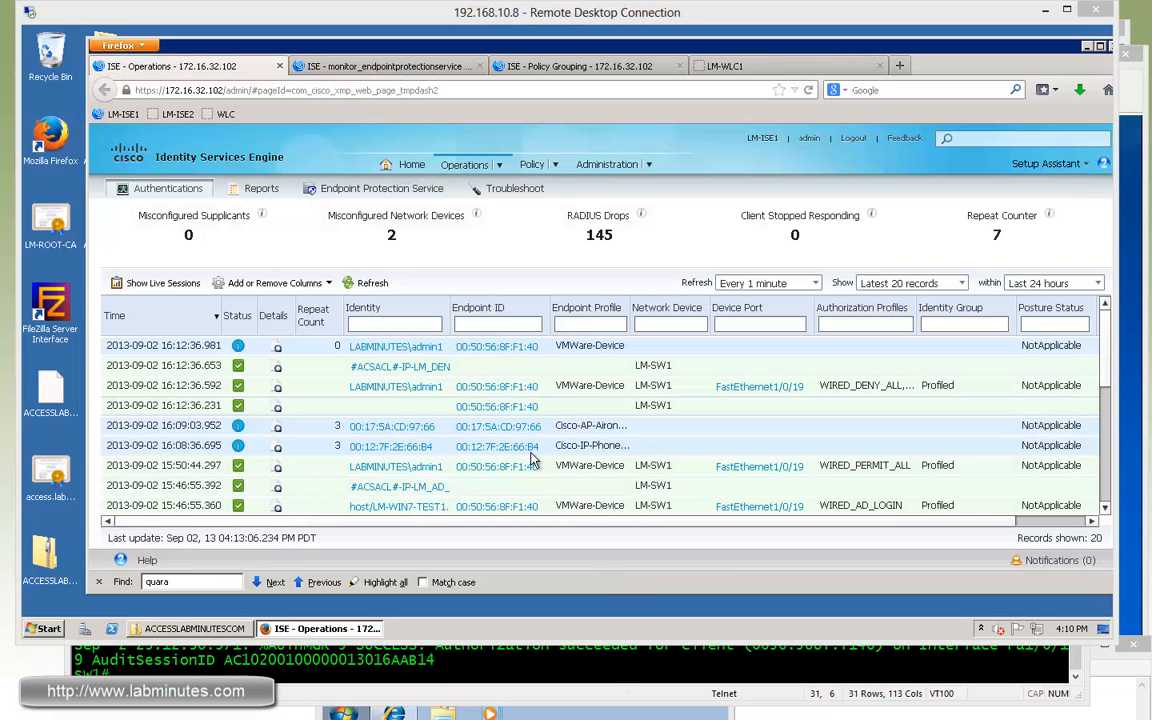
{"action": "mouse_move", "coordinate": [398, 392]}
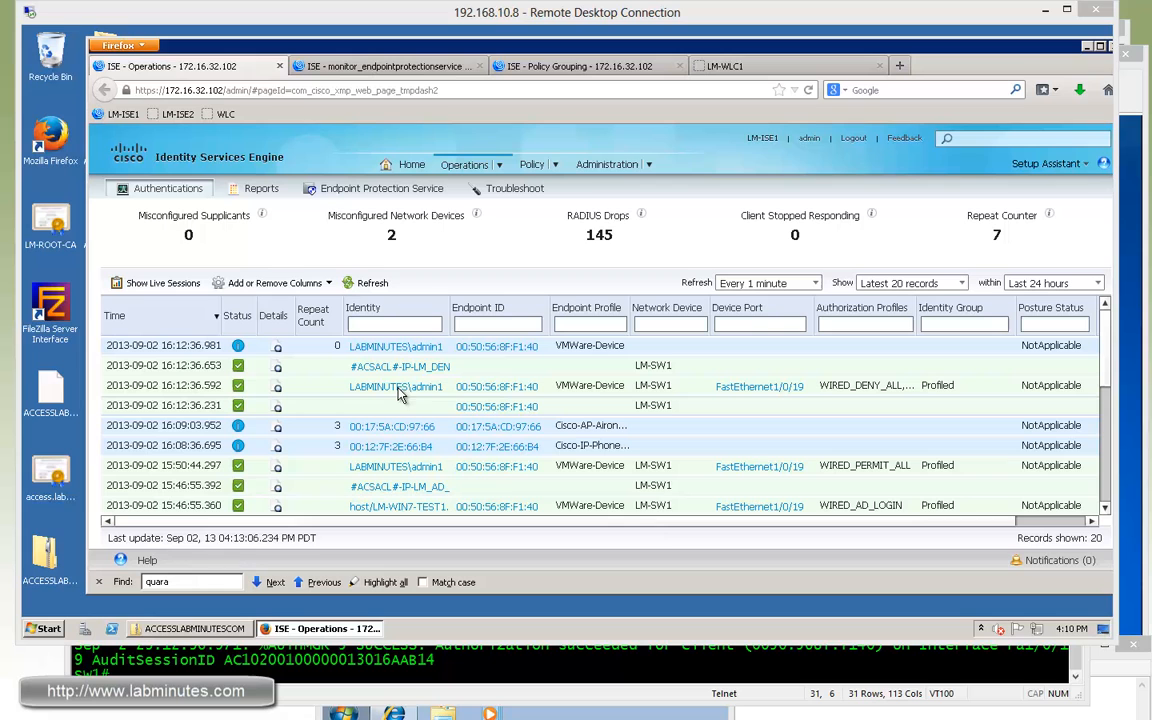
{"action": "mouse_move", "coordinate": [448, 392]}
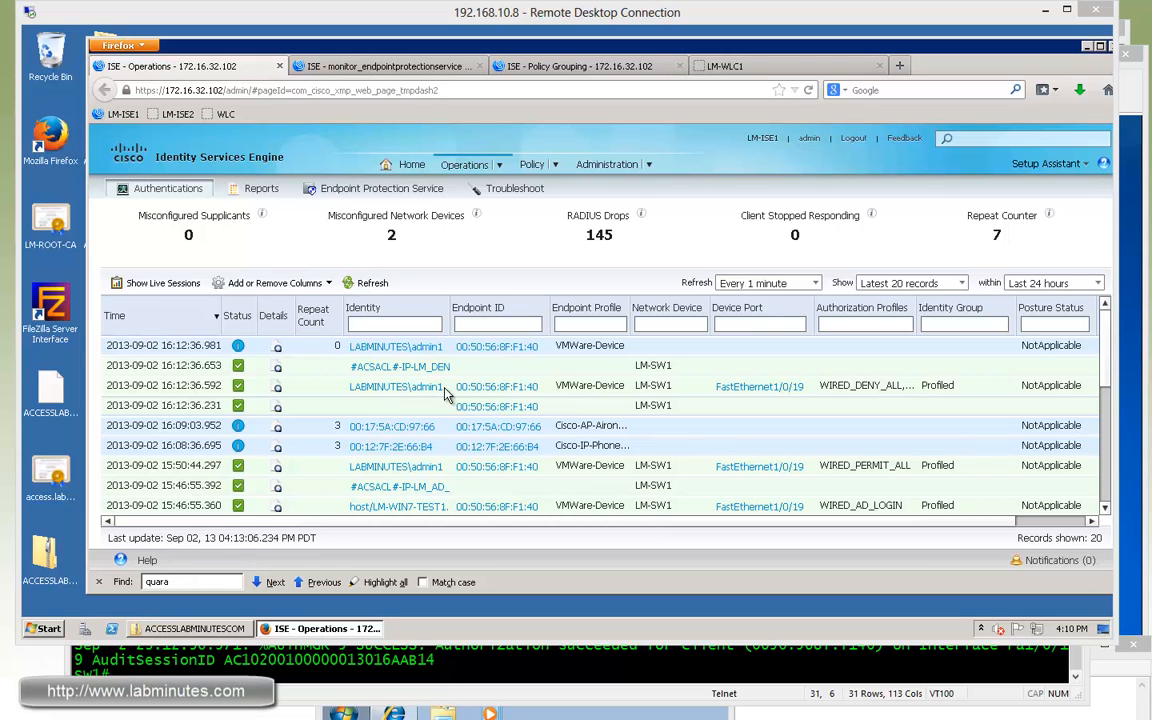
{"action": "mouse_move", "coordinate": [536, 396]}
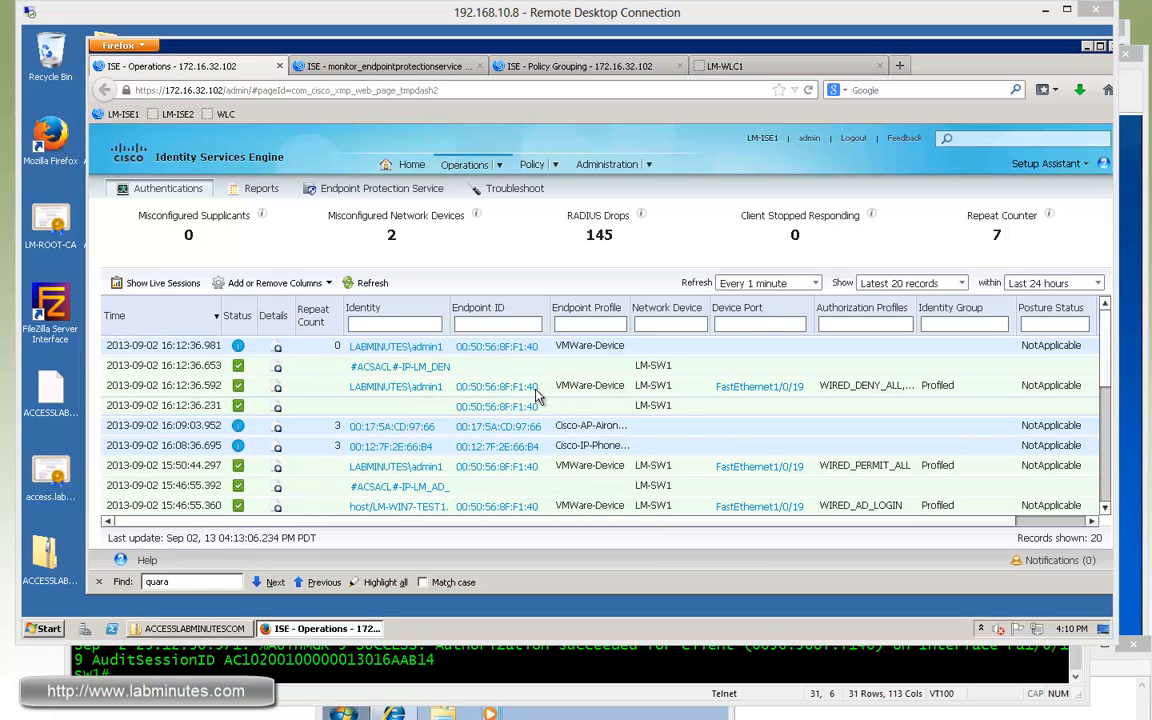
{"action": "mouse_move", "coordinate": [844, 330]}
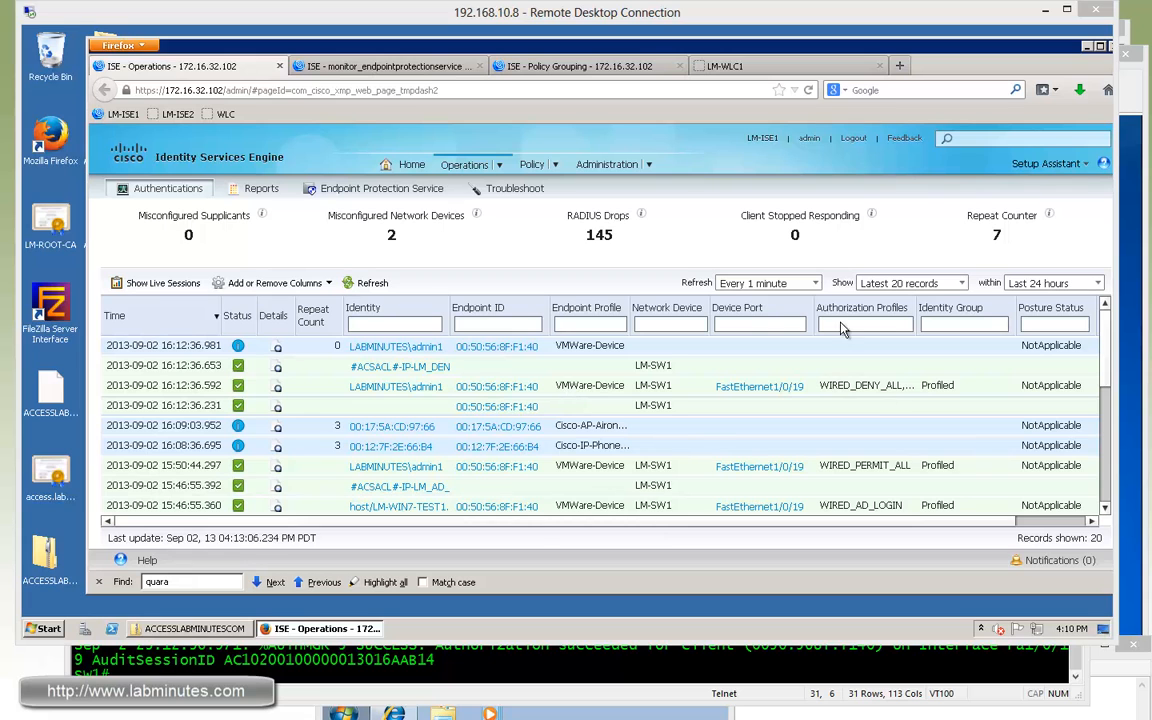
{"action": "mouse_move", "coordinate": [918, 316]}
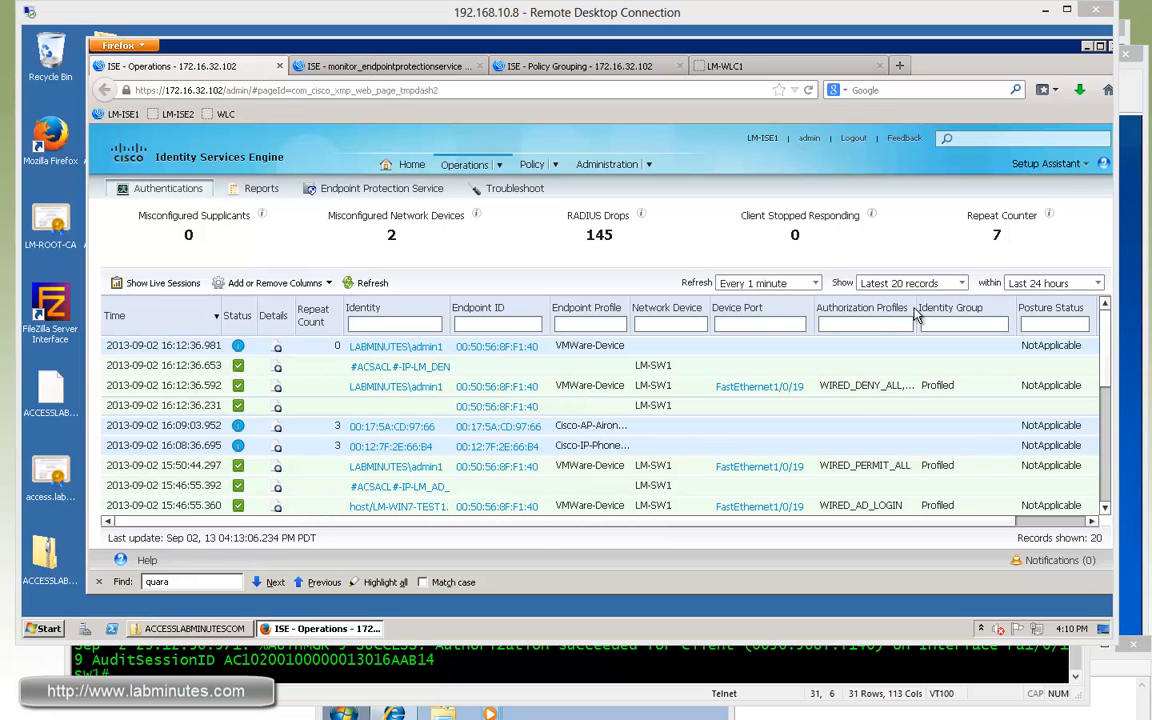
{"action": "mouse_move", "coordinate": [868, 402]}
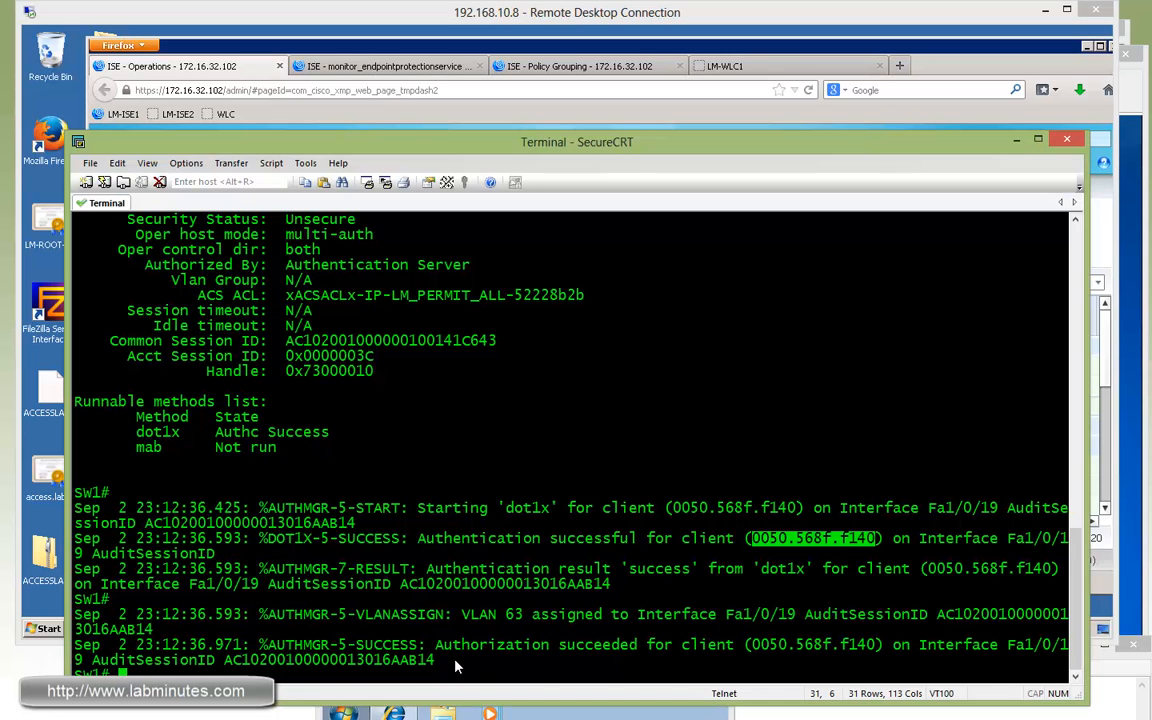
- Run 'sh auth sess int f1/0/19' showing the deny-all ACL, then test Google Images access from the client
{"action": "type", "text": "sh auth sess int f1/0/19"}
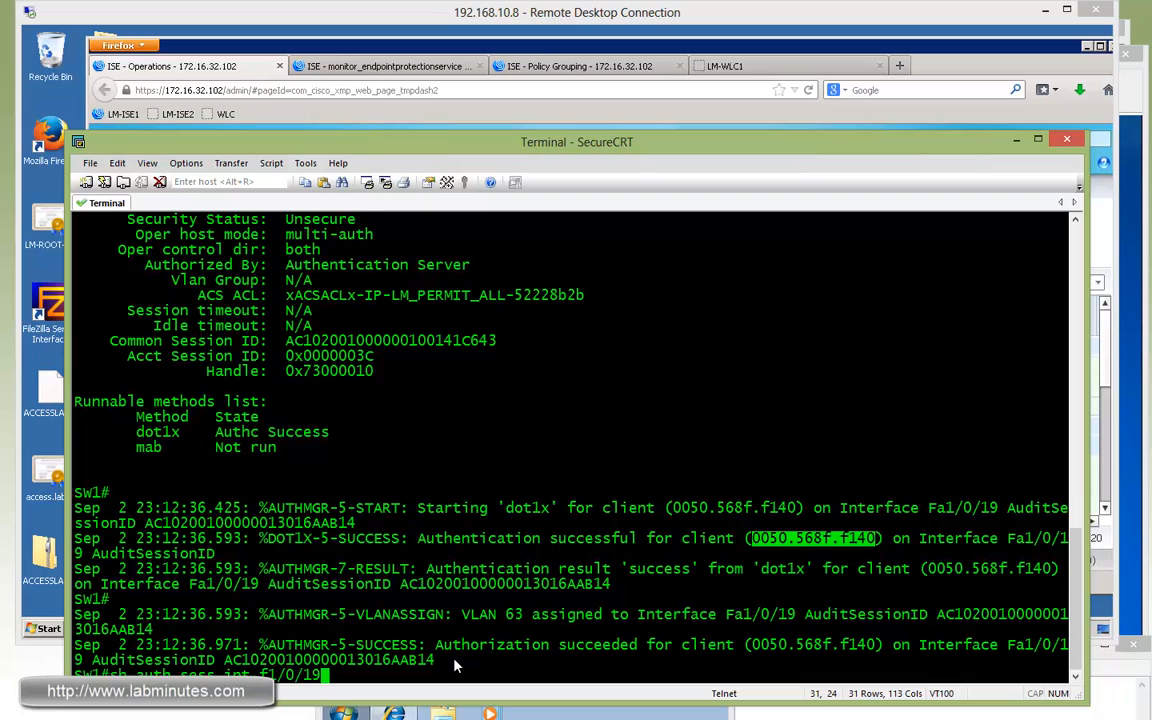
{"action": "key", "text": "Return"}
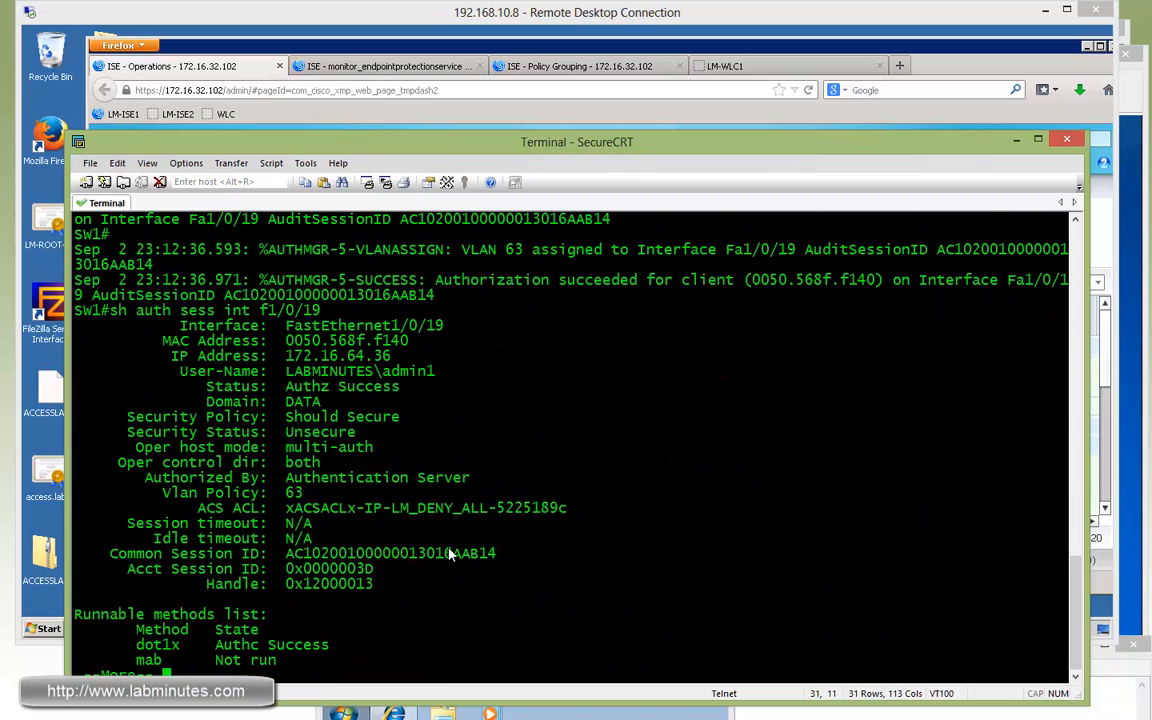
{"action": "mouse_move", "coordinate": [592, 464]}
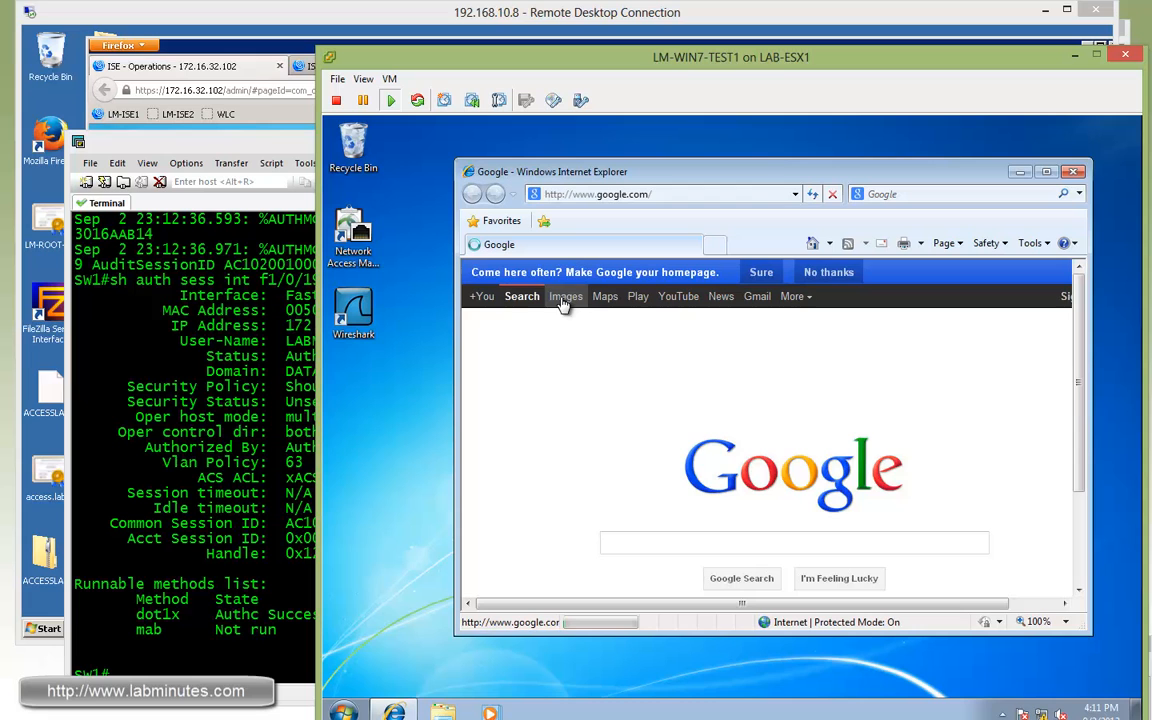
{"action": "left_click", "coordinate": [566, 296]}
{"action": "type", "text": "int f1/0/19"}
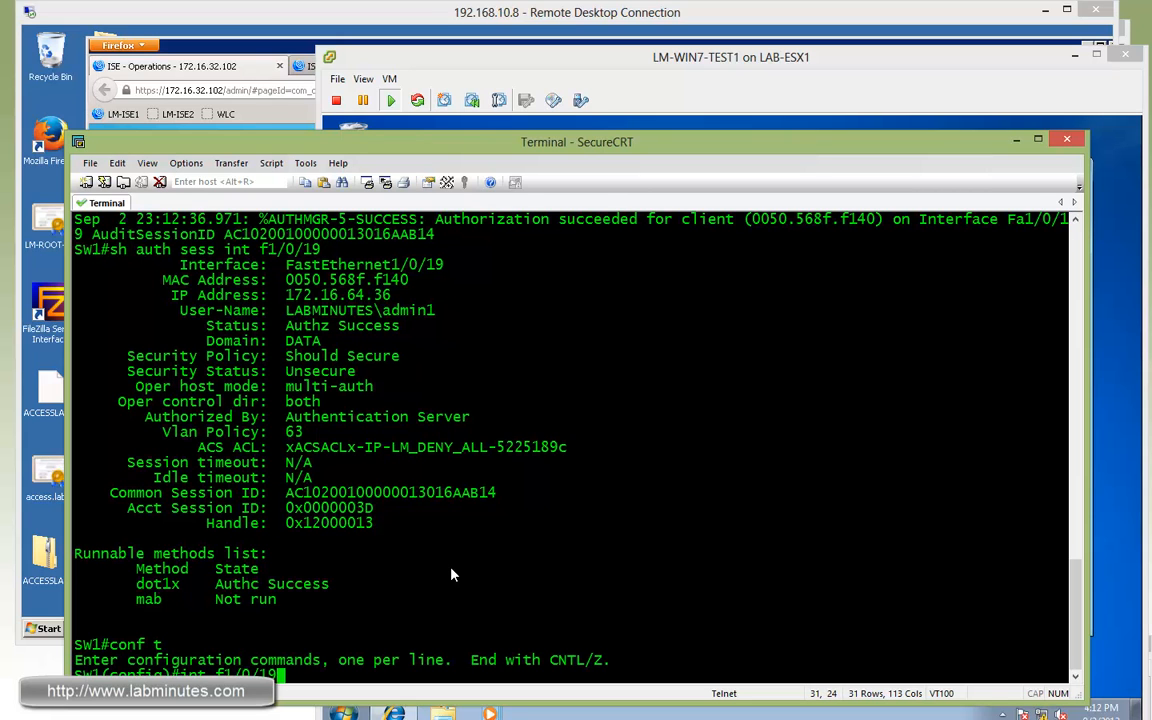
- Shut port f1/0/19 and check the client's network adapters in Network and Sharing Center
{"action": "type", "text": "shut"}
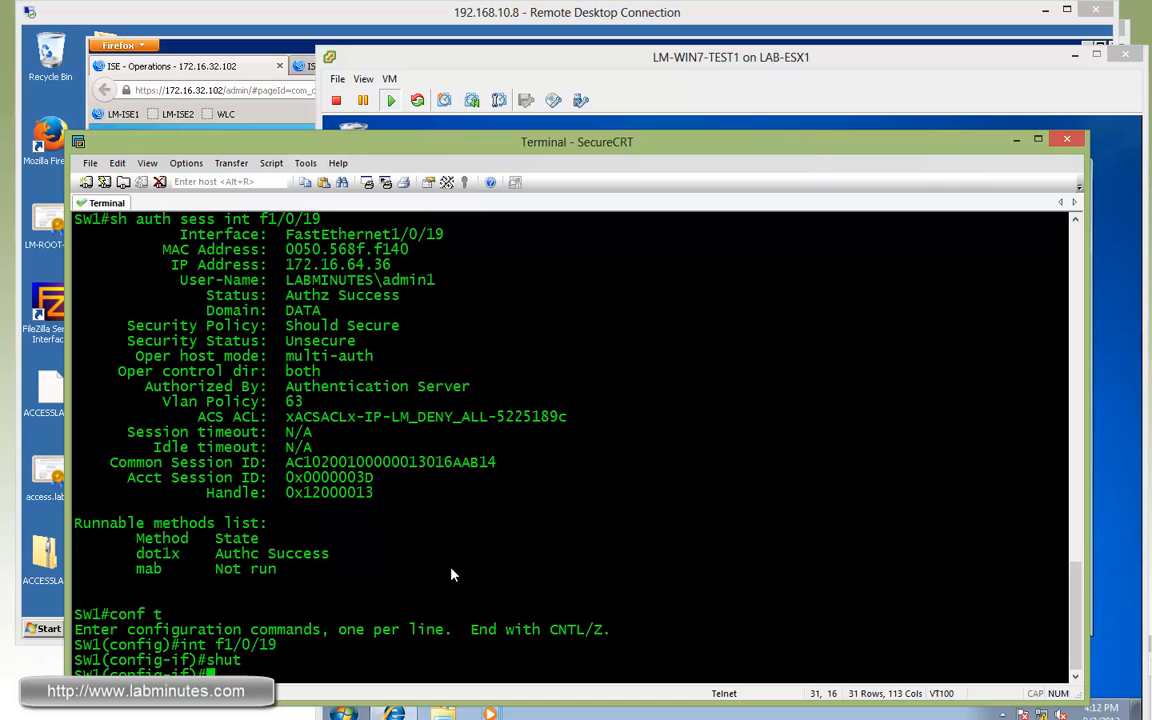
{"action": "mouse_move", "coordinate": [696, 338]}
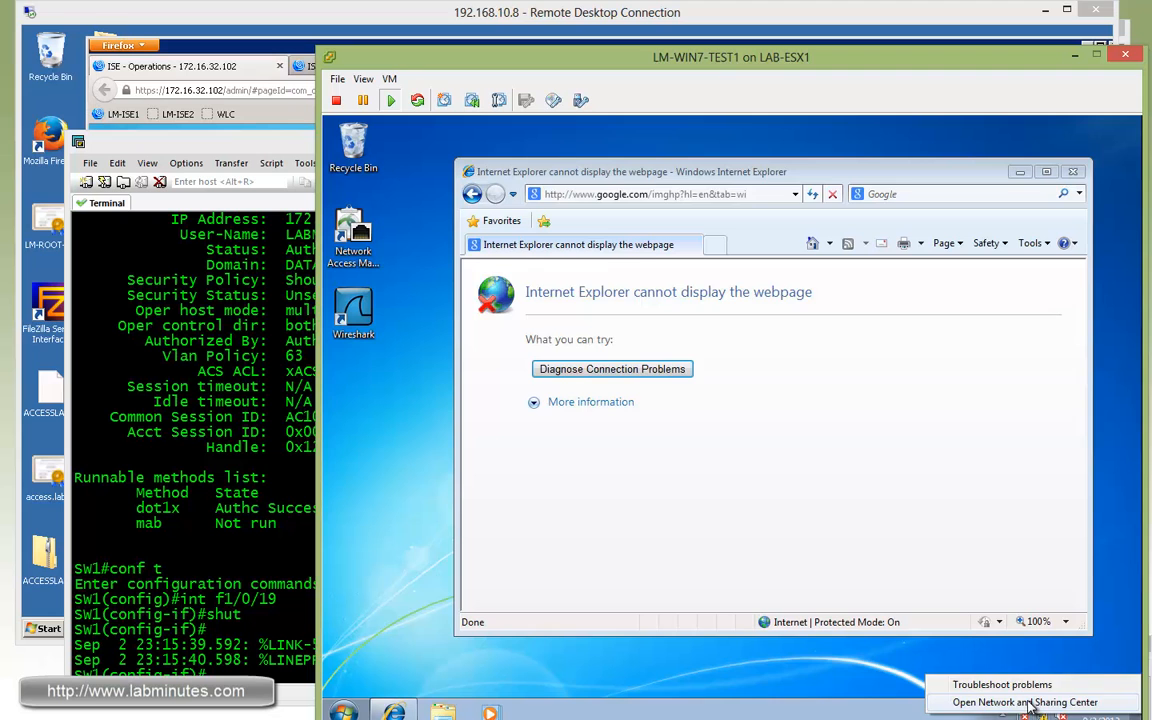
{"action": "left_click", "coordinate": [1024, 702]}
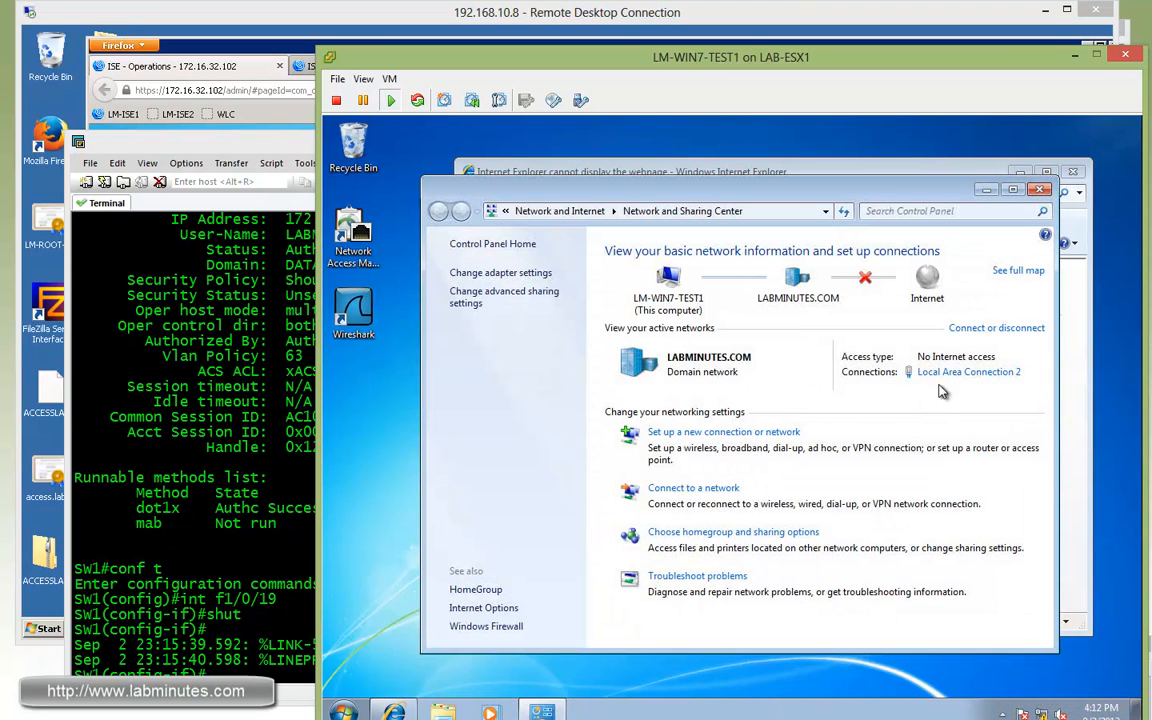
{"action": "mouse_move", "coordinate": [988, 388]}
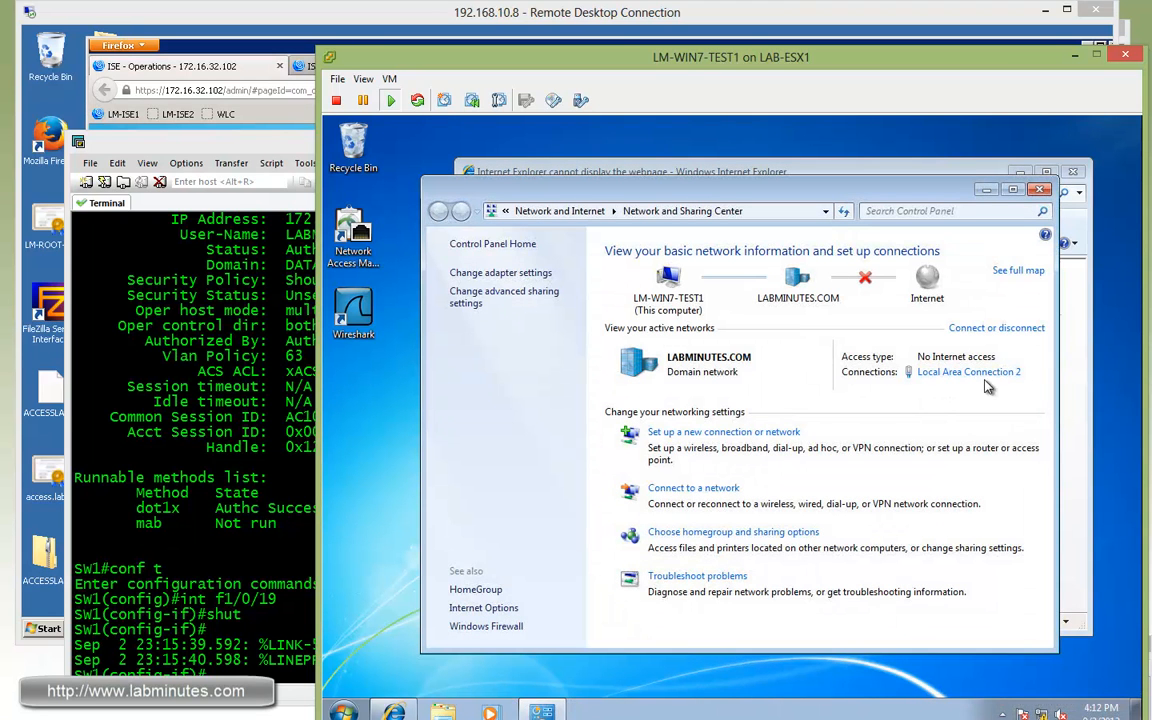
{"action": "left_click", "coordinate": [968, 370]}
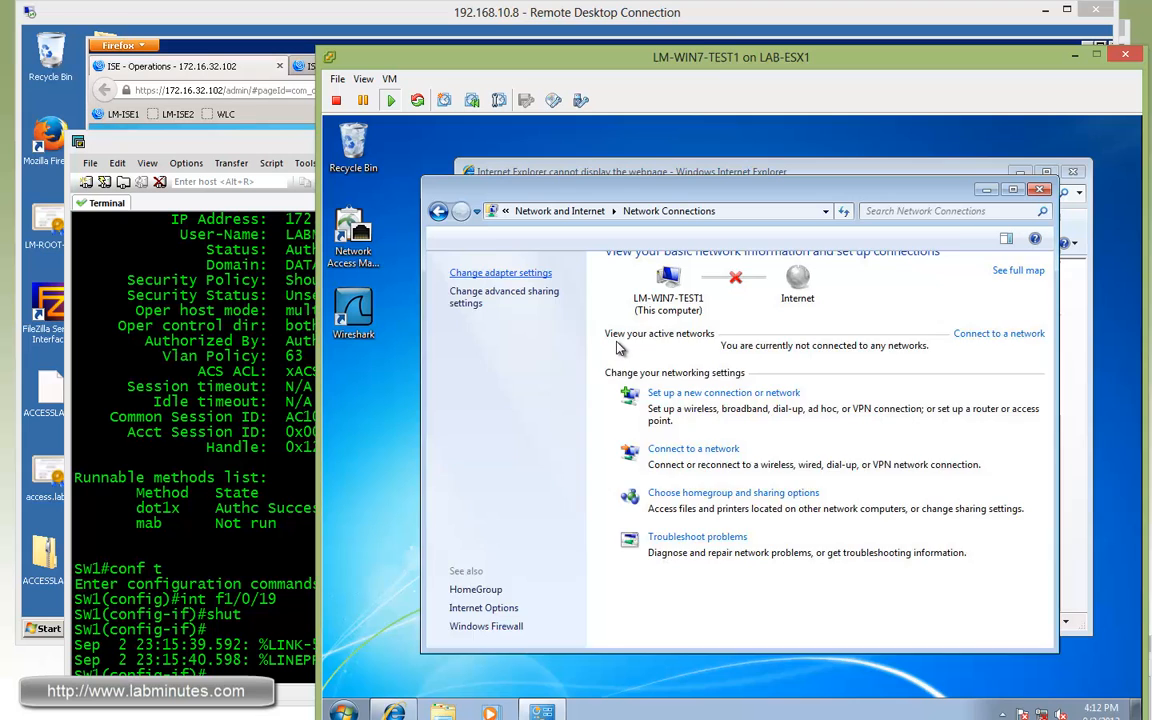
{"action": "left_click", "coordinate": [500, 272]}
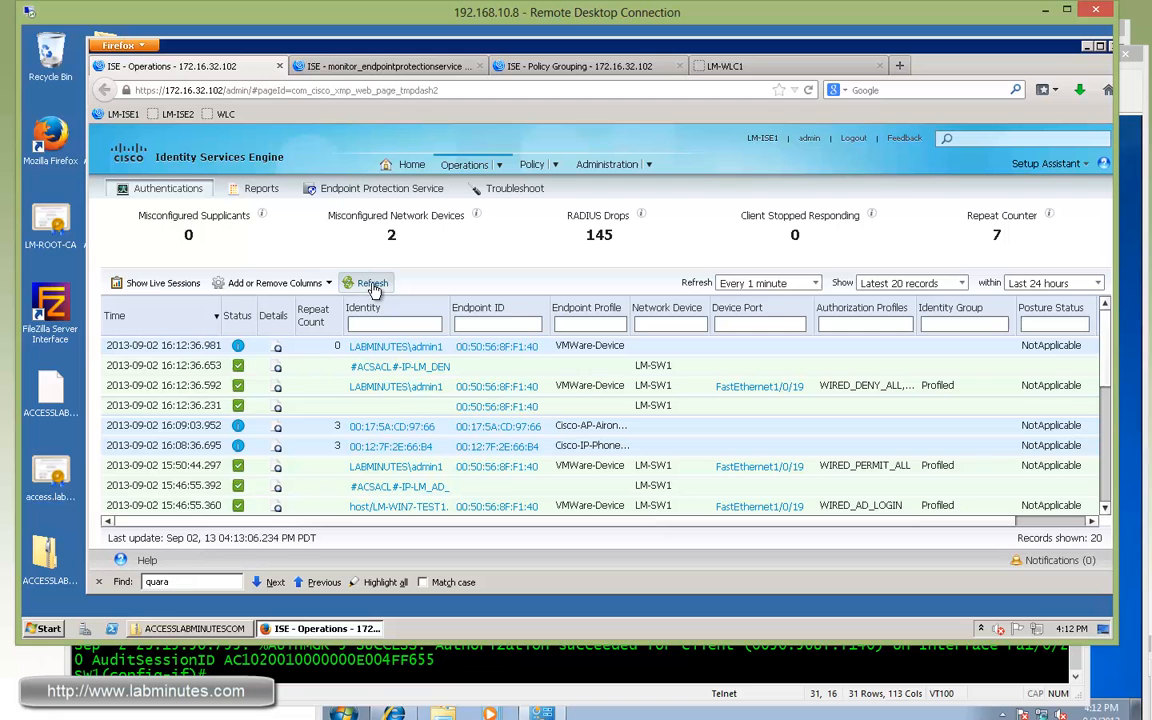
- Refresh the live log to show the new FastEthernet1/0/20 deny-all entry
{"action": "left_click", "coordinate": [368, 282]}
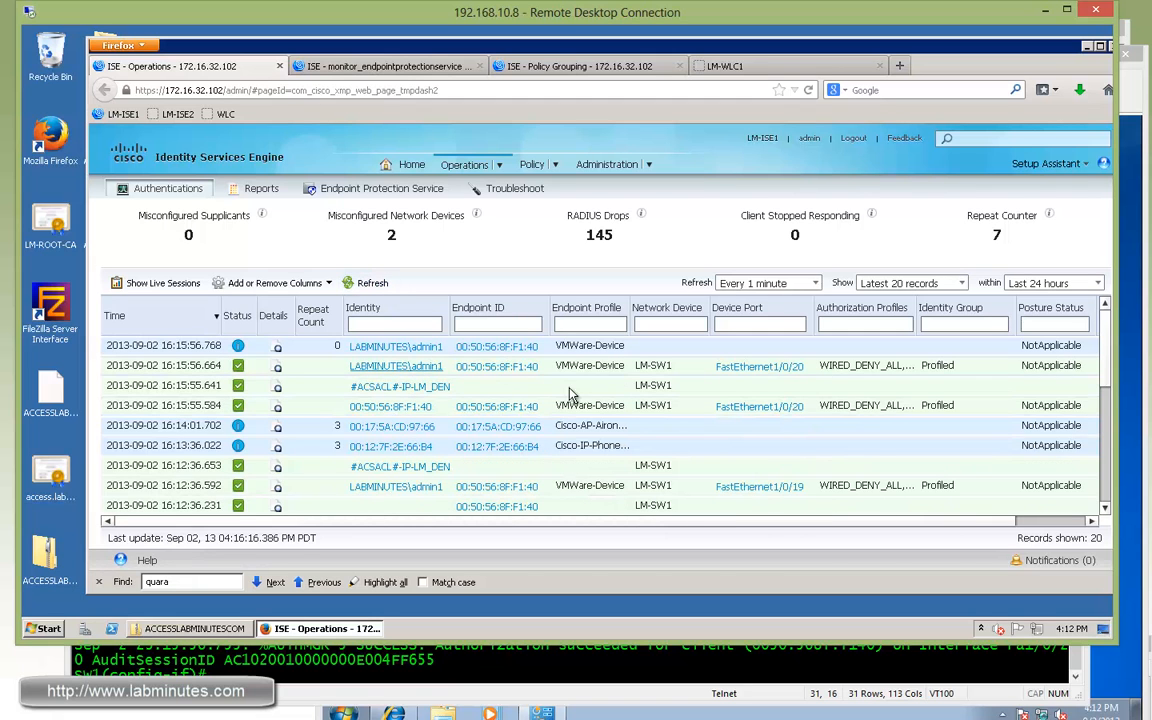
{"action": "mouse_move", "coordinate": [524, 384]}
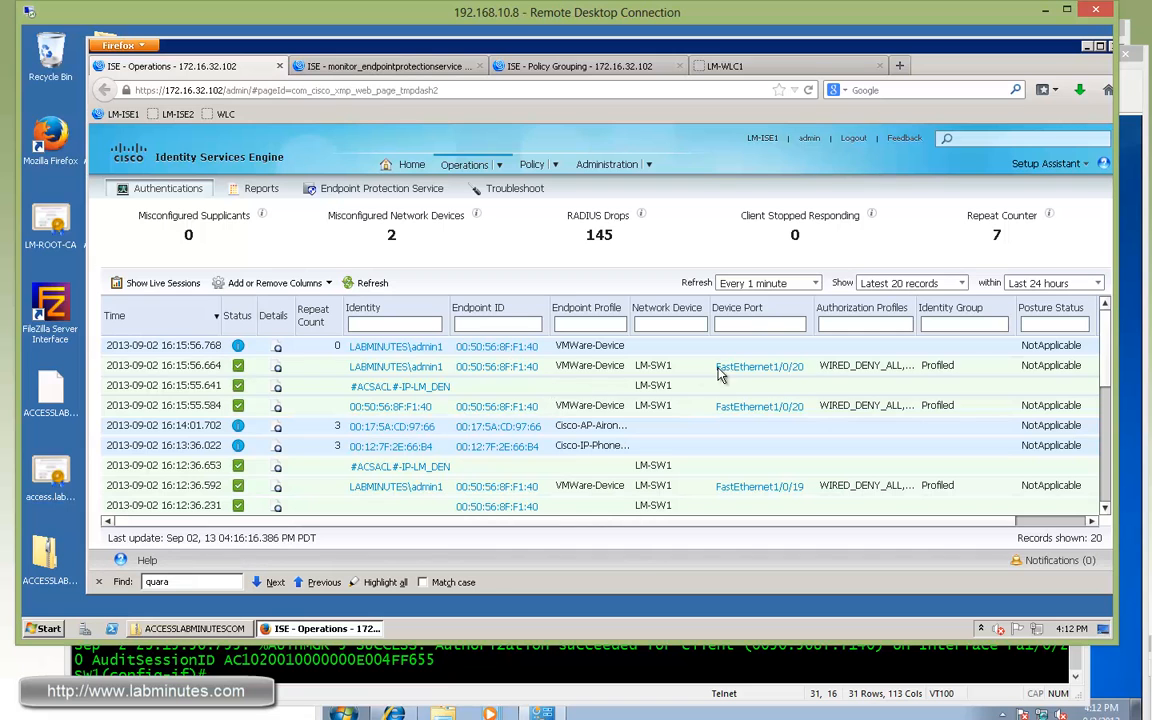
{"action": "mouse_move", "coordinate": [808, 512]}
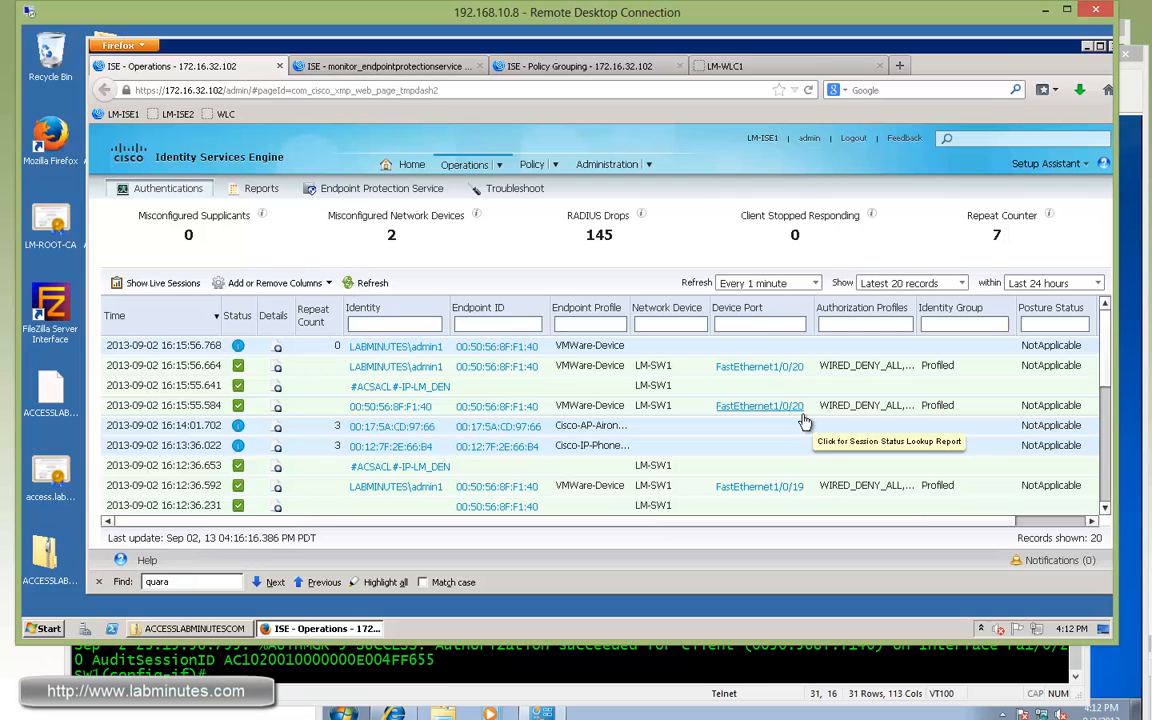
{"action": "mouse_move", "coordinate": [880, 368]}
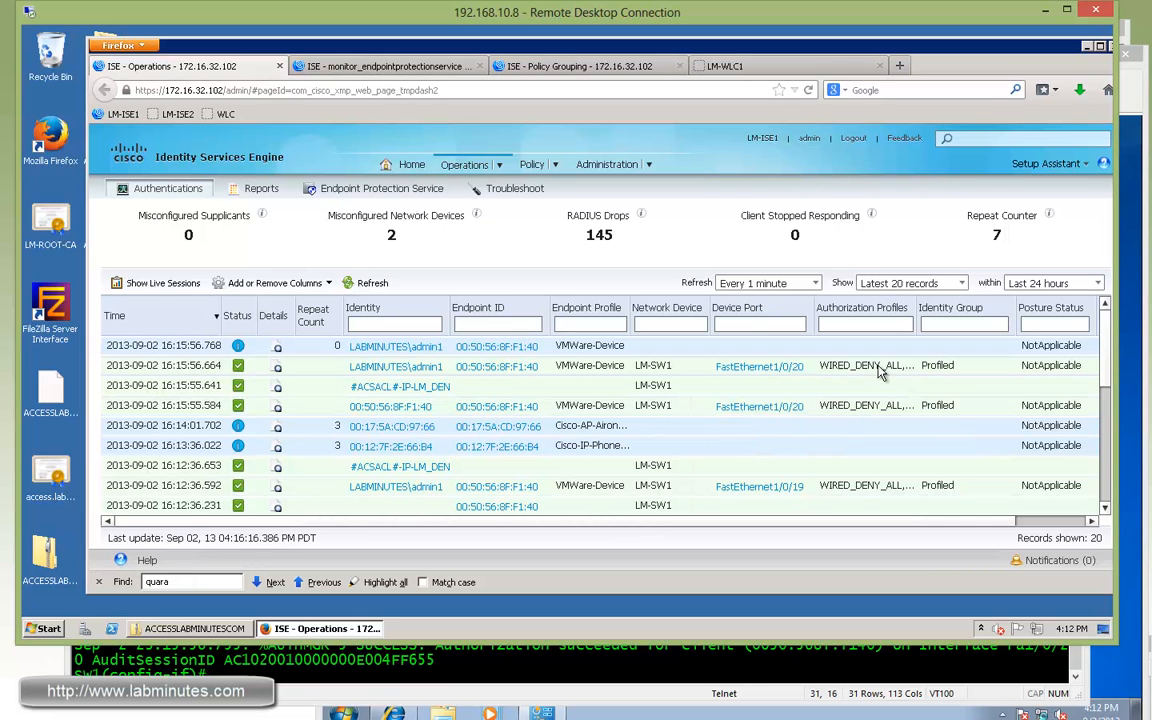
{"action": "mouse_move", "coordinate": [896, 374]}
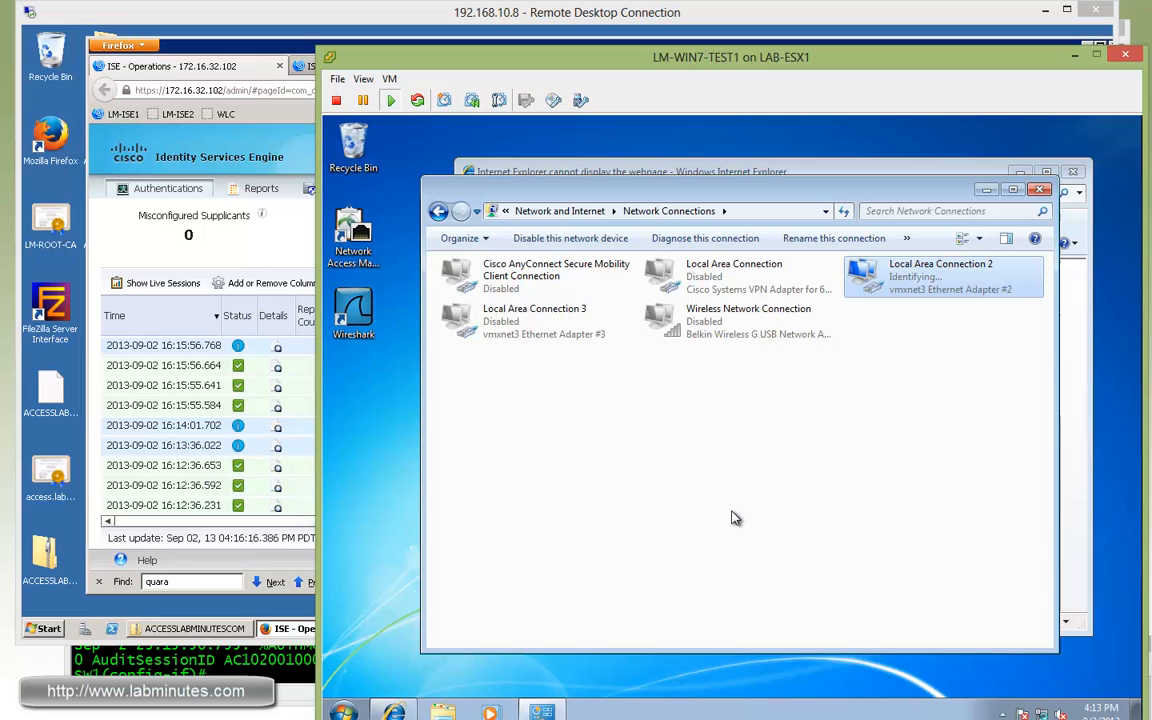
{"action": "mouse_move", "coordinate": [724, 516]}
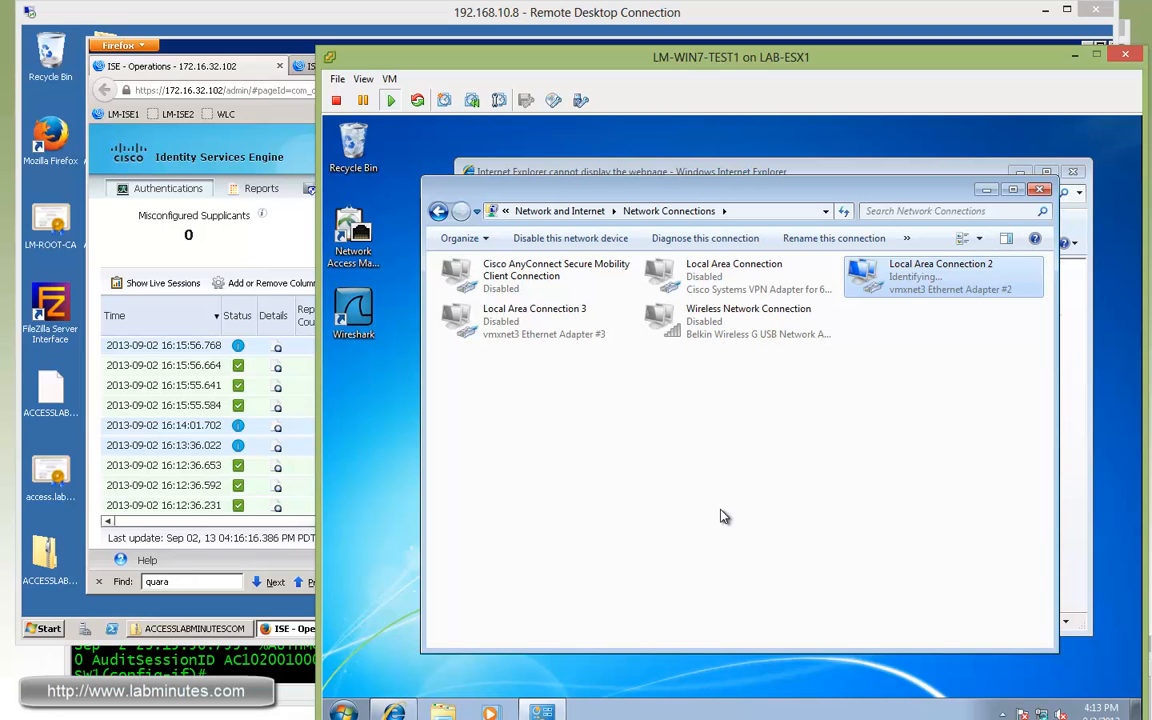
{"action": "mouse_move", "coordinate": [728, 512]}
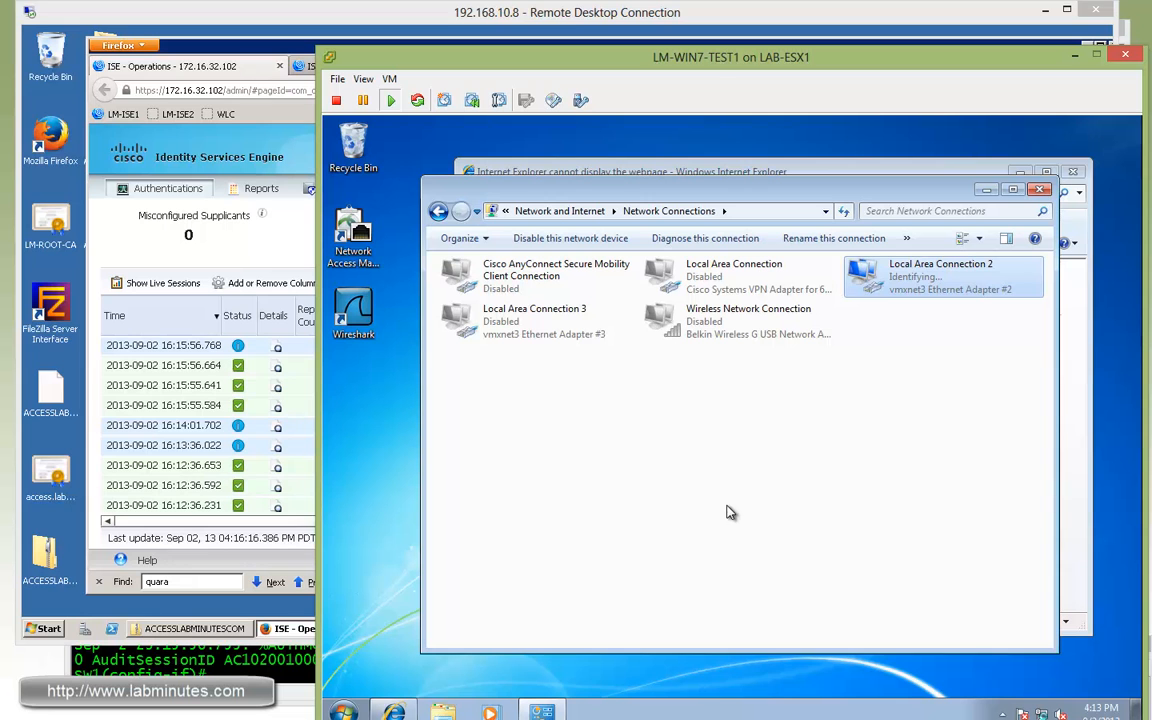
{"action": "mouse_move", "coordinate": [742, 512]}
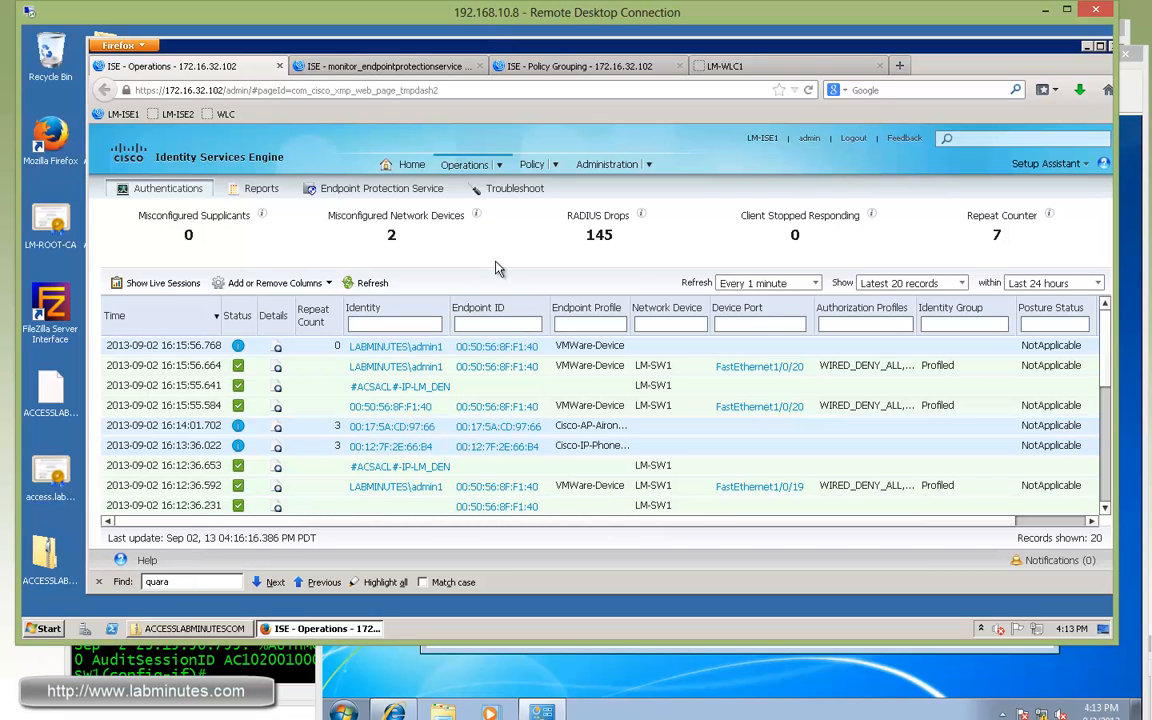
- Submit an Unquarantine for MAC 00:50:56:8F:F1:40 in Endpoint Protection Service
{"action": "left_click", "coordinate": [382, 188]}
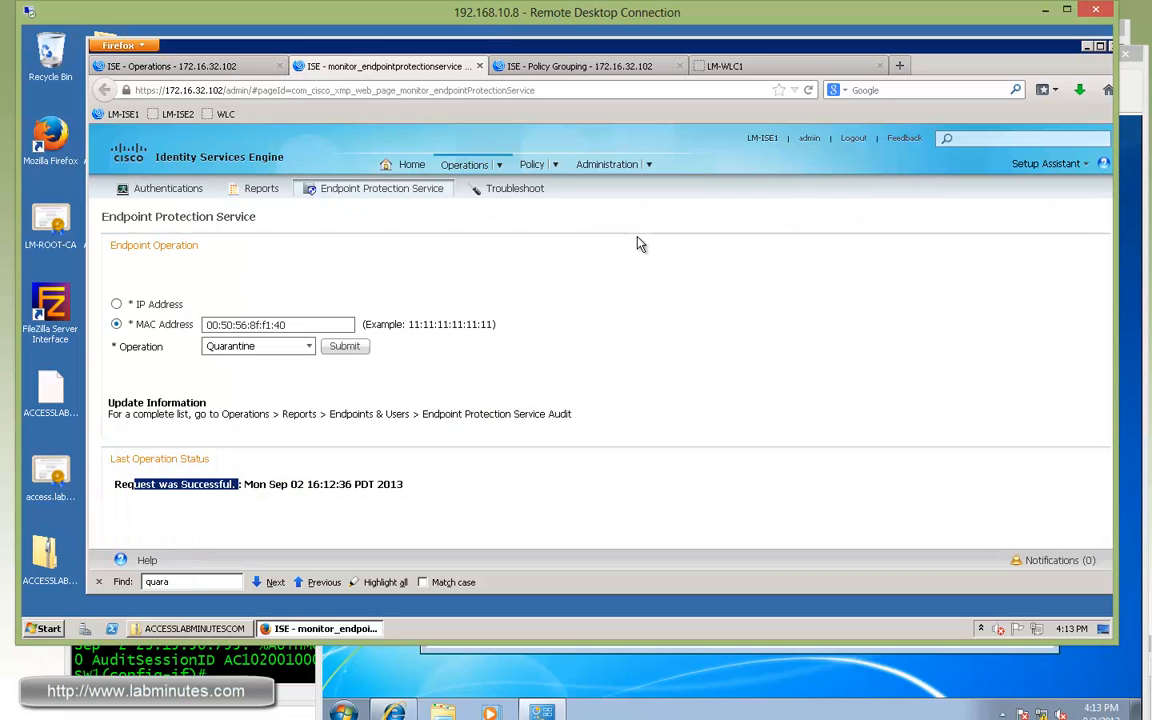
{"action": "left_click", "coordinate": [256, 344]}
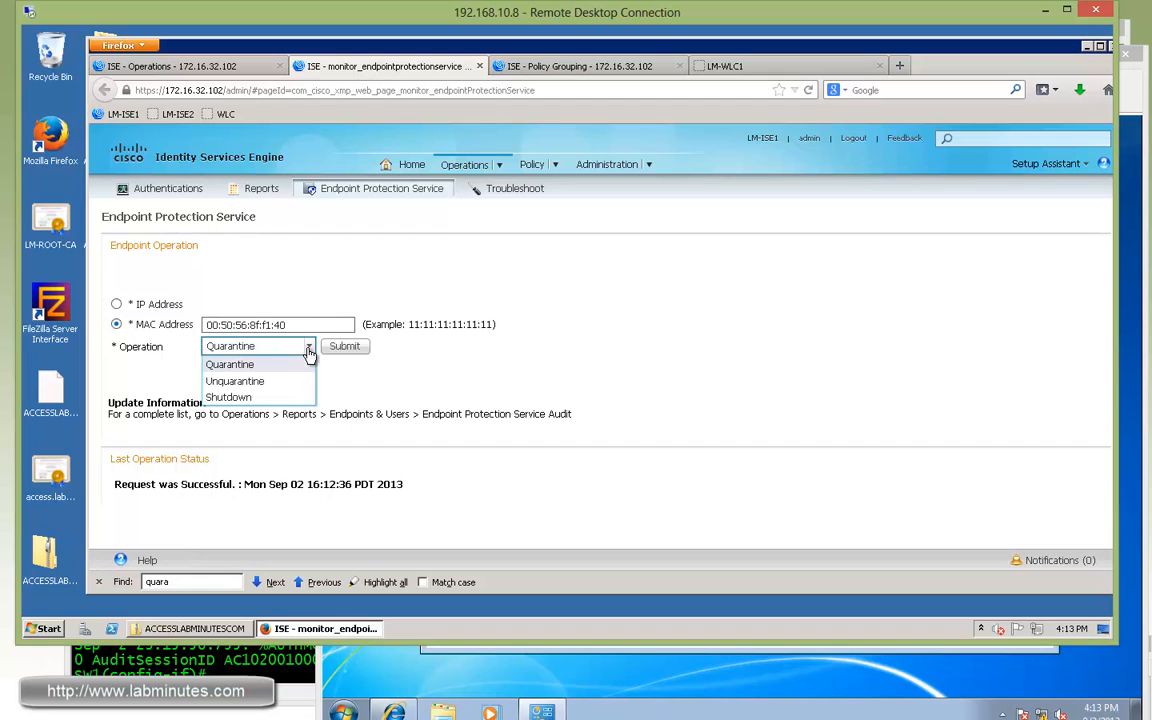
{"action": "left_click", "coordinate": [234, 380]}
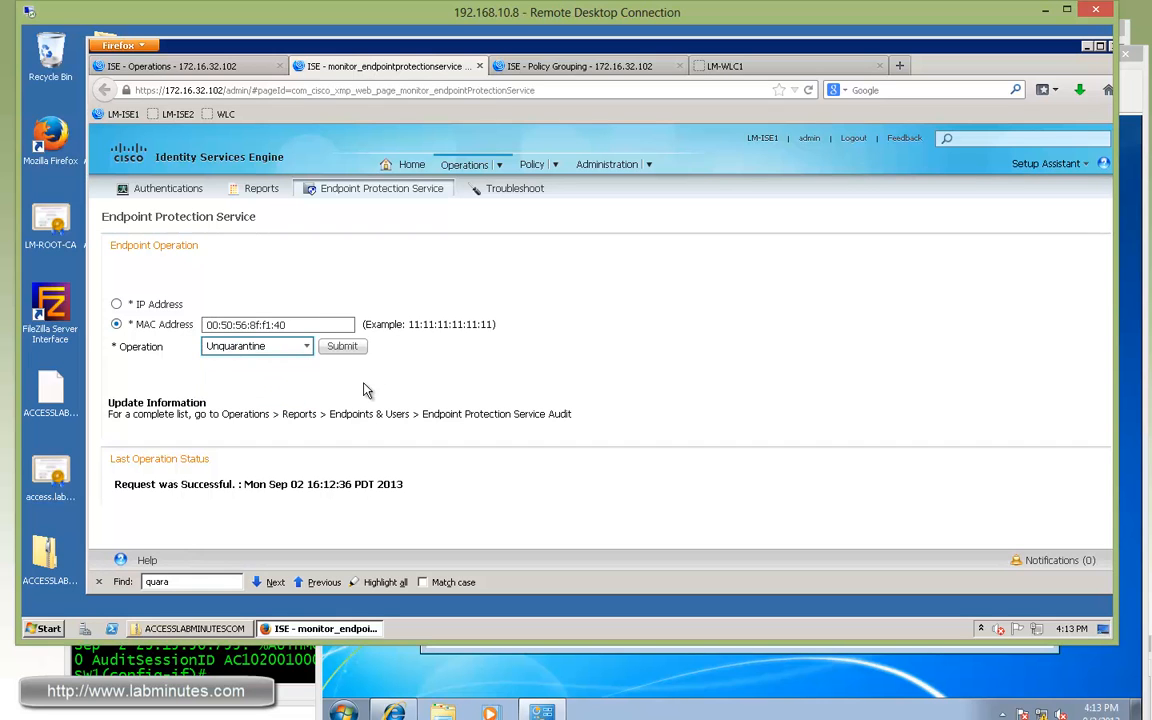
{"action": "left_click", "coordinate": [342, 344]}
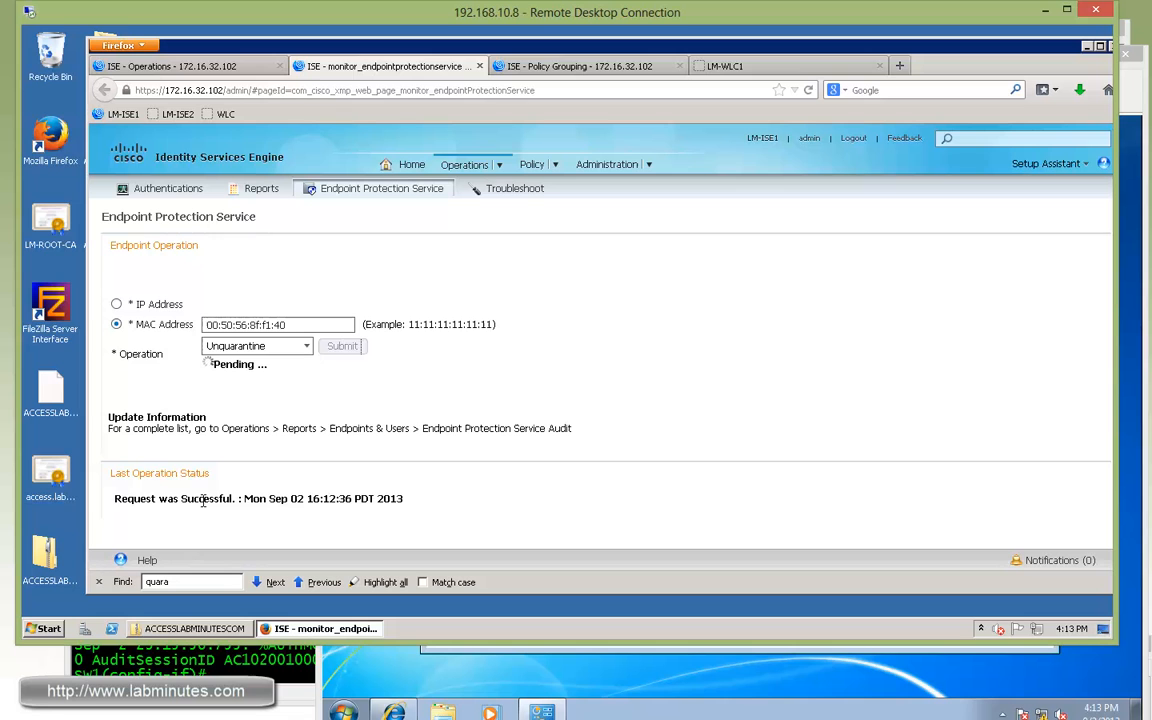
{"action": "left_click", "coordinate": [342, 344]}
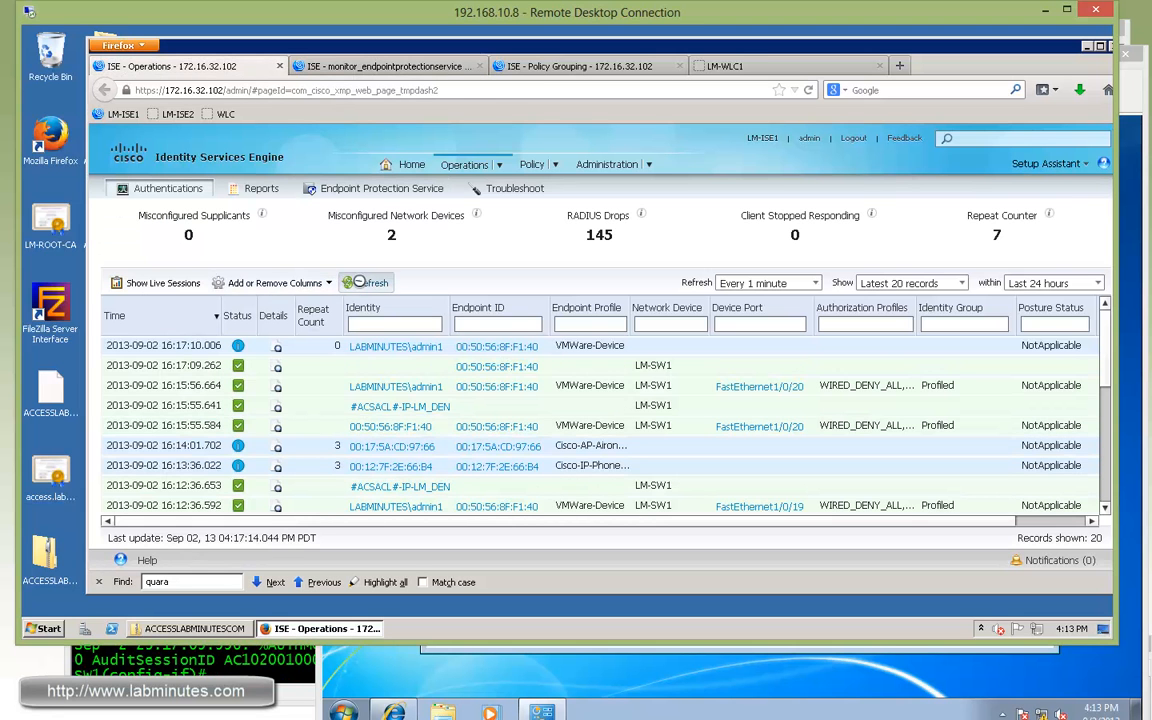
- Review the Dynamic Authorization succeeded details and the WIRED_PERMIT_ALL profile on FastEthernet1/0/20
{"action": "left_click", "coordinate": [364, 282]}
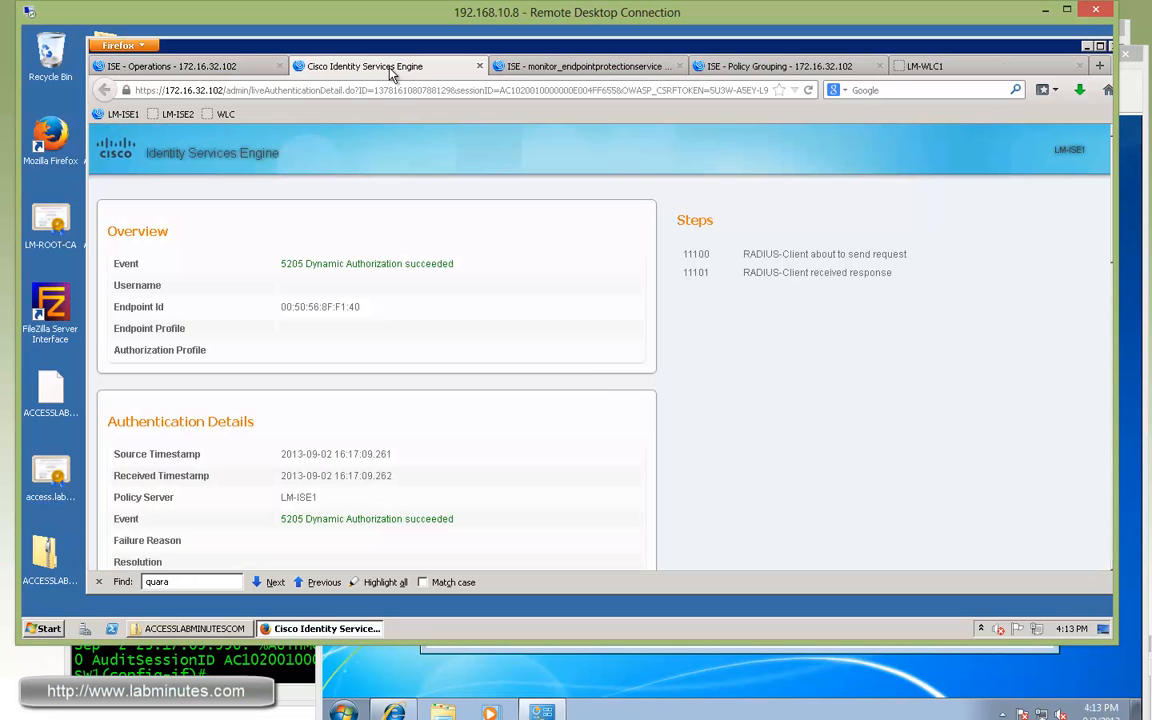
{"action": "scroll", "scroll_direction": "down", "scroll_amount": 3}
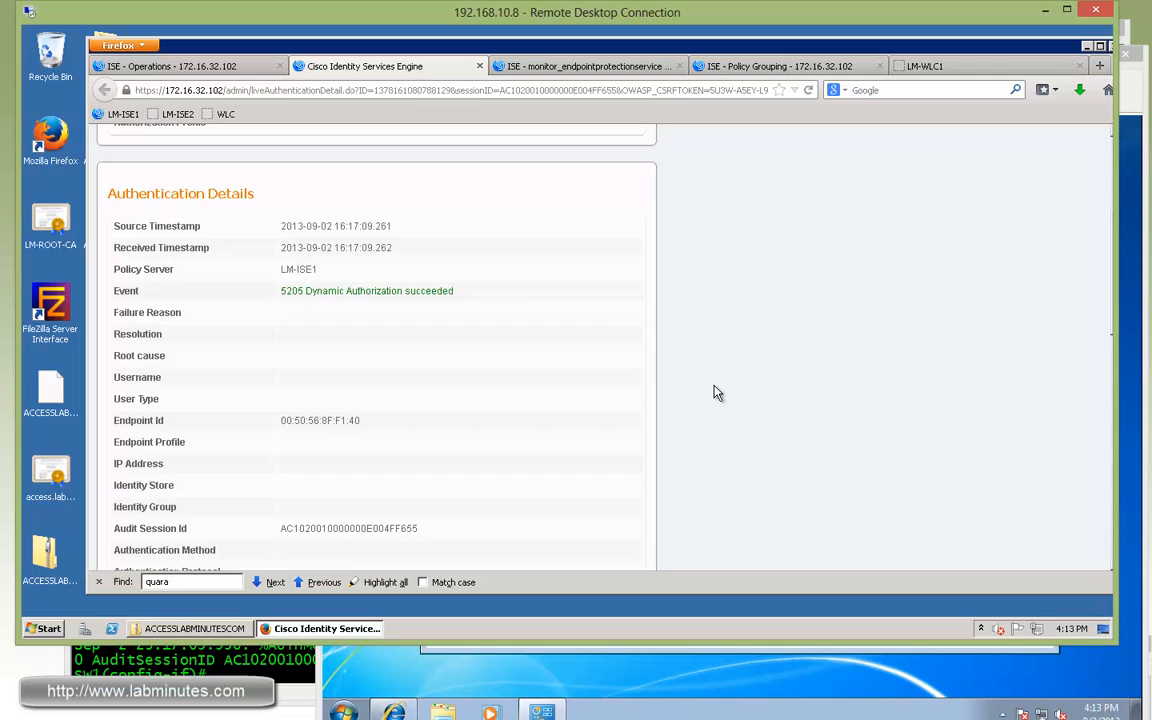
{"action": "scroll", "scroll_direction": "down", "scroll_amount": 3}
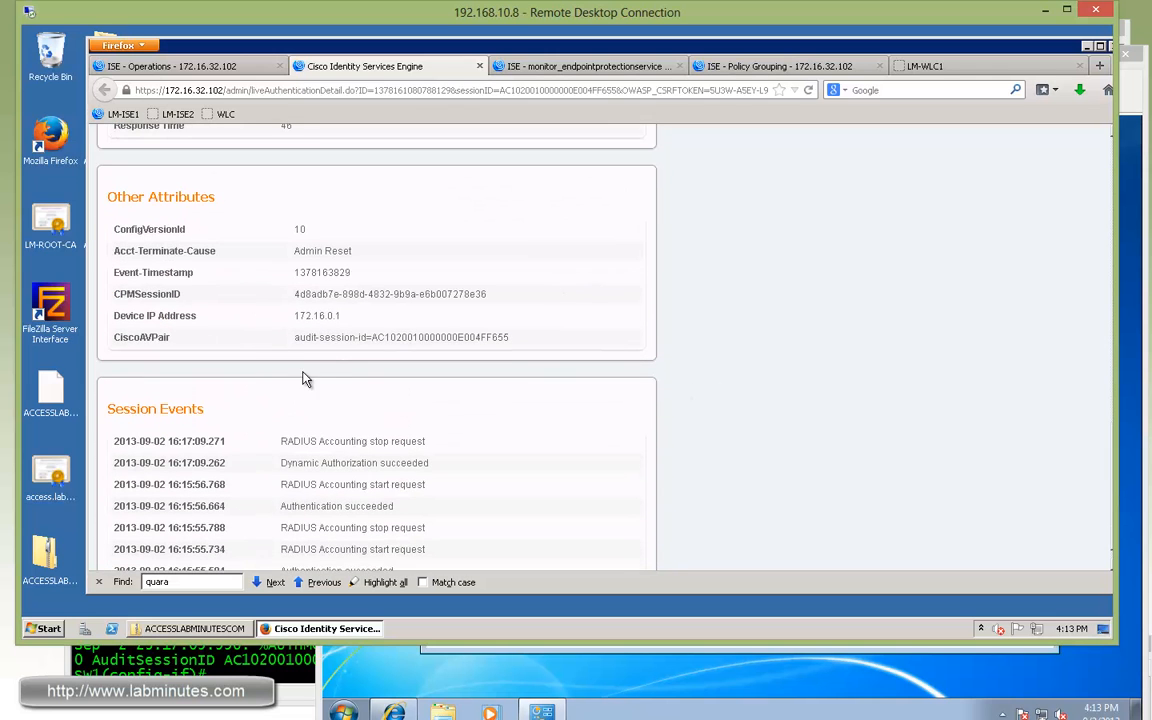
{"action": "left_click_drag", "start_coordinate": [312, 336], "coordinate": [480, 336]}
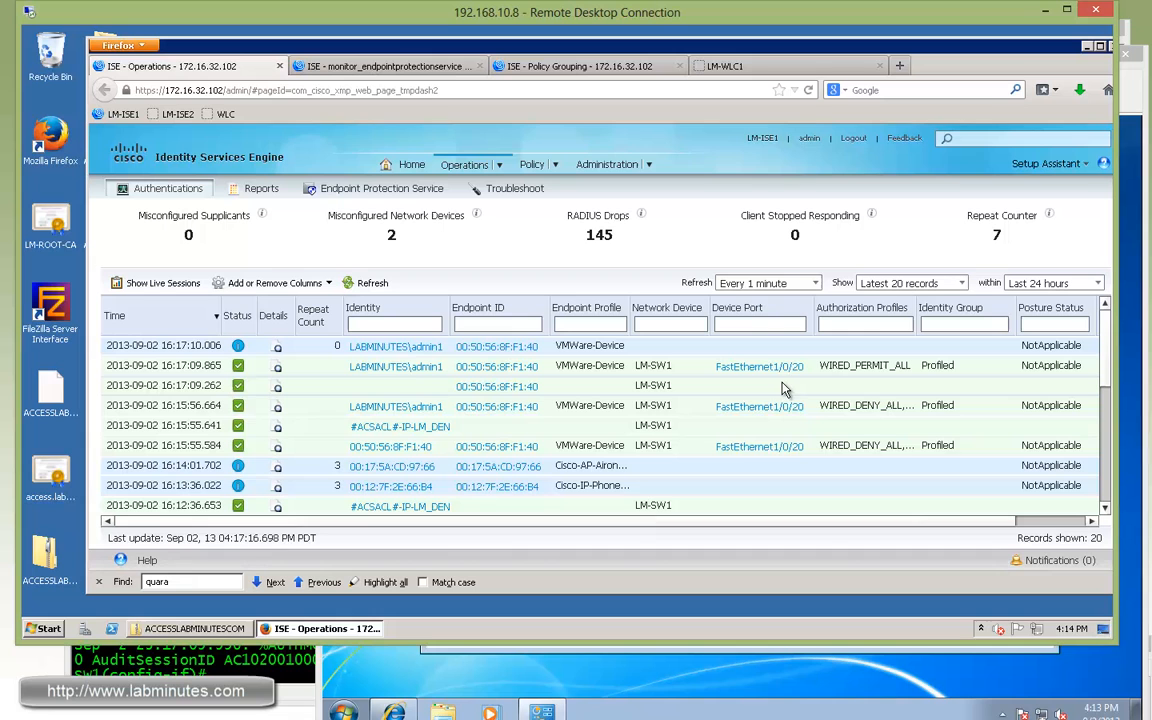
{"action": "mouse_move", "coordinate": [884, 370]}
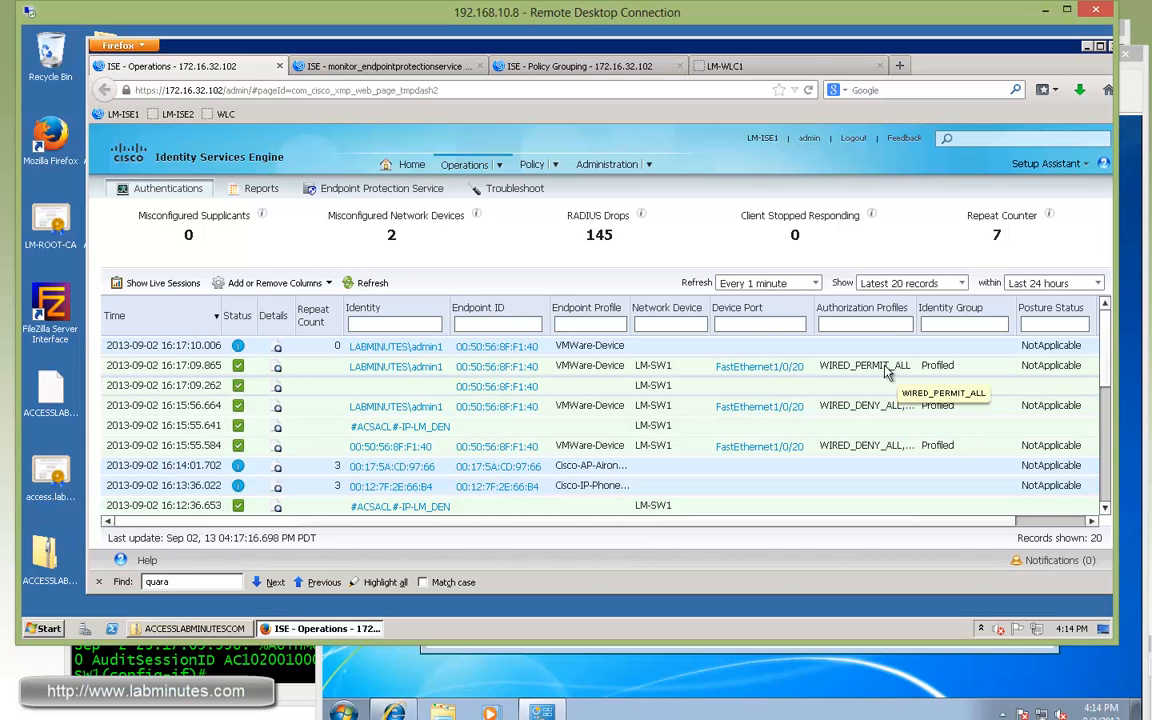
{"action": "mouse_move", "coordinate": [896, 376]}
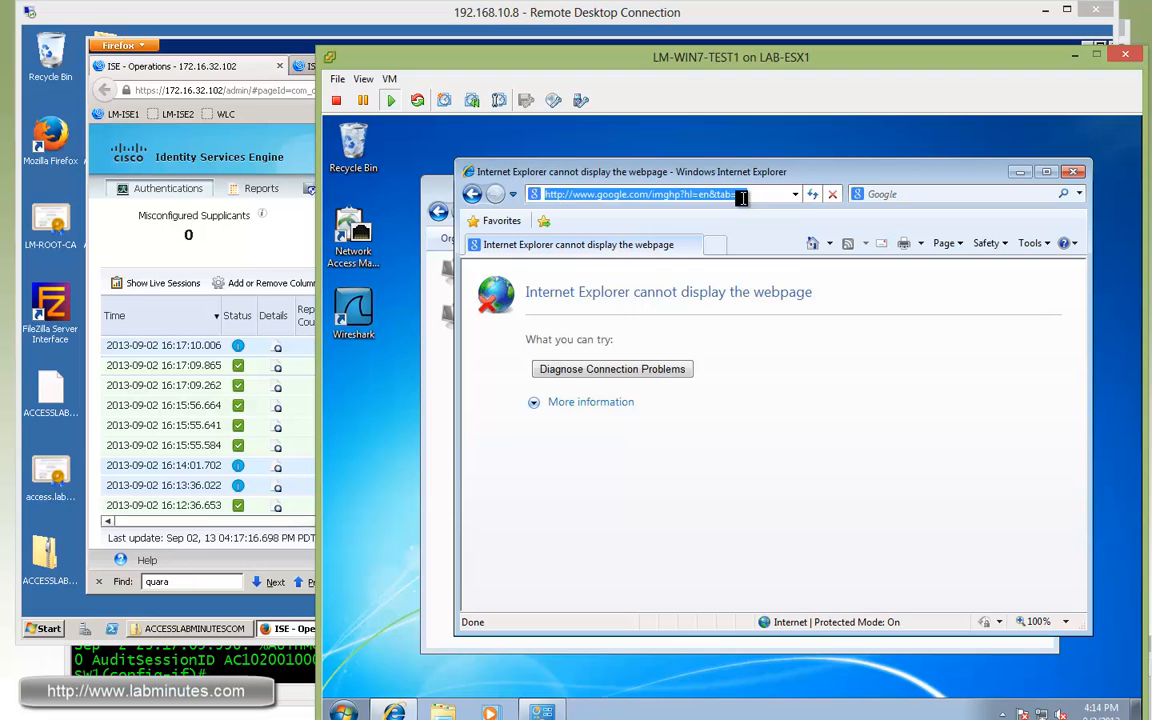
- Submit a Shutdown operation for endpoint MAC 00:50:56:8F:F1:40 in Endpoint Protection Service
{"action": "type", "text": "google.com"}
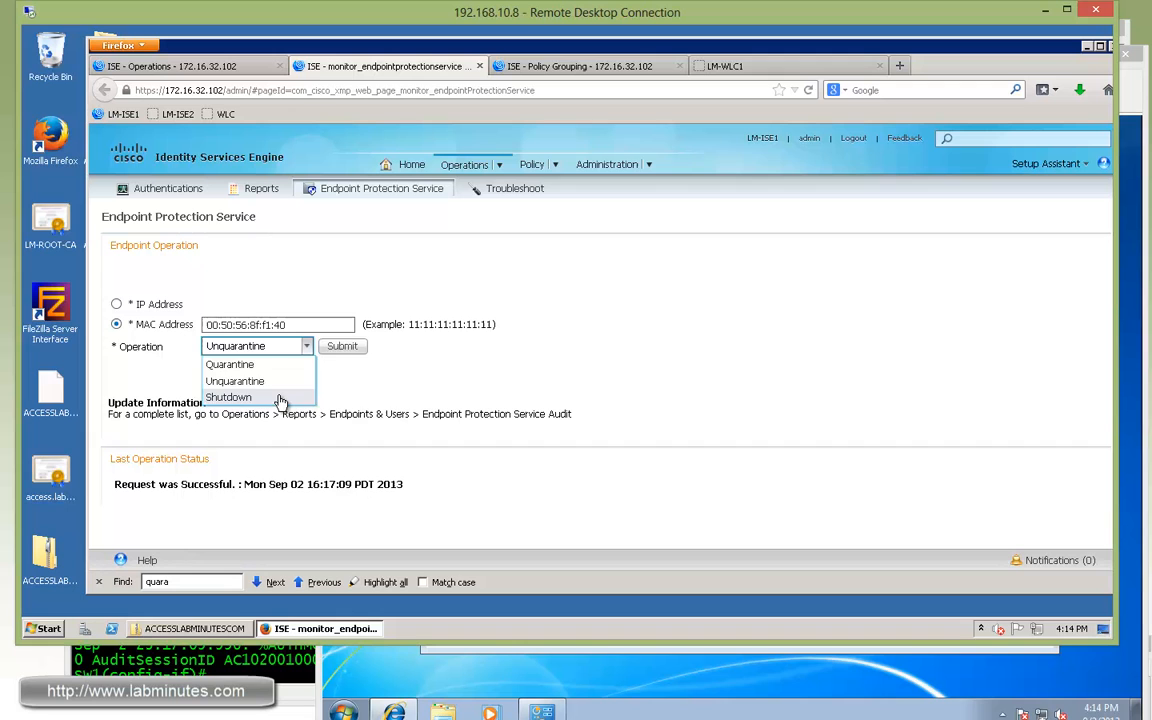
{"action": "left_click", "coordinate": [228, 396]}
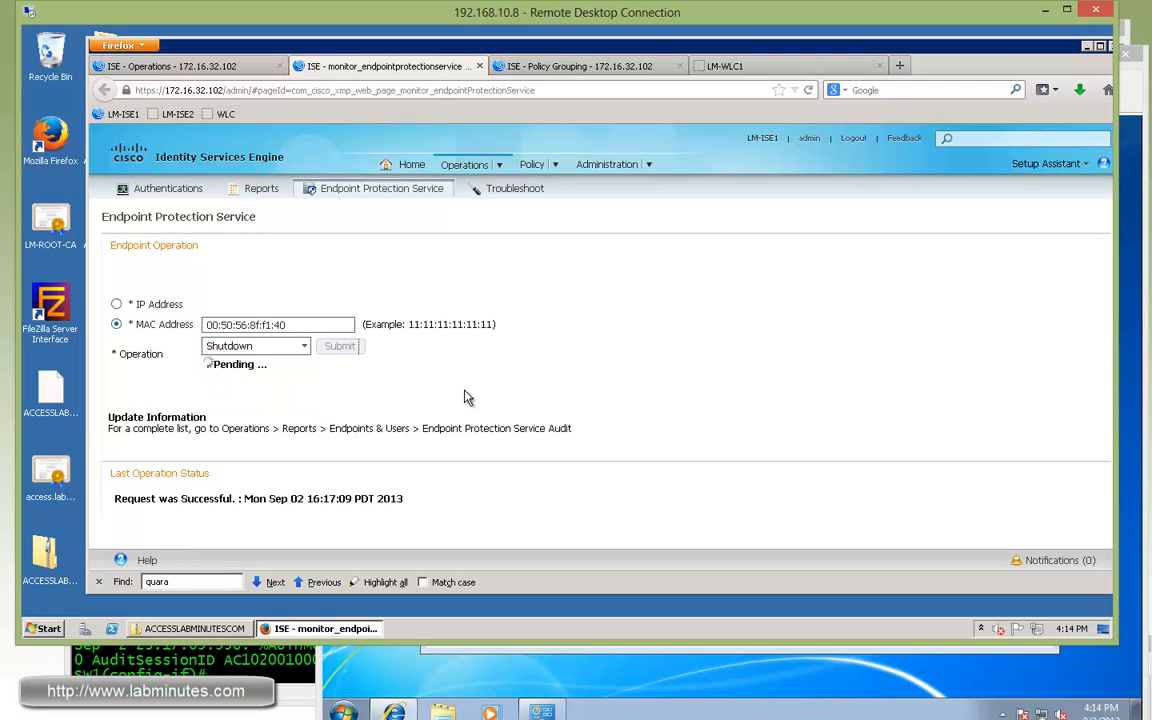
{"action": "left_click", "coordinate": [340, 344]}
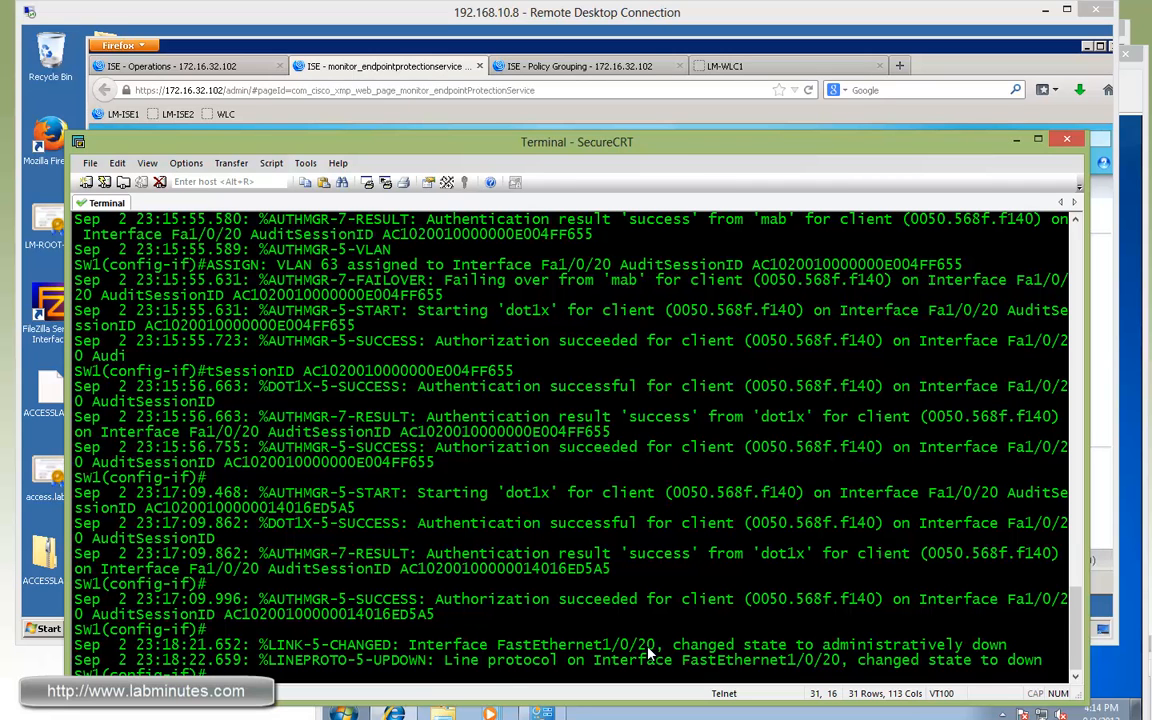
- View the new authorization event's details showing Admin Reset with a disable-host-port subscriber command
{"action": "double_click", "coordinate": [892, 644]}
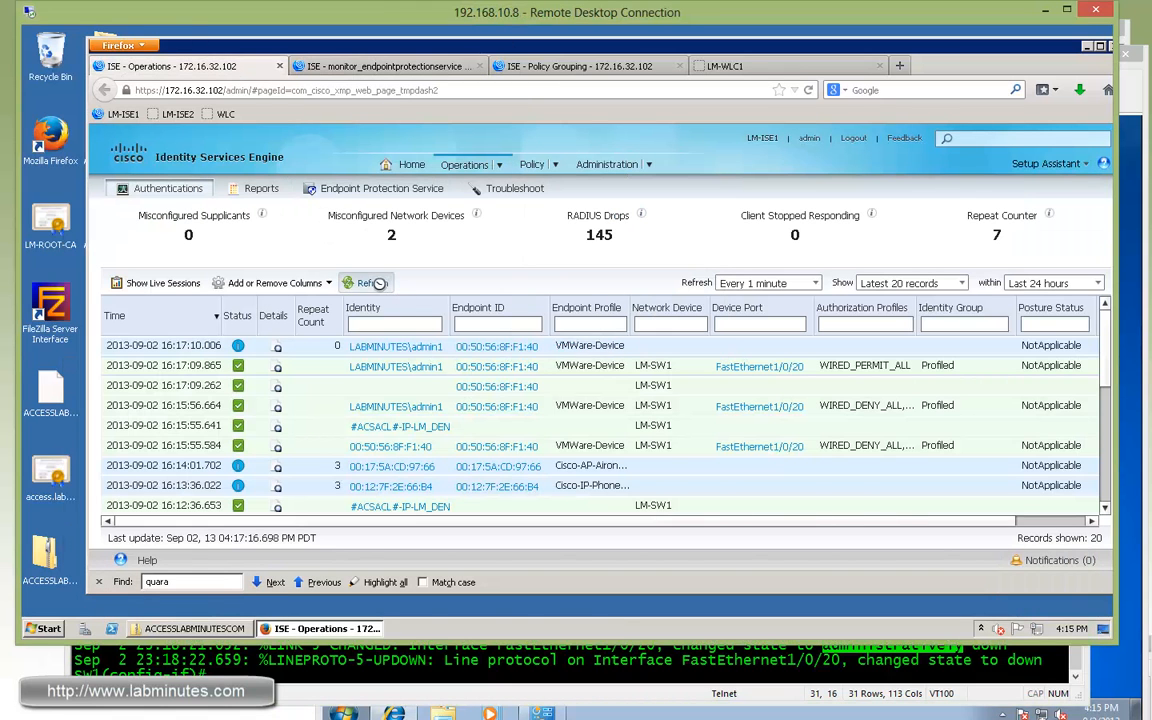
{"action": "left_click", "coordinate": [364, 284]}
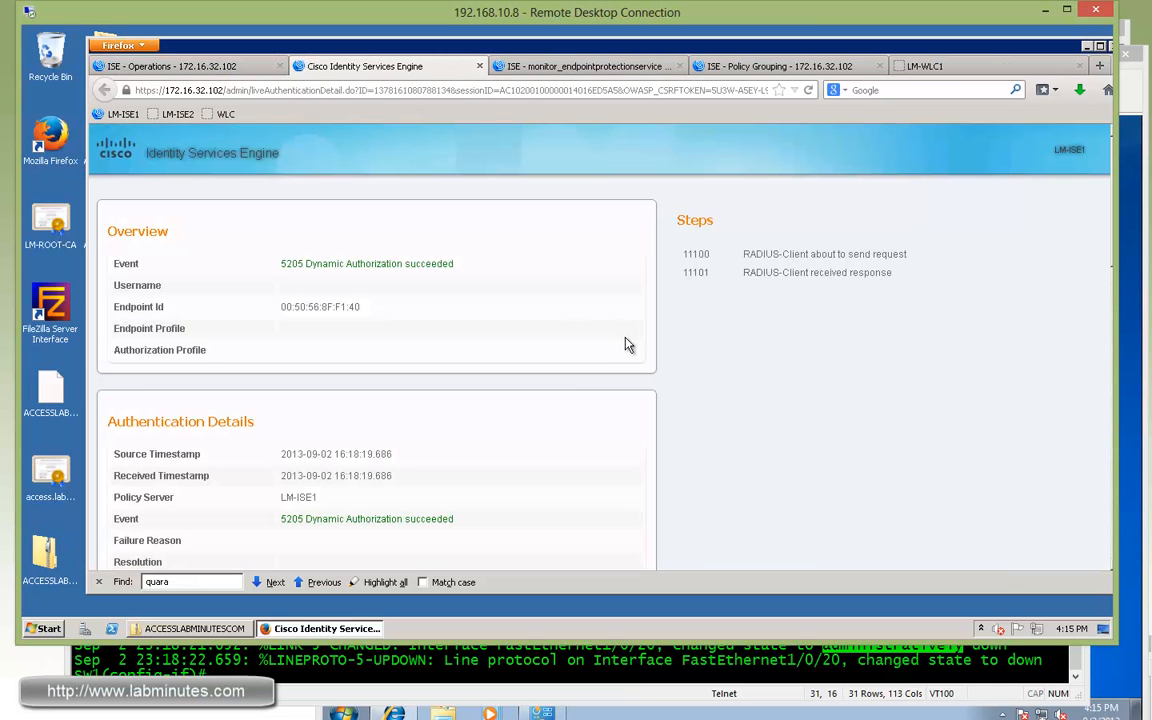
{"action": "scroll", "scroll_direction": "down", "scroll_amount": 3}
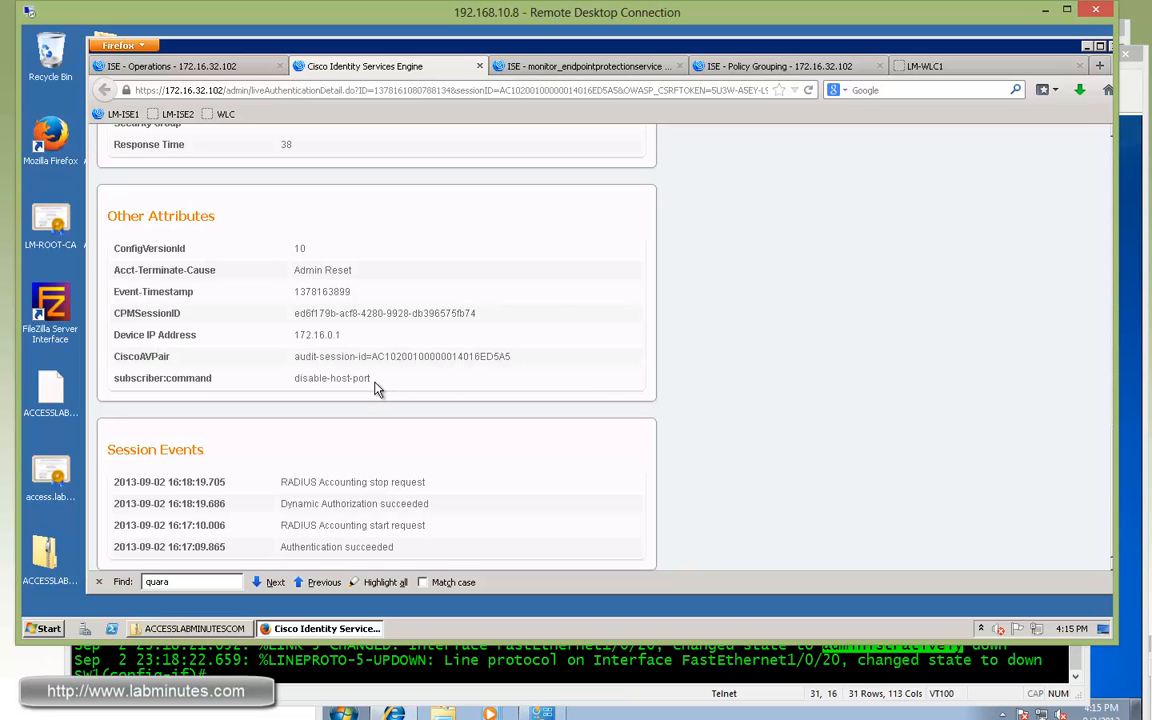
{"action": "mouse_move", "coordinate": [430, 388]}
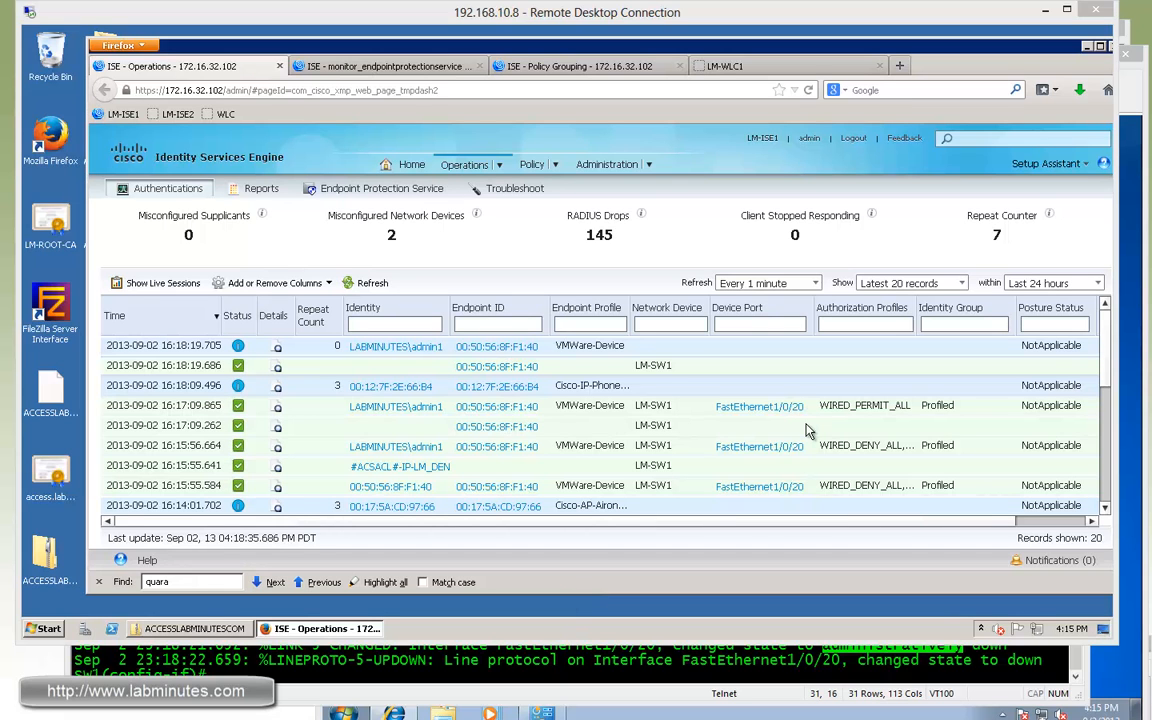
{"action": "mouse_move", "coordinate": [808, 432]}
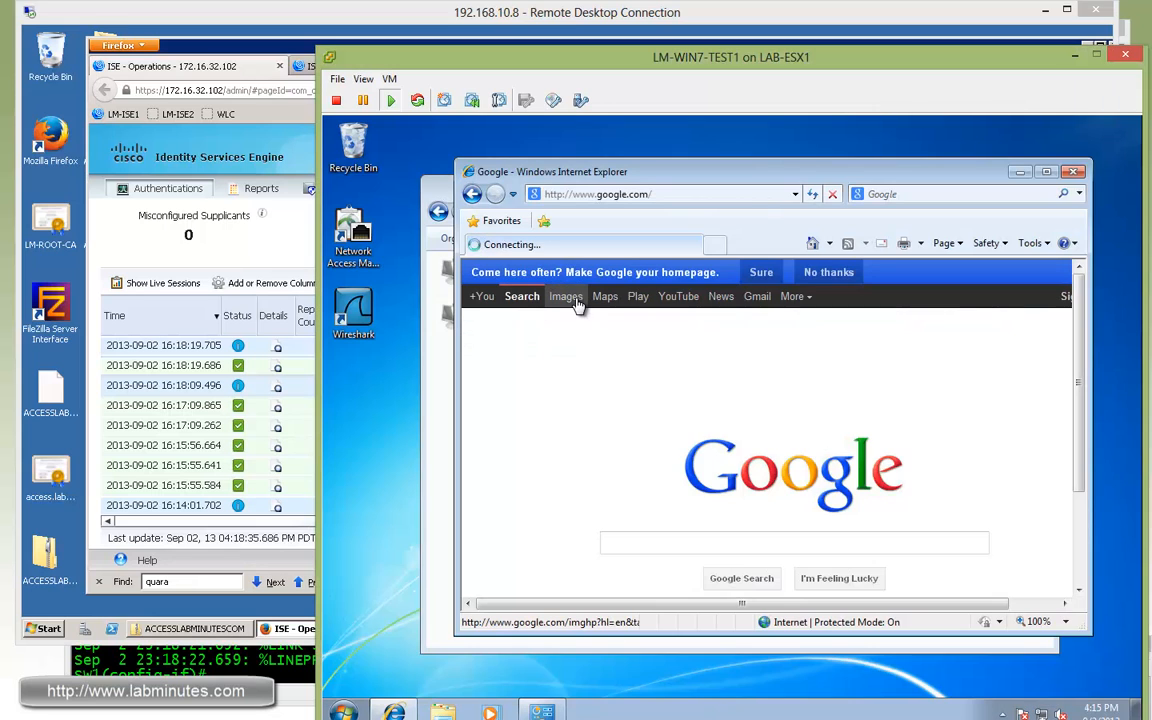
- Enable Local Area Connection 2 from the Windows 7 Network Connections list
{"action": "left_click", "coordinate": [564, 296]}
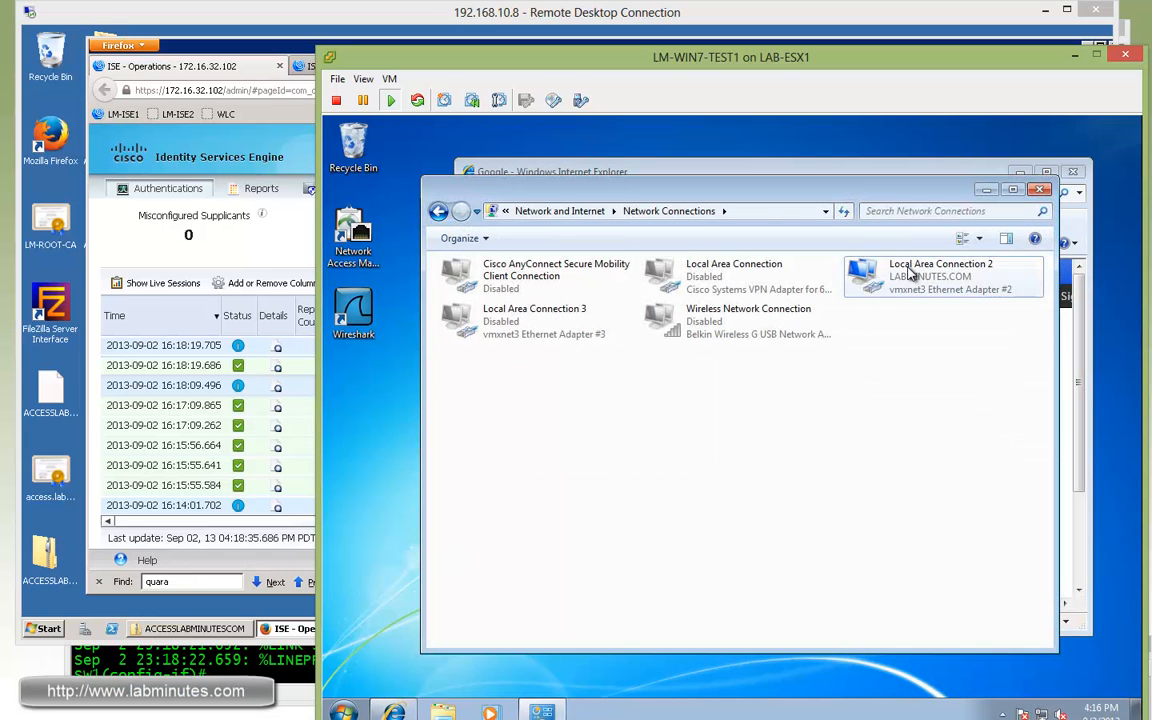
{"action": "right_click", "coordinate": [910, 276]}
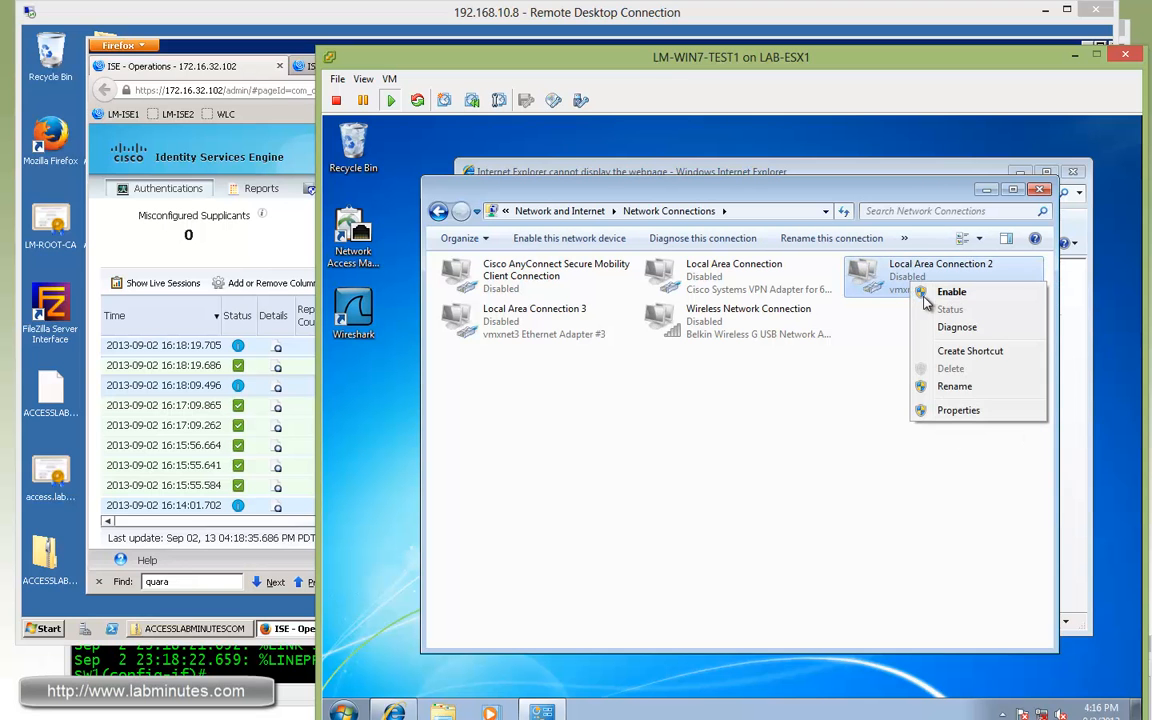
{"action": "left_click", "coordinate": [952, 292]}
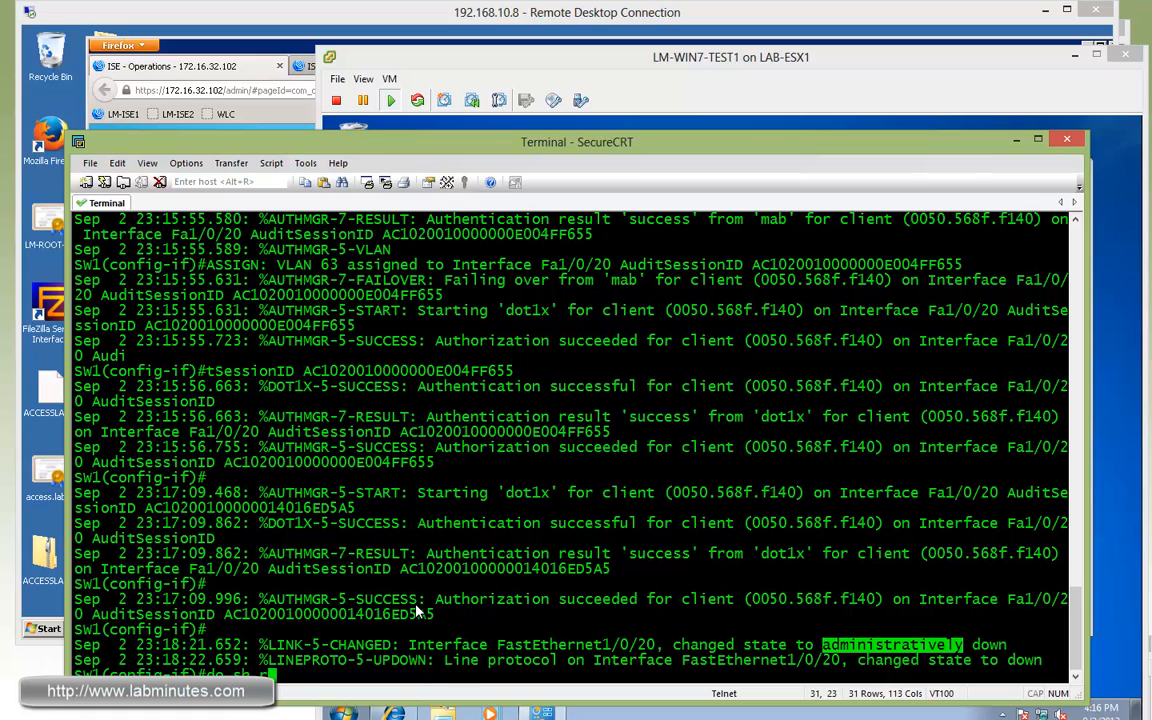
- Check f1/0/20's running config, then bring int f1/0/19 up with no shut so the endpoint reauthenticates
{"action": "type", "text": "int"}
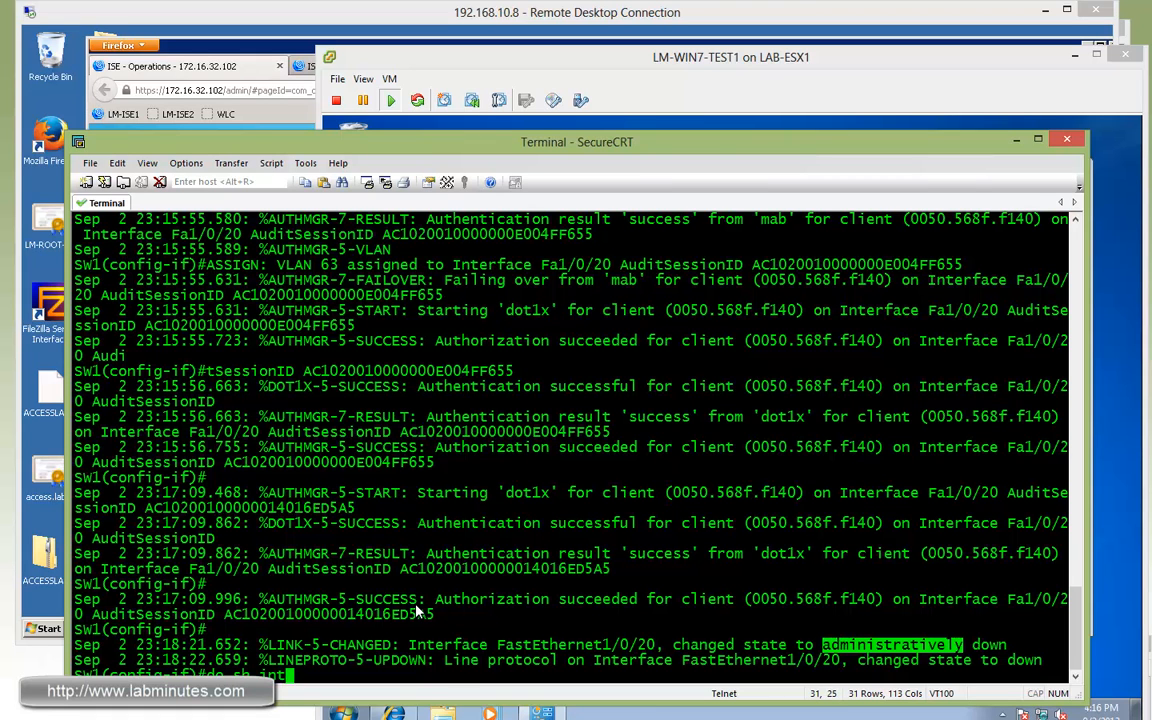
{"action": "type", "text": "f1/0/20"}
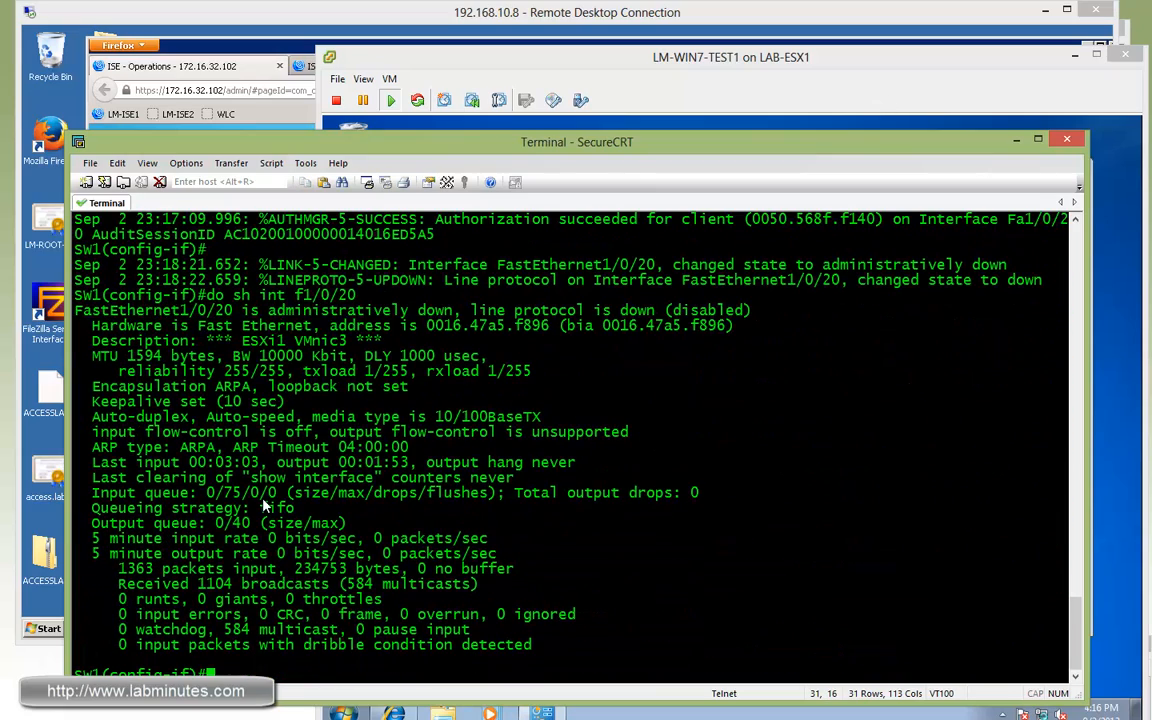
{"action": "type", "text": "do sh run int"}
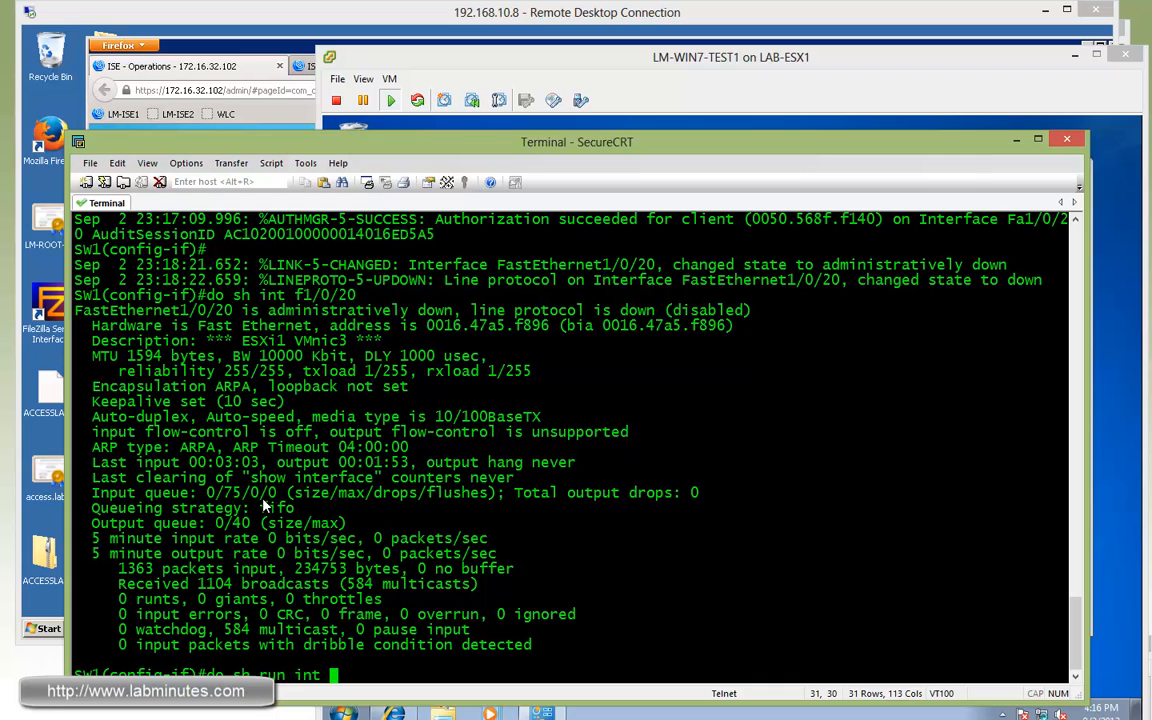
{"action": "type", "text": "int f1/0/19"}
{"action": "type", "text": "no shut"}
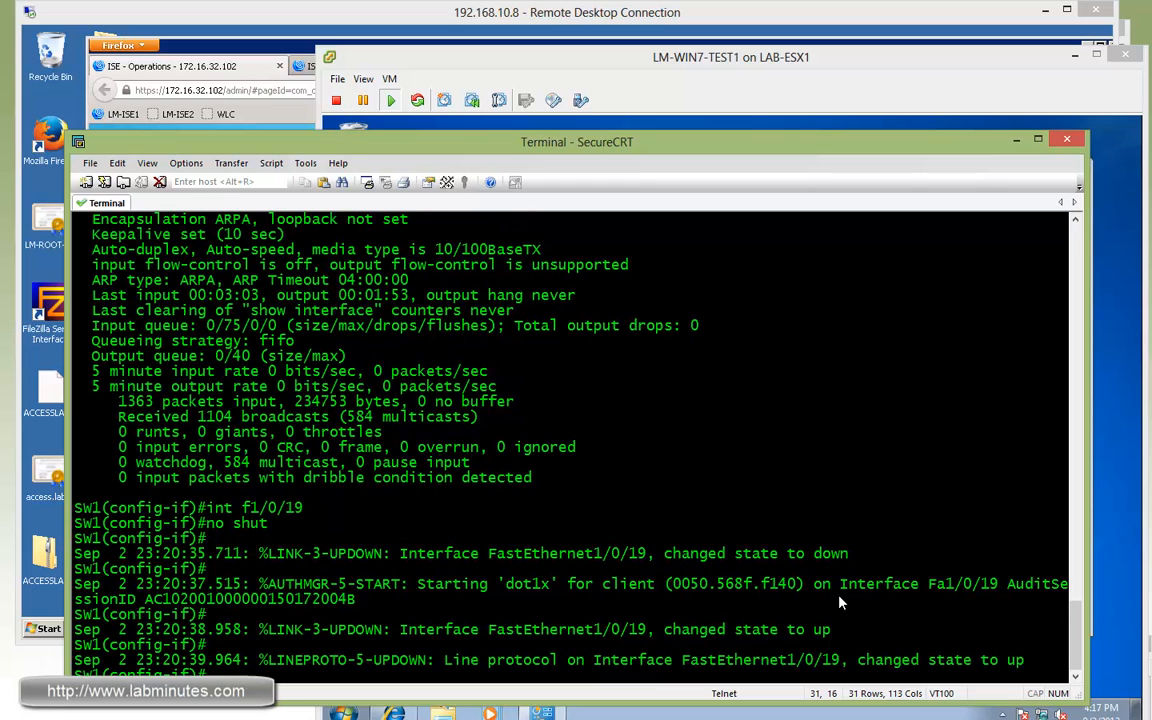
{"action": "scroll", "scroll_direction": "down", "scroll_amount": 3}
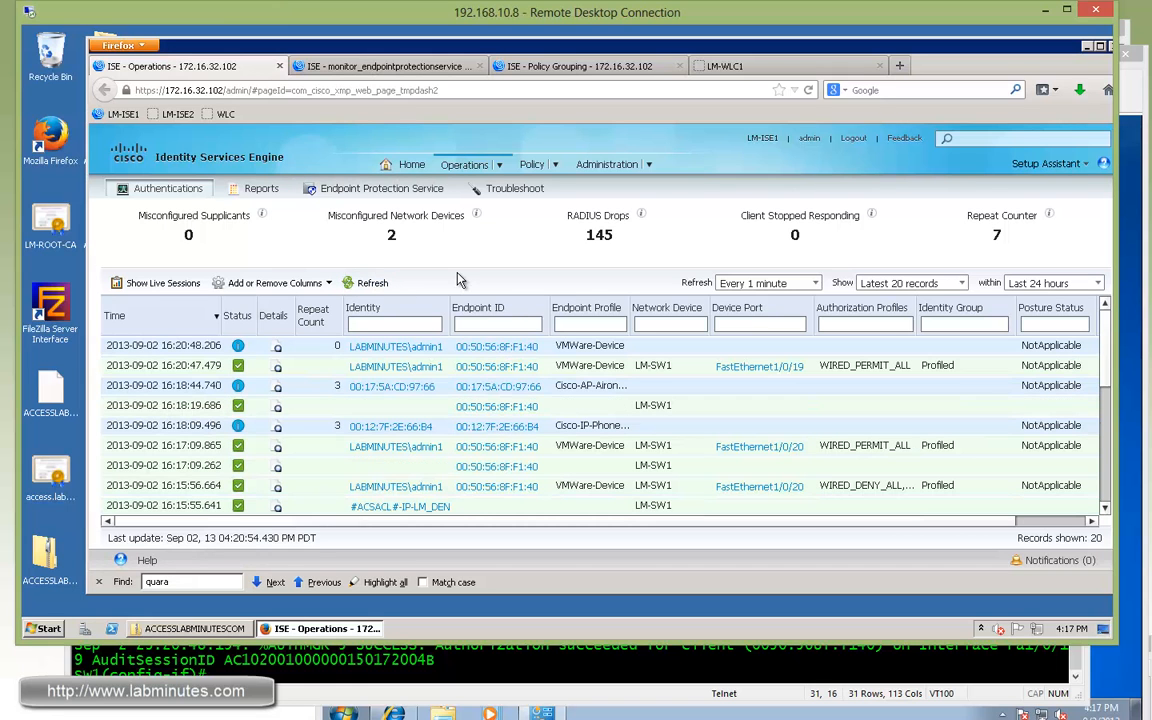
{"action": "mouse_move", "coordinate": [560, 388]}
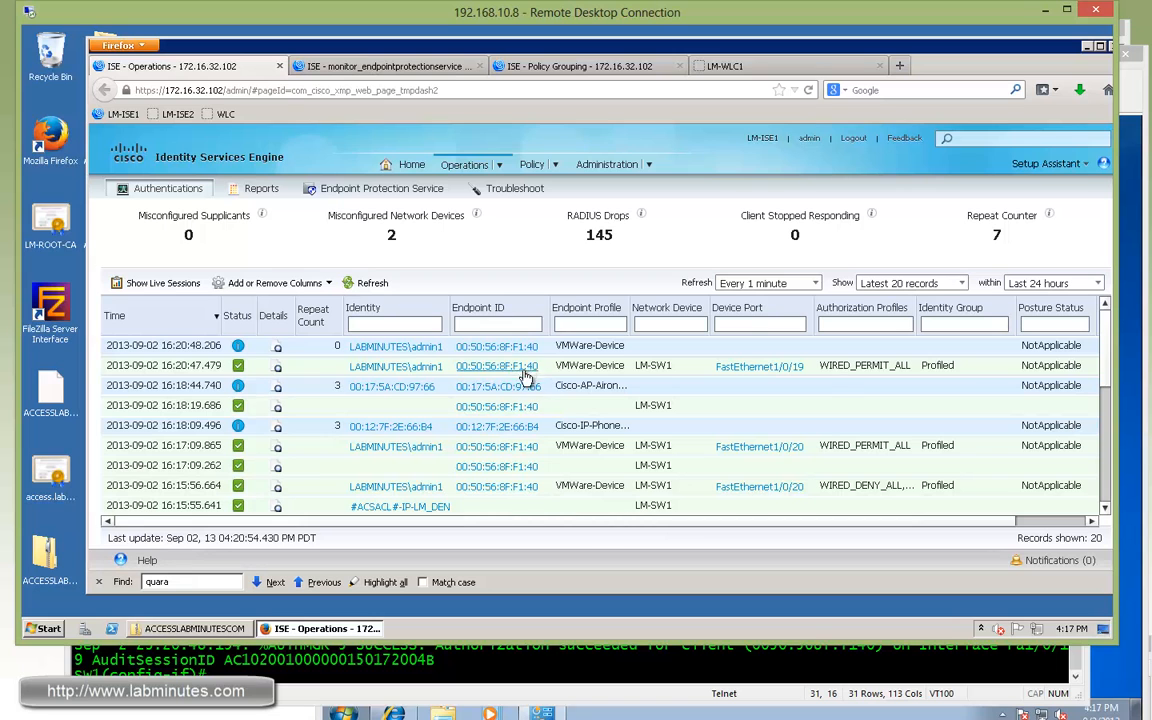
{"action": "mouse_move", "coordinate": [892, 378]}
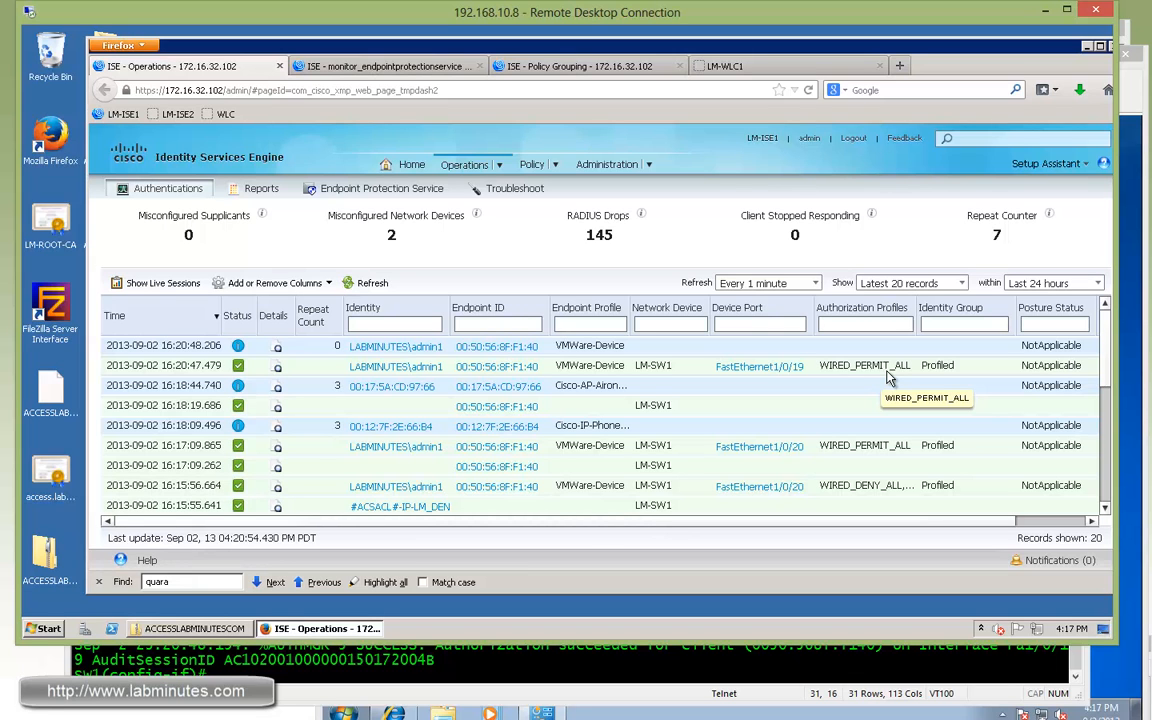
{"action": "mouse_move", "coordinate": [602, 380]}
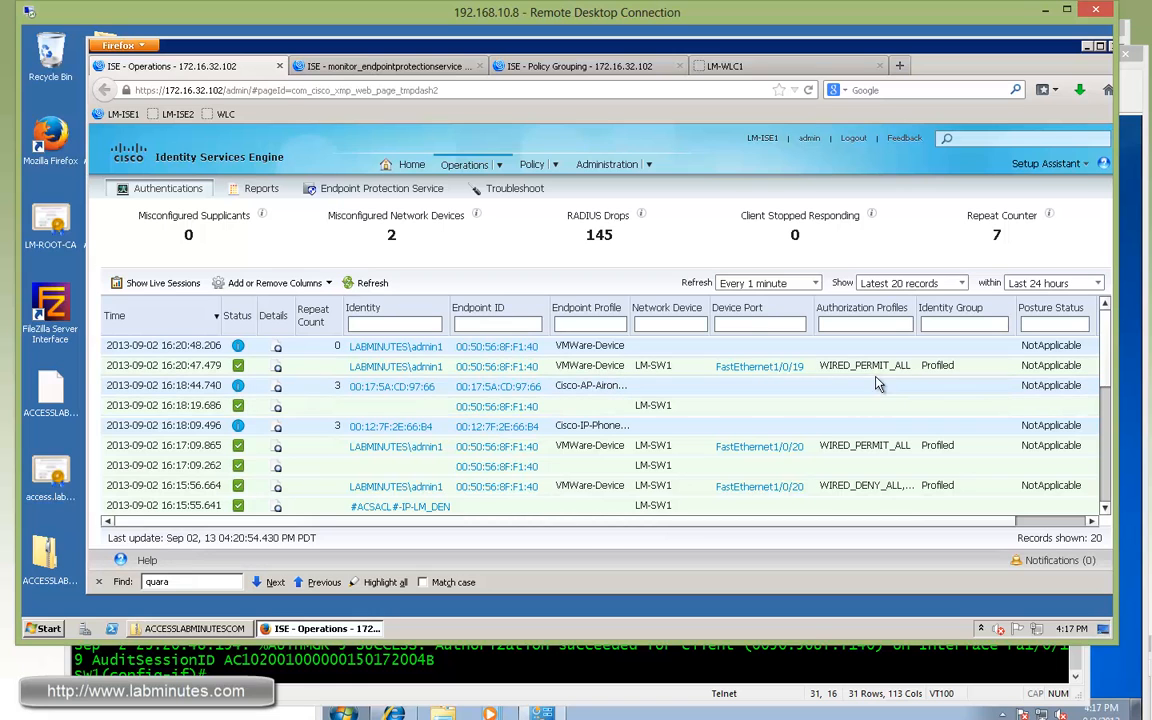
{"action": "mouse_move", "coordinate": [864, 364]}
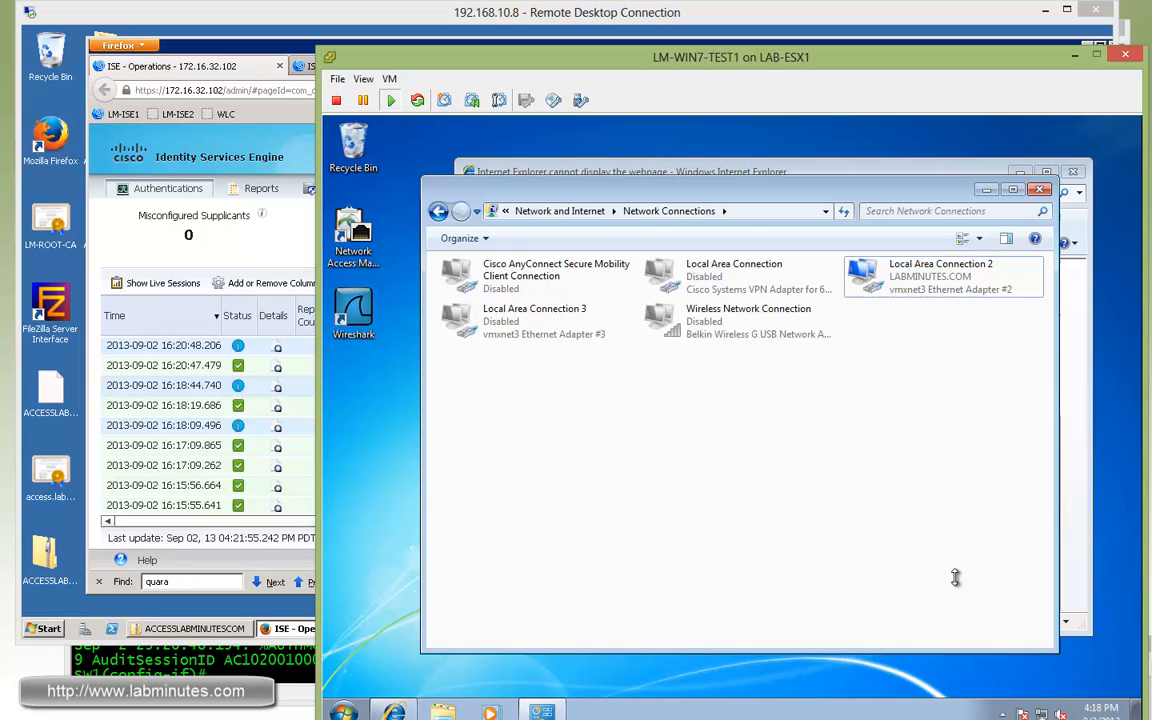
- Connect the Windows 7 test VM to the LM-INTERNAL wireless network in the vSphere console
{"action": "left_click", "coordinate": [940, 276]}
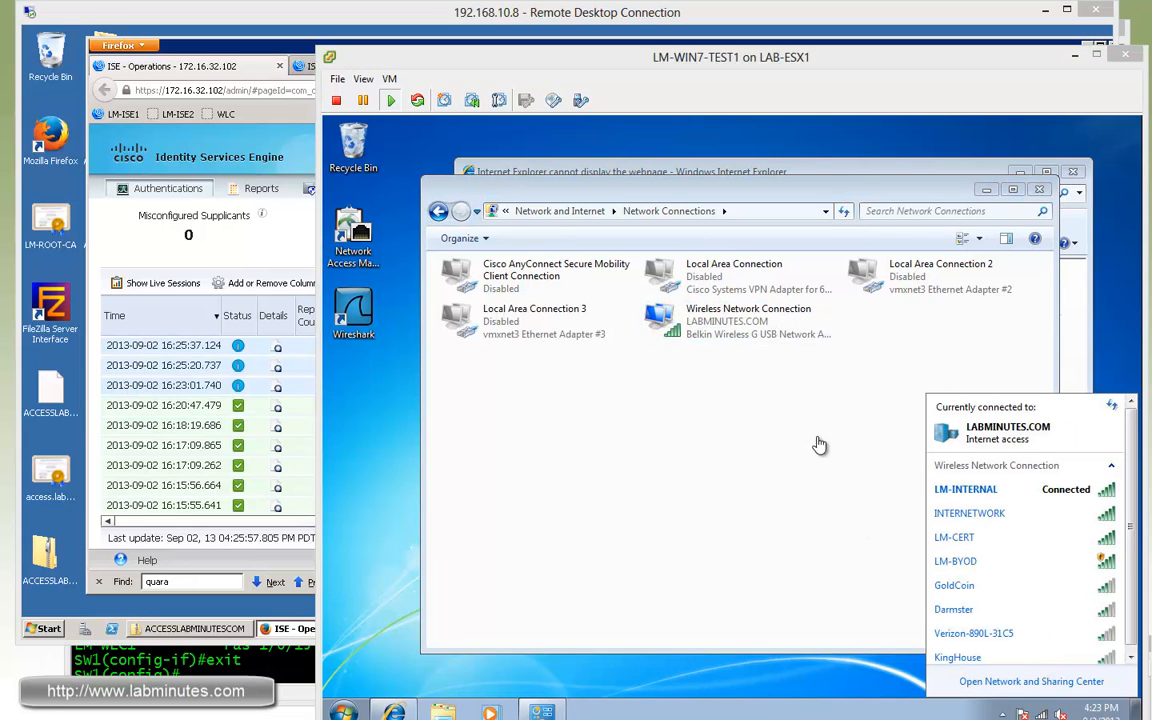
{"action": "mouse_move", "coordinate": [784, 444]}
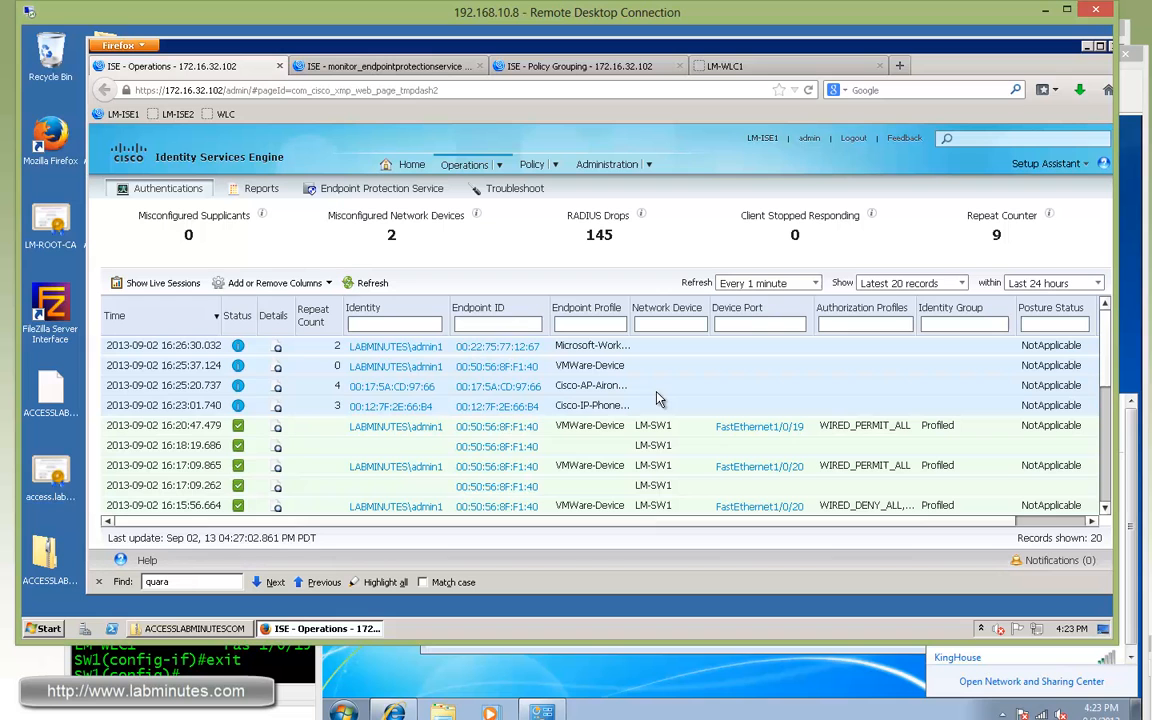
{"action": "mouse_move", "coordinate": [496, 344]}
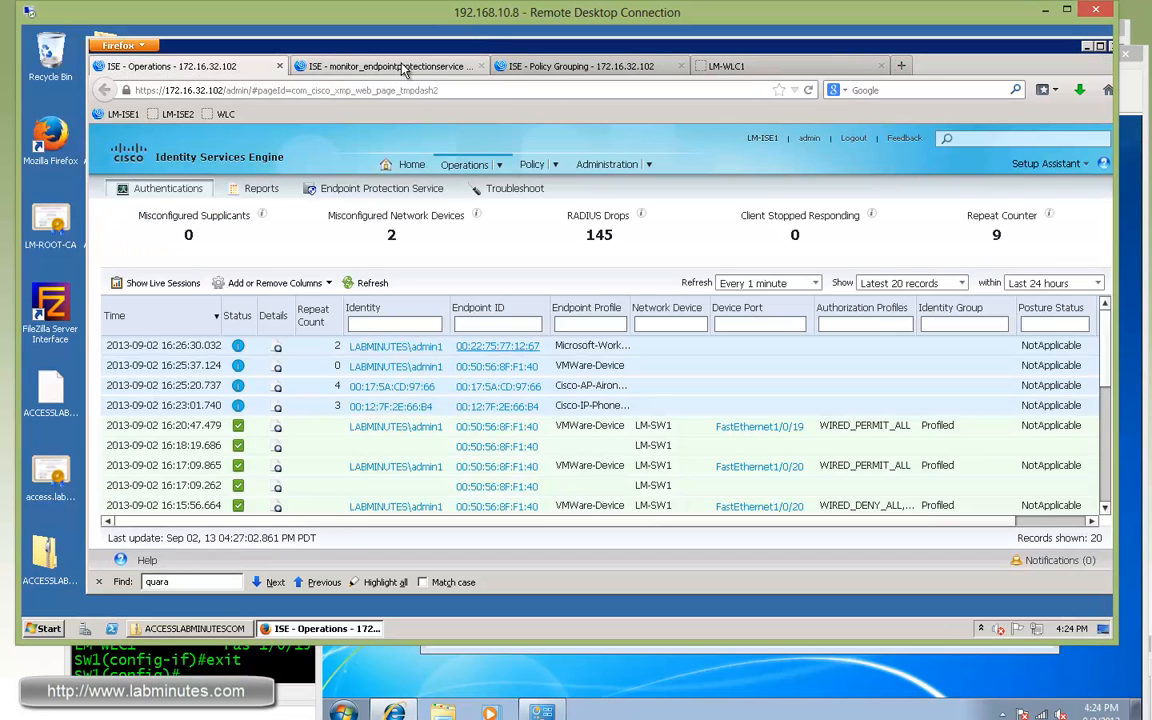
- Submit a Quarantine operation for wireless MAC 00:22:75:77:12:67, then return to Live Authentications
{"action": "left_click", "coordinate": [384, 66]}
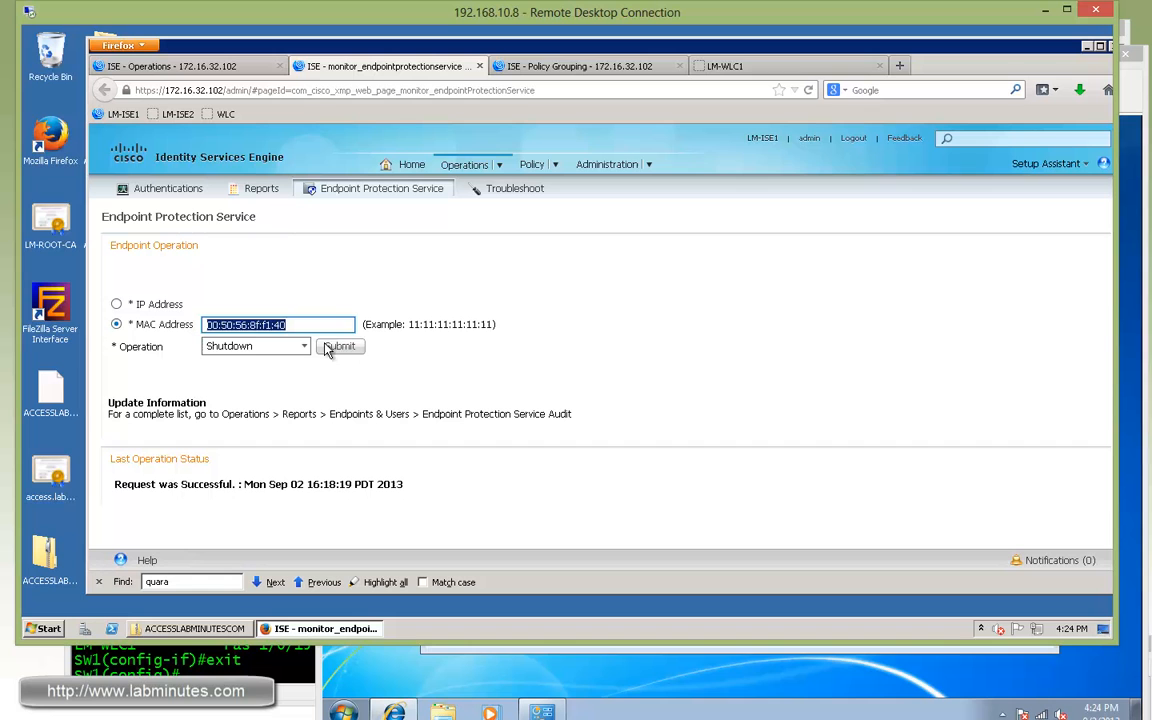
{"action": "type", "text": "00:22:75:77:12:67"}
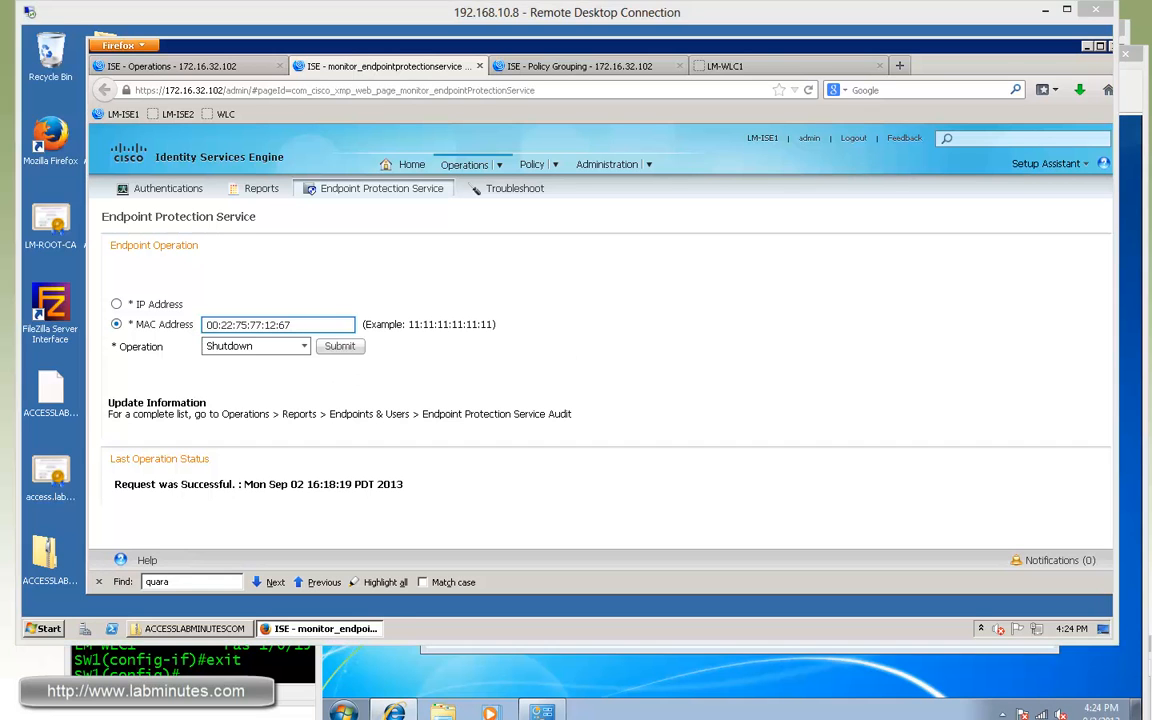
{"action": "left_click", "coordinate": [256, 344]}
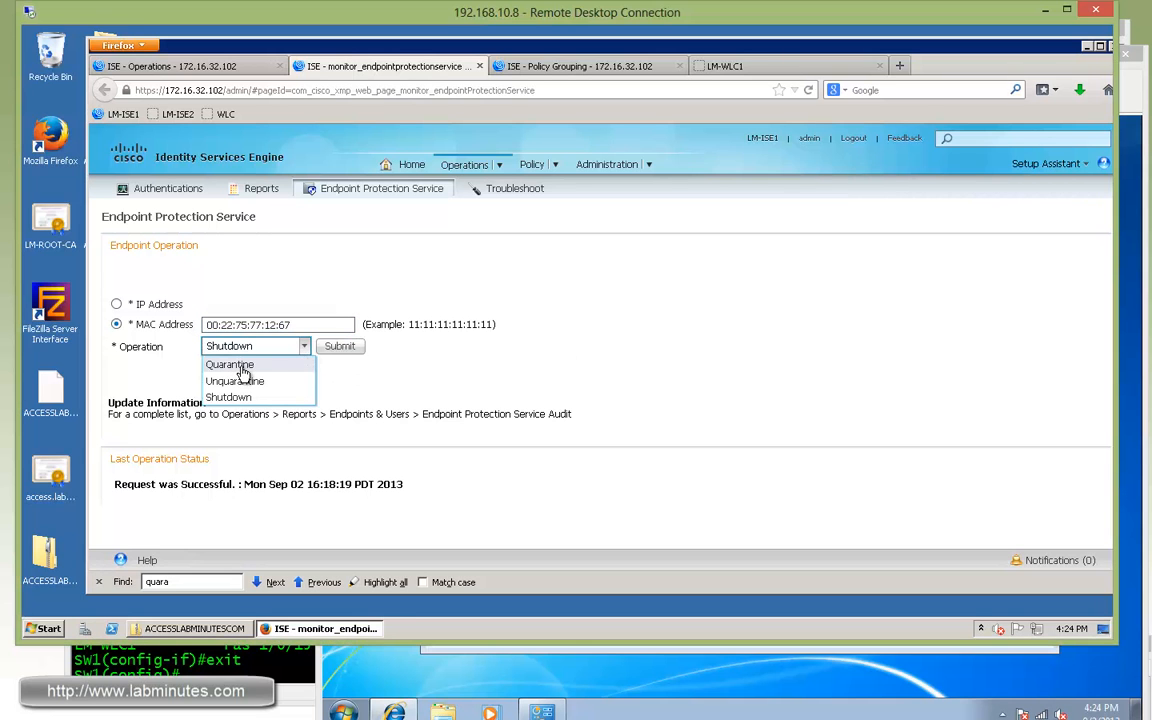
{"action": "left_click", "coordinate": [228, 364]}
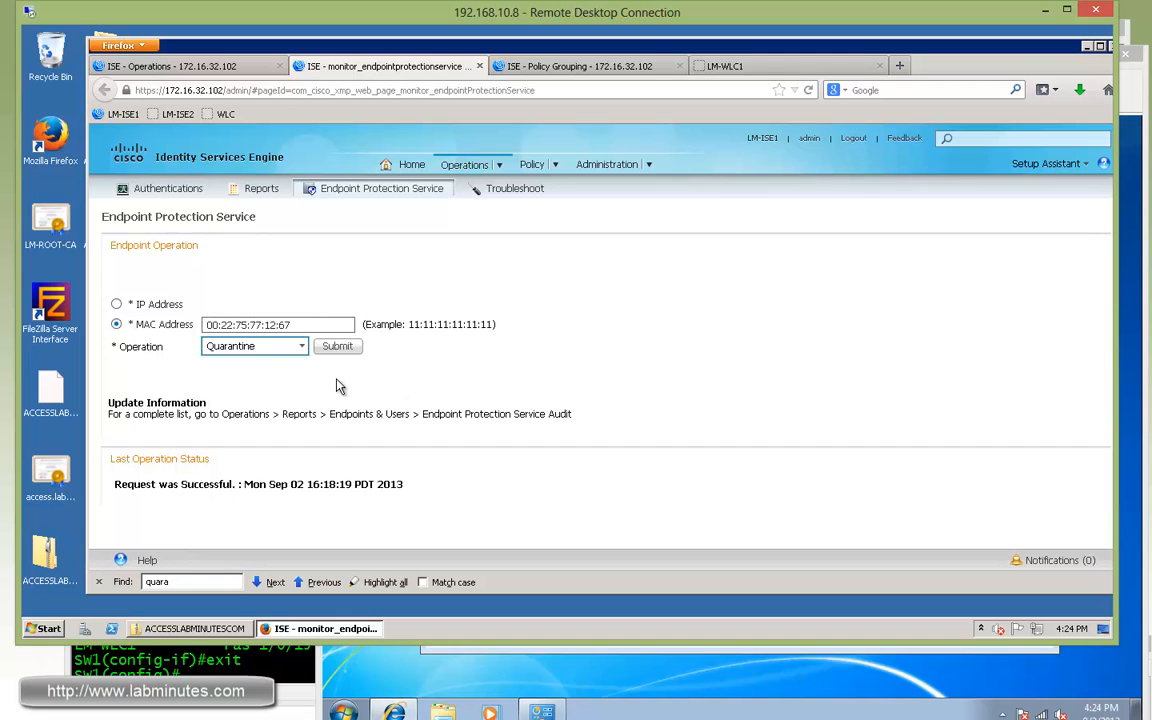
{"action": "left_click", "coordinate": [338, 346]}
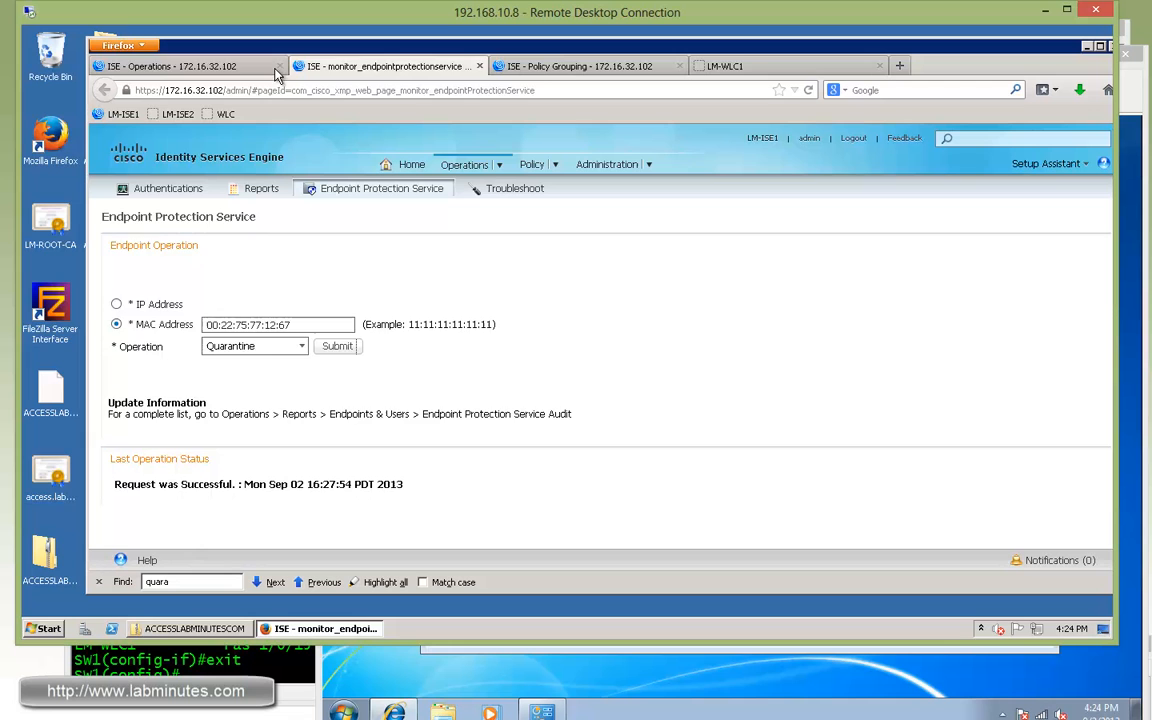
{"action": "left_click", "coordinate": [176, 64]}
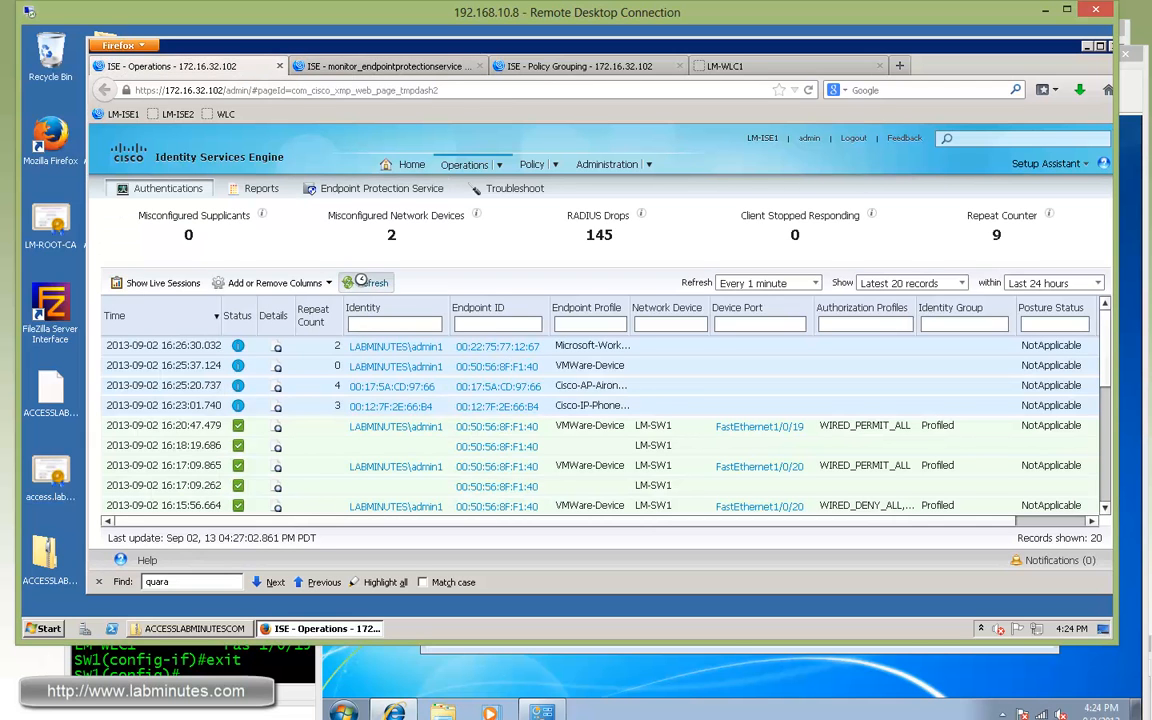
- Refresh the live log and inspect the LM-WLC1 session showing the WLAN deny-all quarantine profiles
{"action": "left_click", "coordinate": [366, 282]}
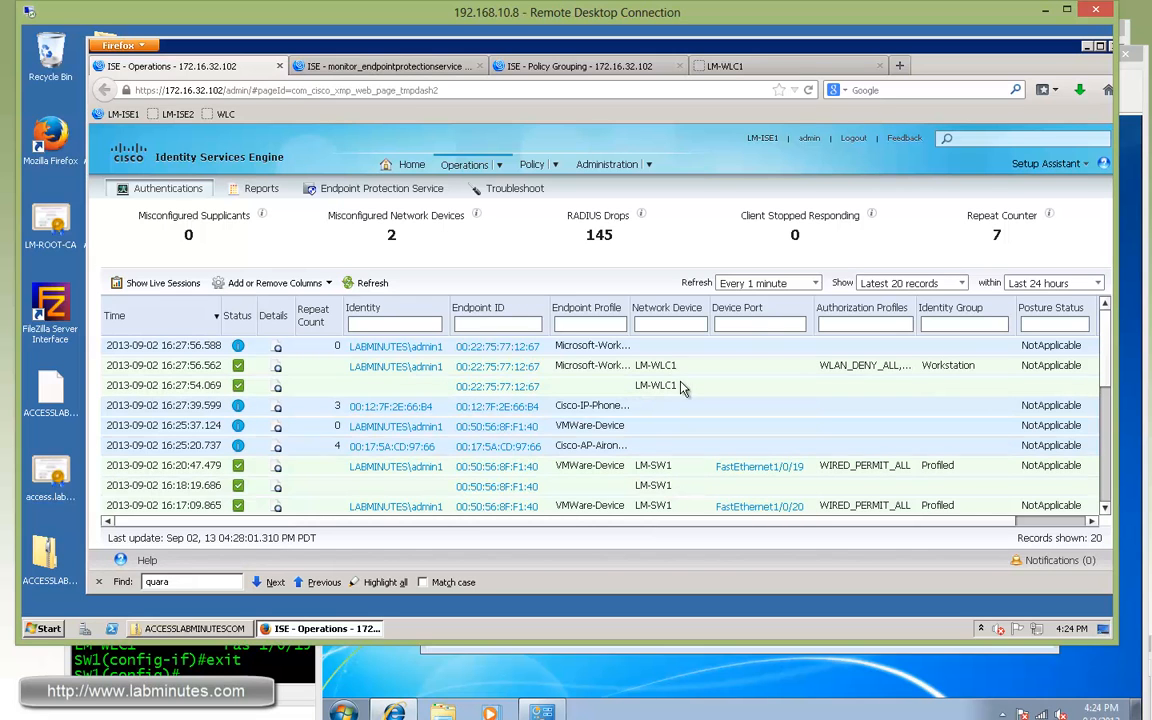
{"action": "mouse_move", "coordinate": [656, 386]}
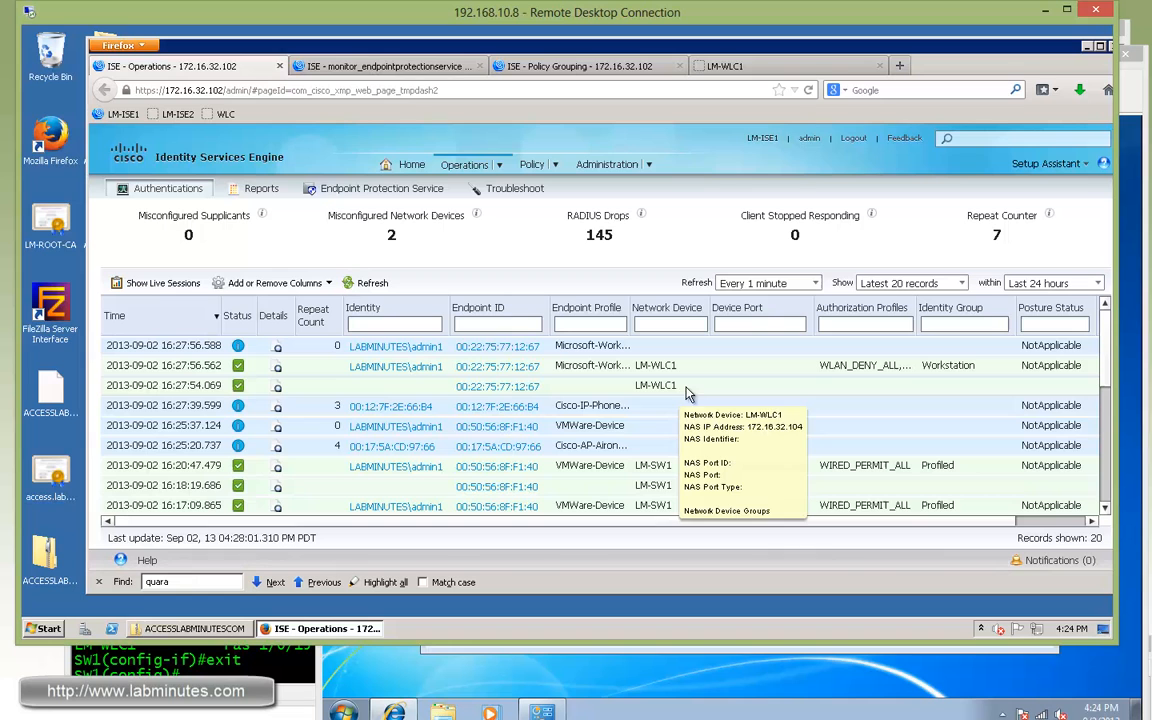
{"action": "left_click", "coordinate": [276, 384]}
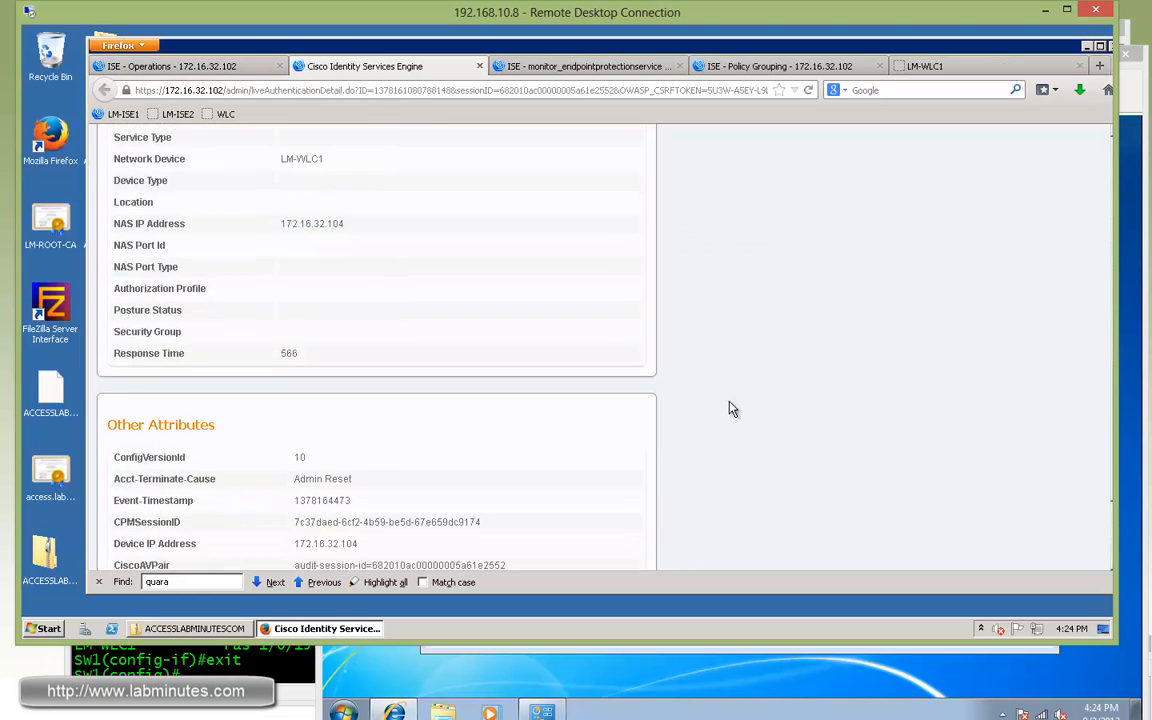
{"action": "scroll", "scroll_direction": "down", "scroll_amount": 3}
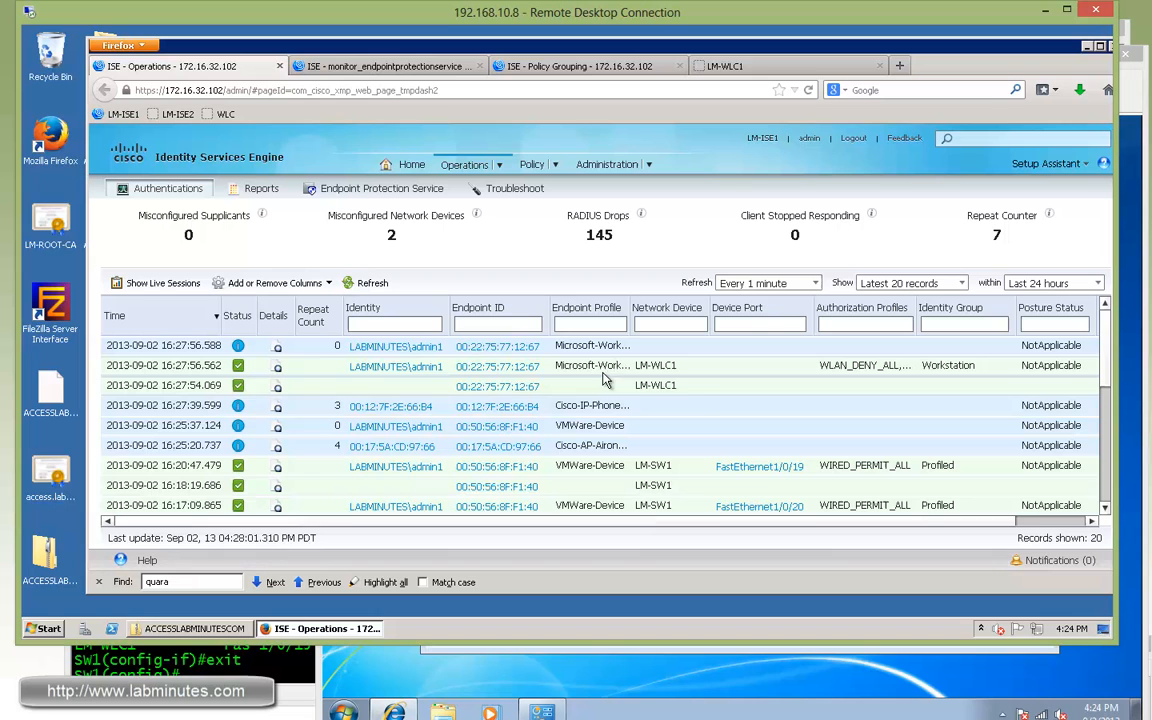
{"action": "mouse_move", "coordinate": [900, 374]}
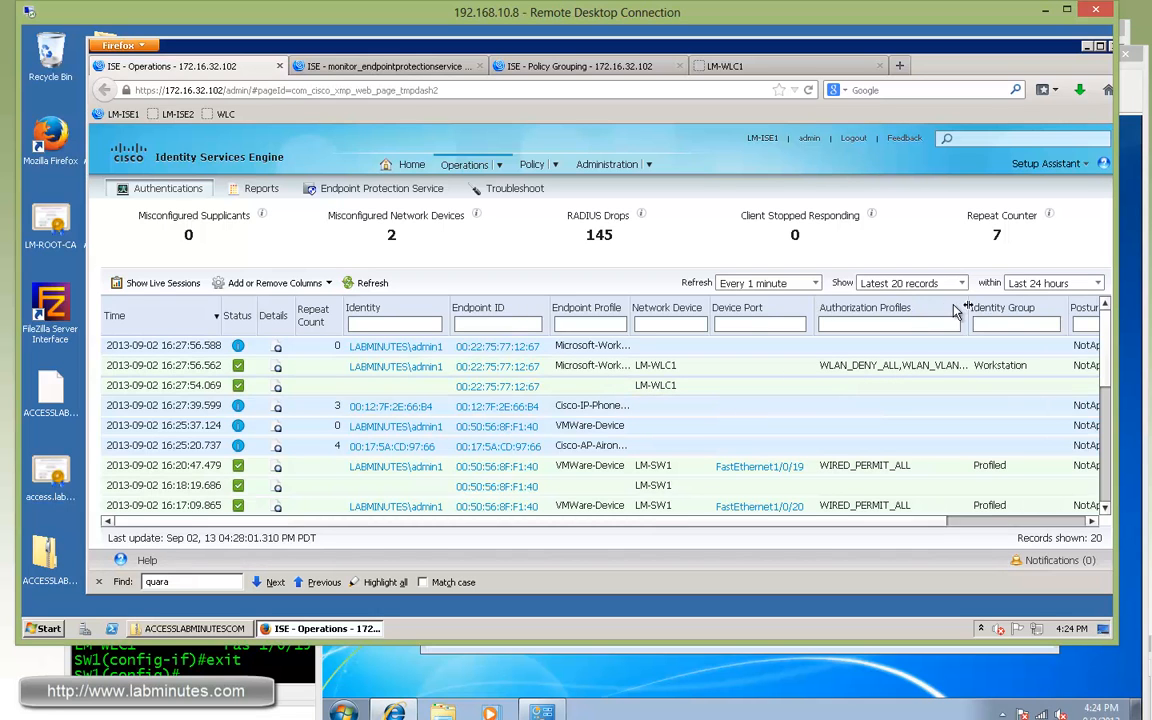
{"action": "mouse_move", "coordinate": [924, 376]}
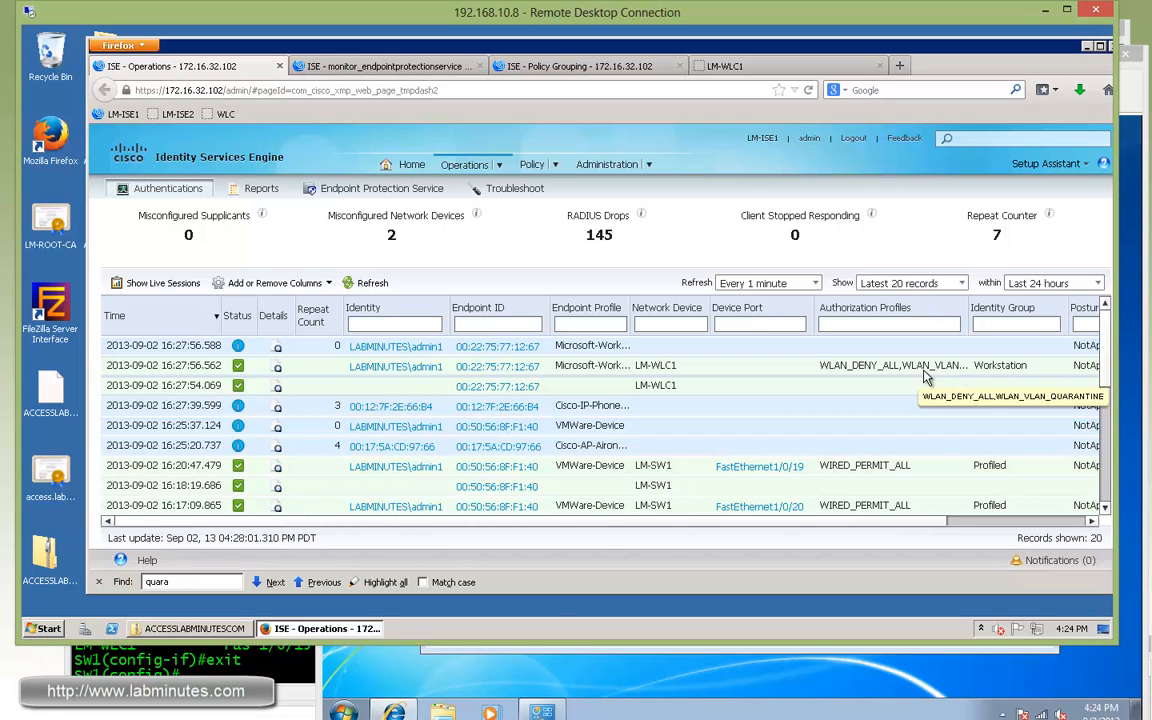
{"action": "mouse_move", "coordinate": [910, 376]}
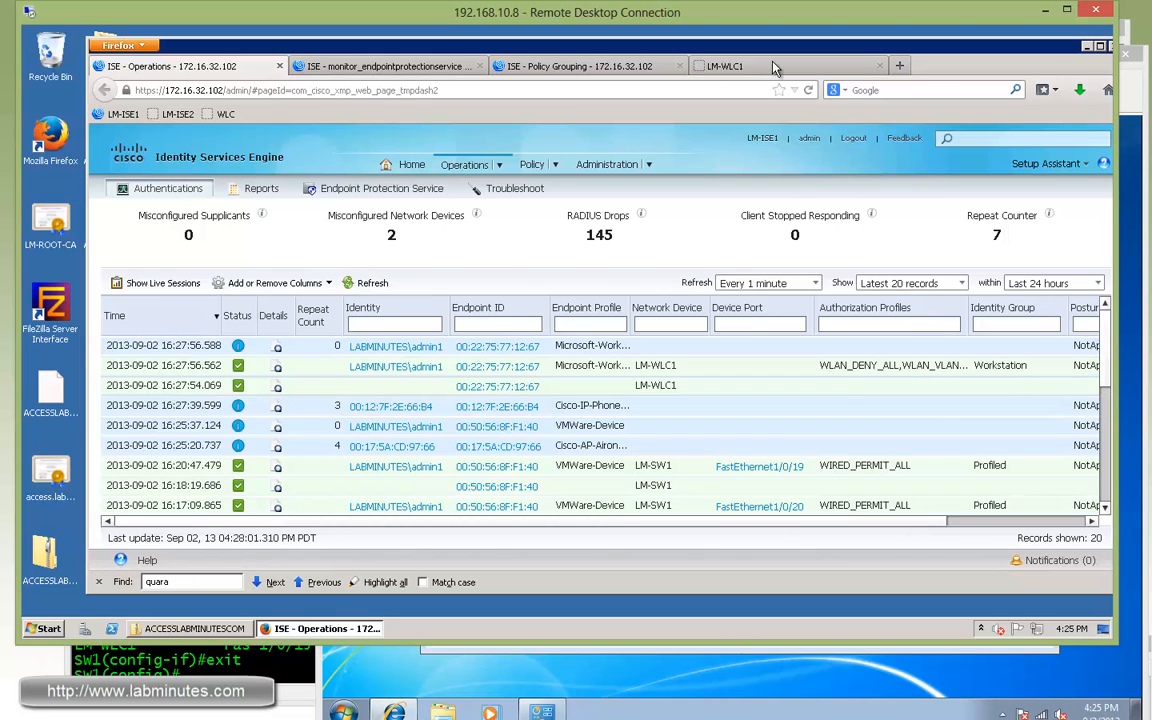
- View WLC client detail for 00:22:75:77:12:67 showing interface vlan63 and the LM-DENY-ALL ACL
{"action": "left_click", "coordinate": [730, 66]}
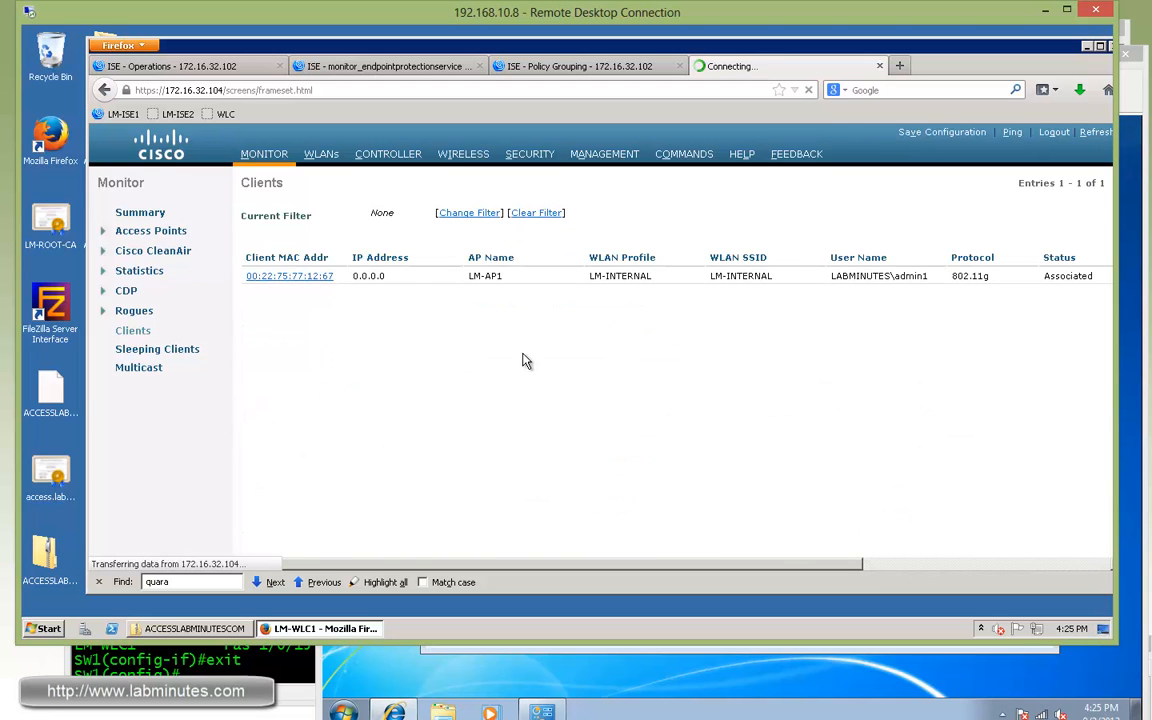
{"action": "left_click", "coordinate": [288, 276]}
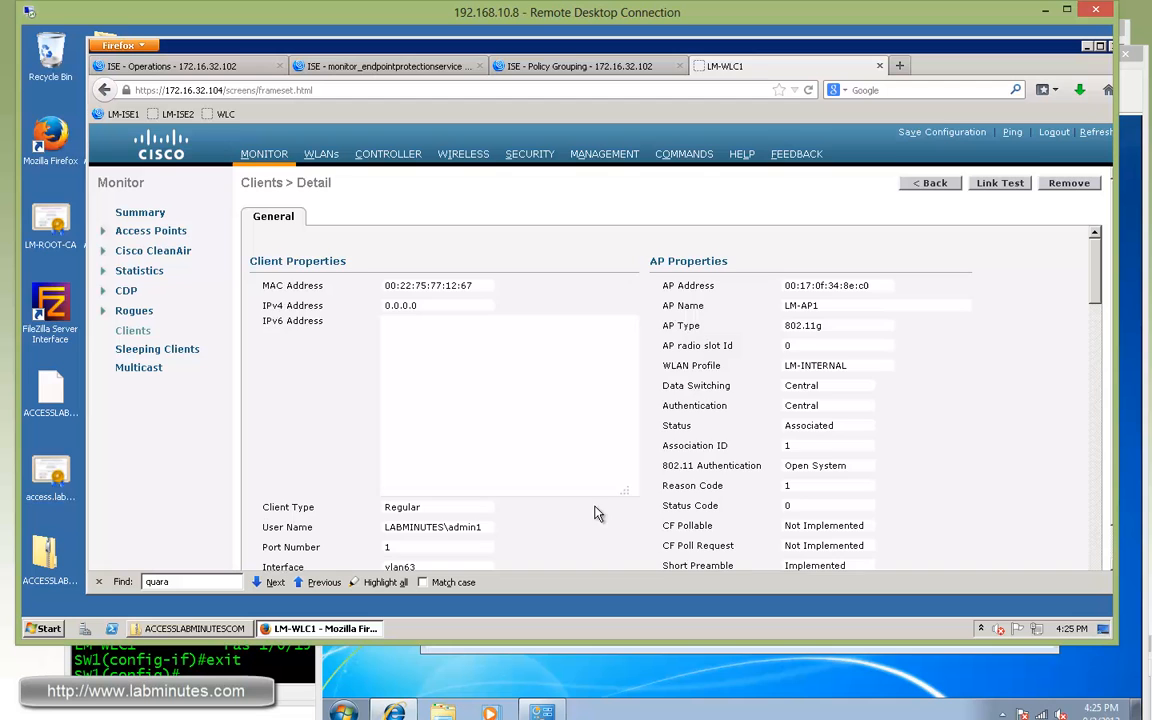
{"action": "scroll", "scroll_direction": "down", "scroll_amount": 3}
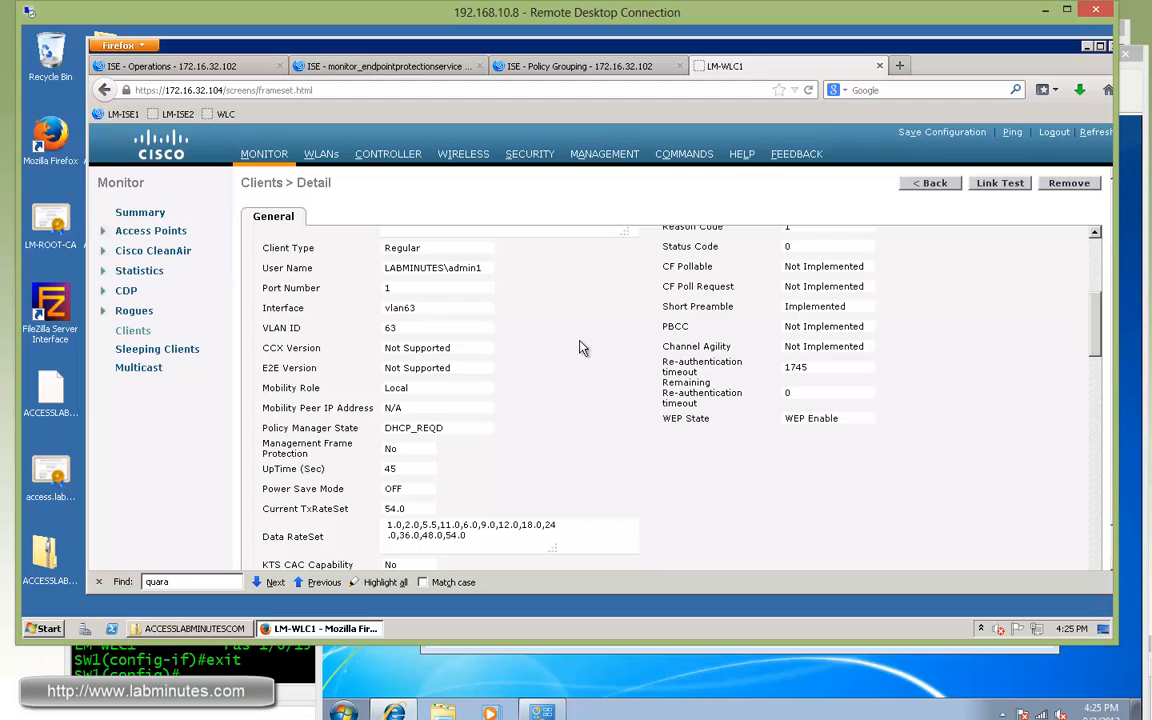
{"action": "double_click", "coordinate": [400, 308]}
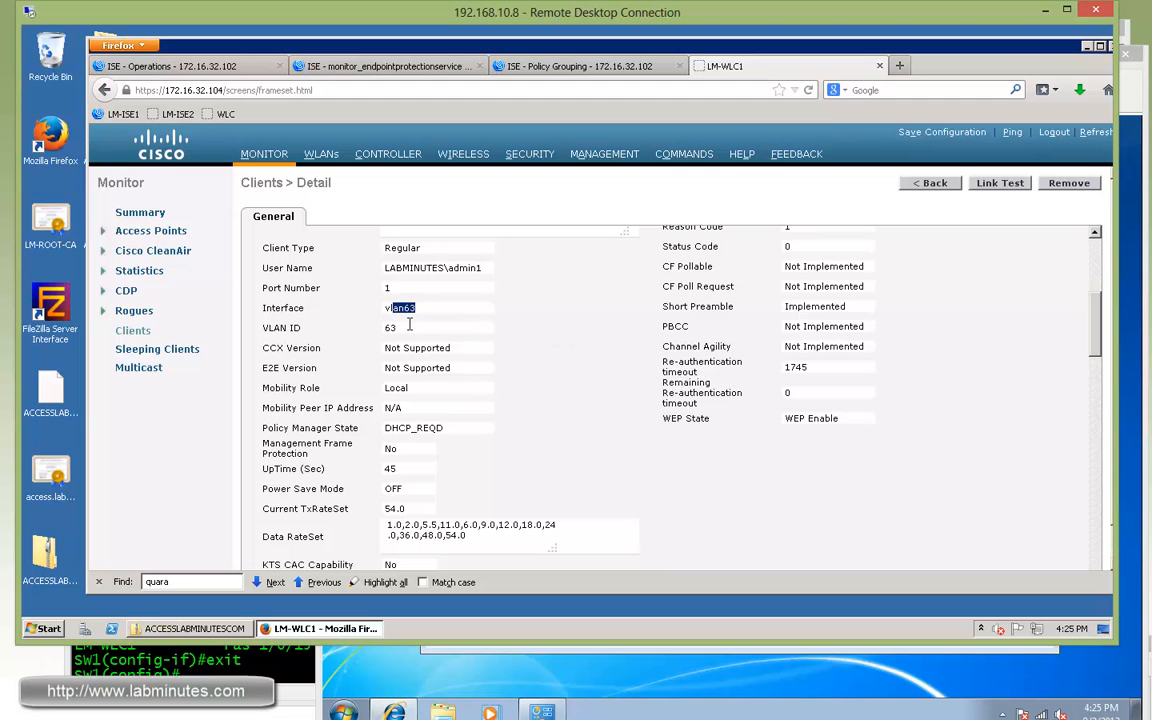
{"action": "scroll", "scroll_direction": "down", "scroll_amount": 3}
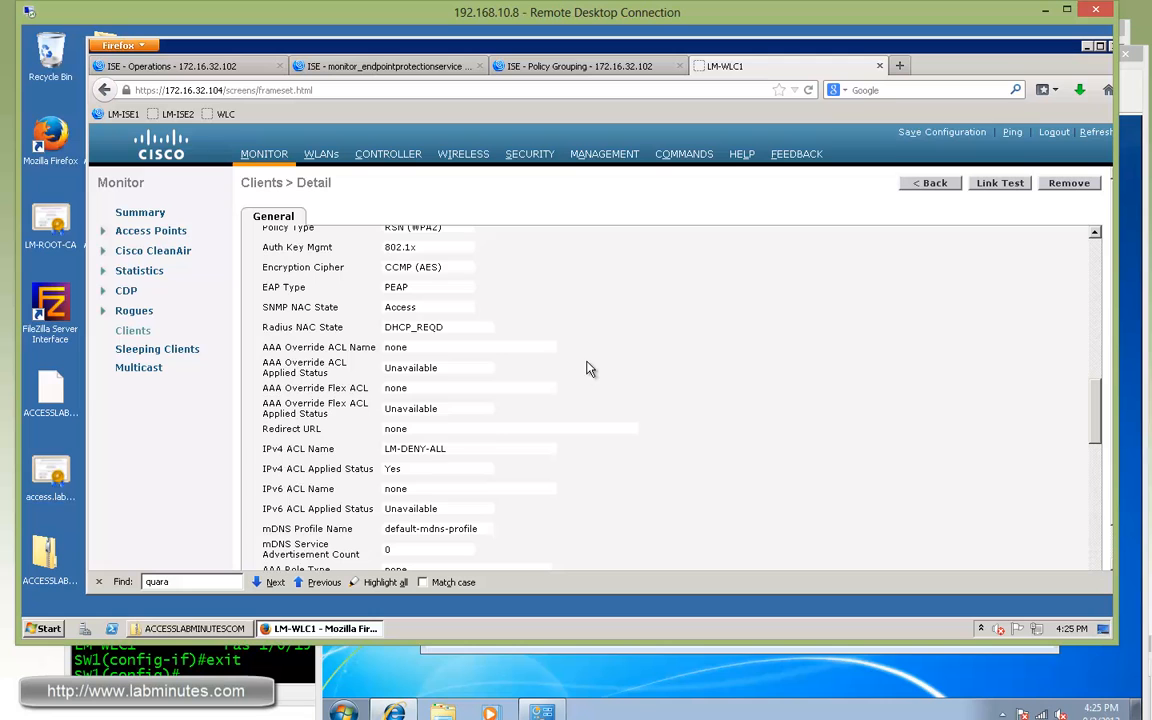
{"action": "double_click", "coordinate": [300, 448]}
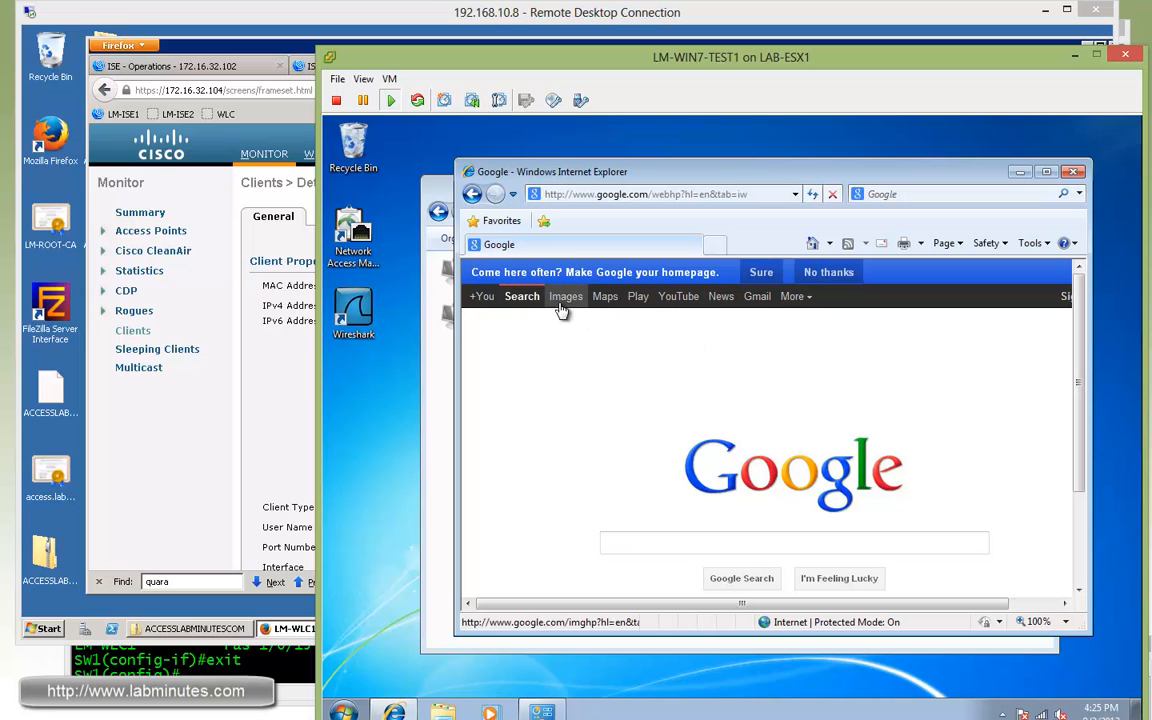
- Disconnect the VM from LM-INTERNAL wireless and refresh the ISE live authentications log
{"action": "left_click", "coordinate": [566, 296]}
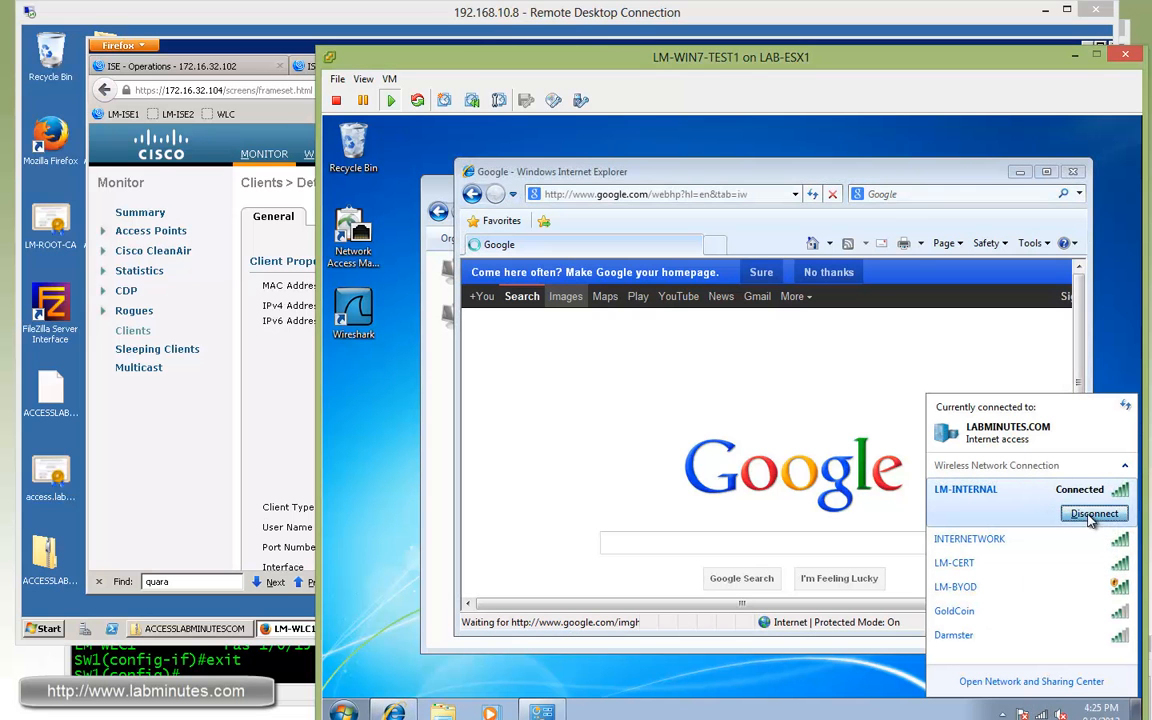
{"action": "left_click", "coordinate": [1092, 512]}
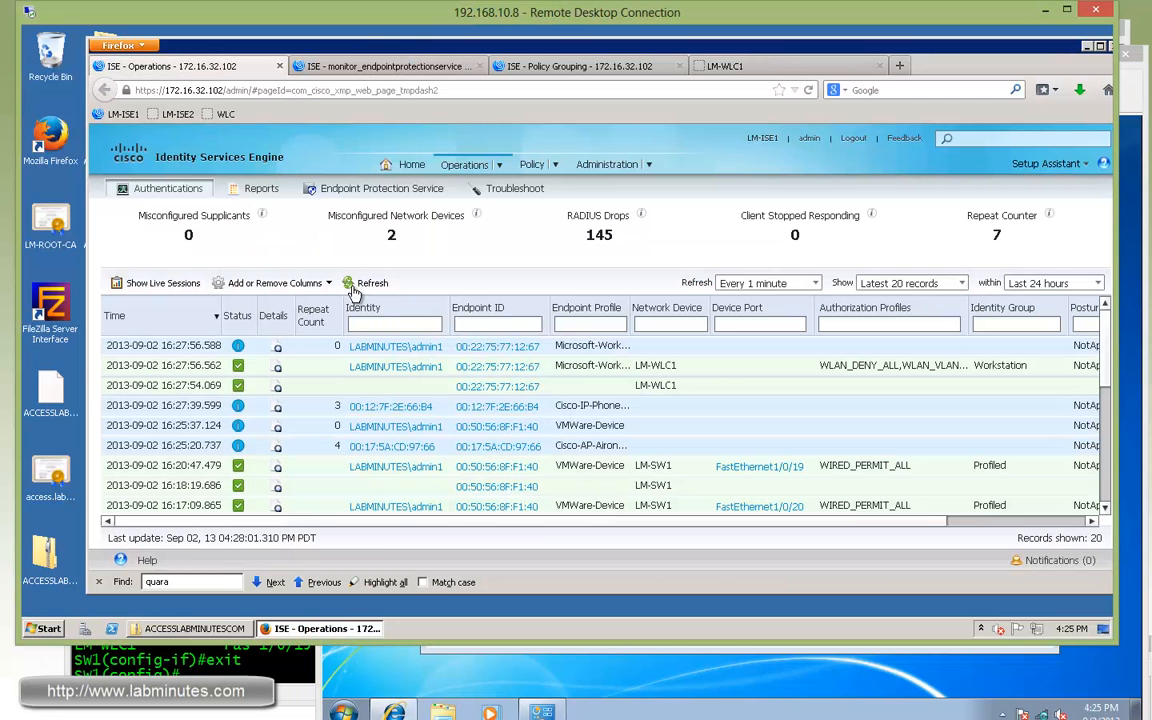
{"action": "left_click", "coordinate": [364, 284]}
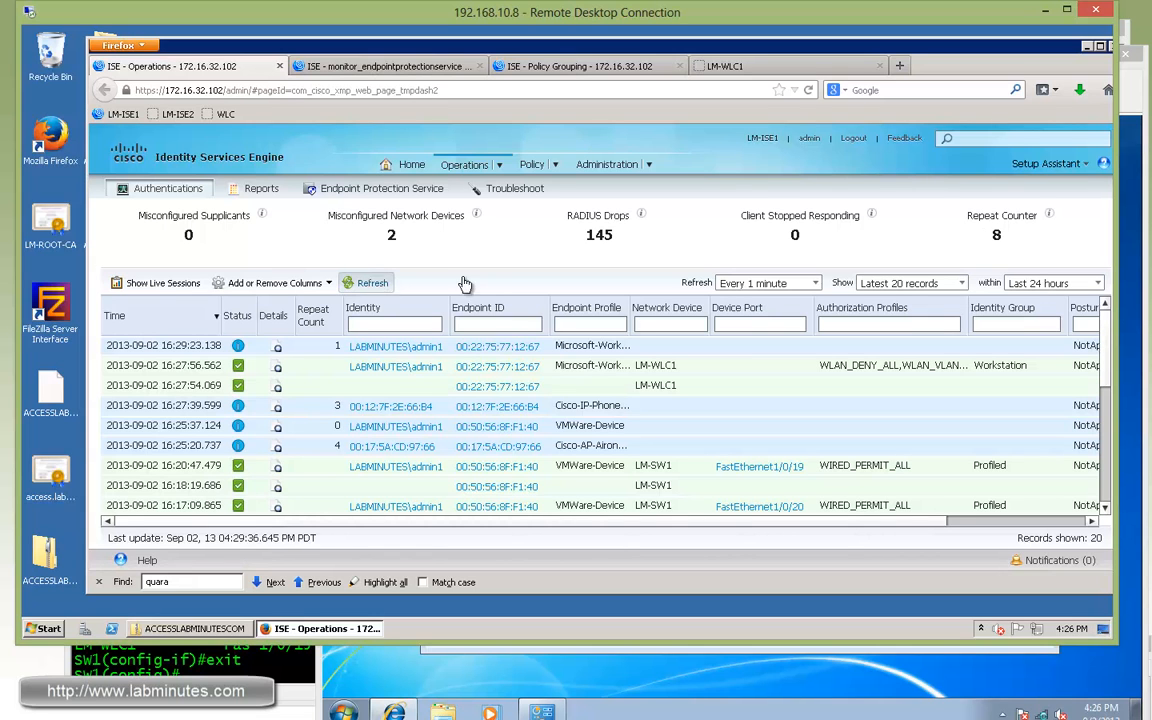
{"action": "mouse_move", "coordinate": [464, 284]}
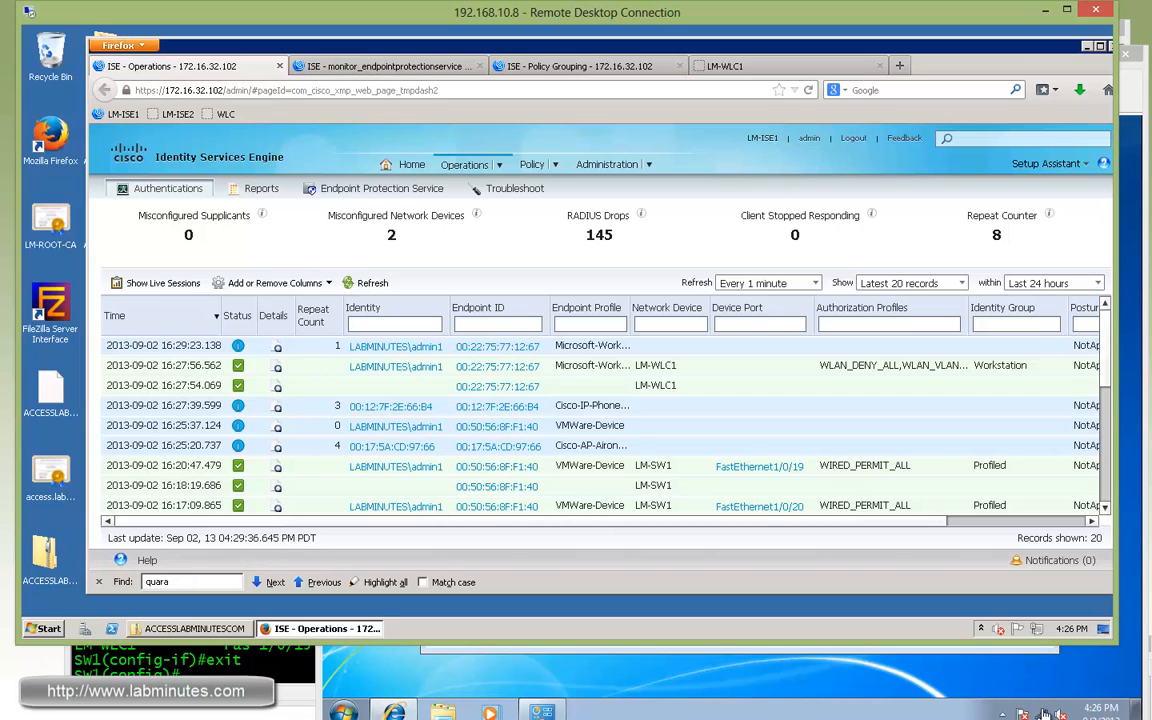
{"action": "mouse_move", "coordinate": [976, 708]}
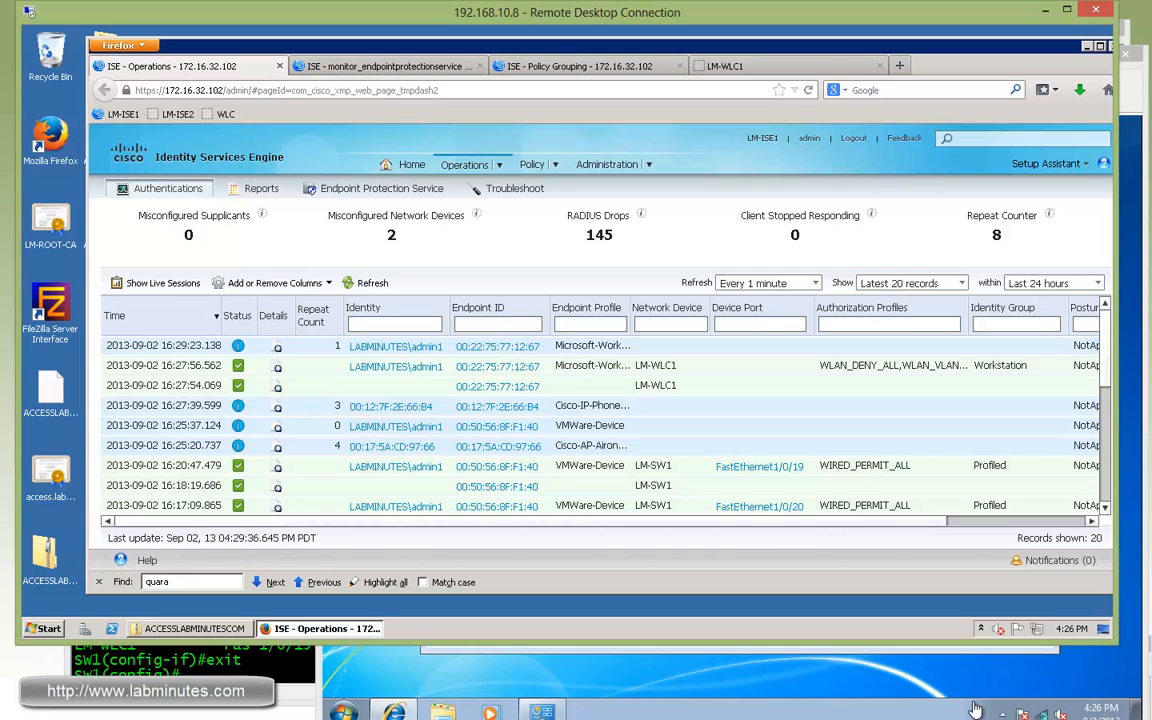
{"action": "mouse_move", "coordinate": [950, 708]}
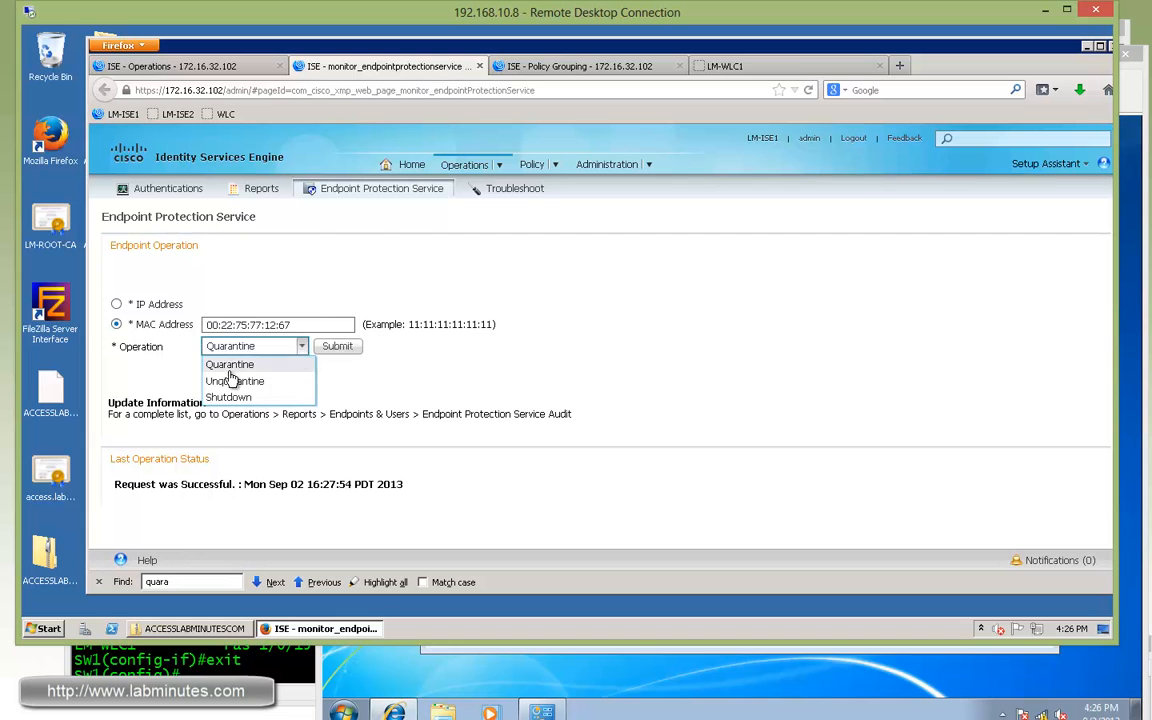
- Submit an Unquarantine operation for wireless endpoint 00:22:75:77:12:67 so it gets WLAN_PERMIT_ALL
{"action": "left_click", "coordinate": [234, 380]}
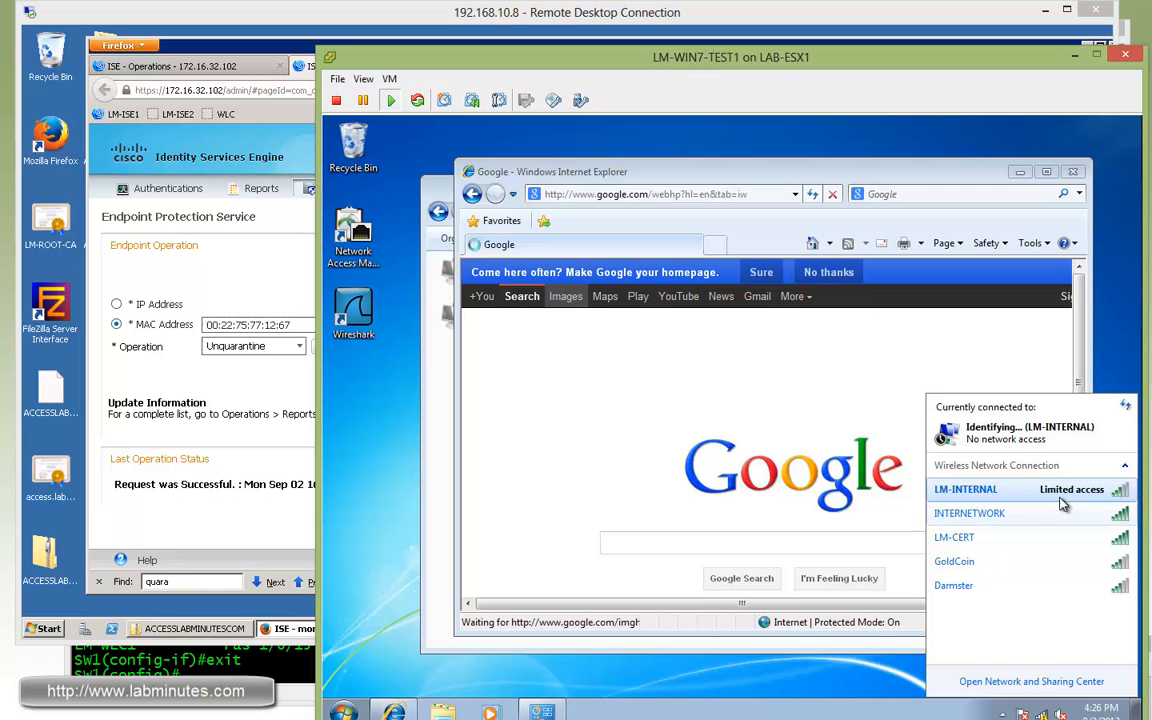
{"action": "left_click", "coordinate": [964, 488]}
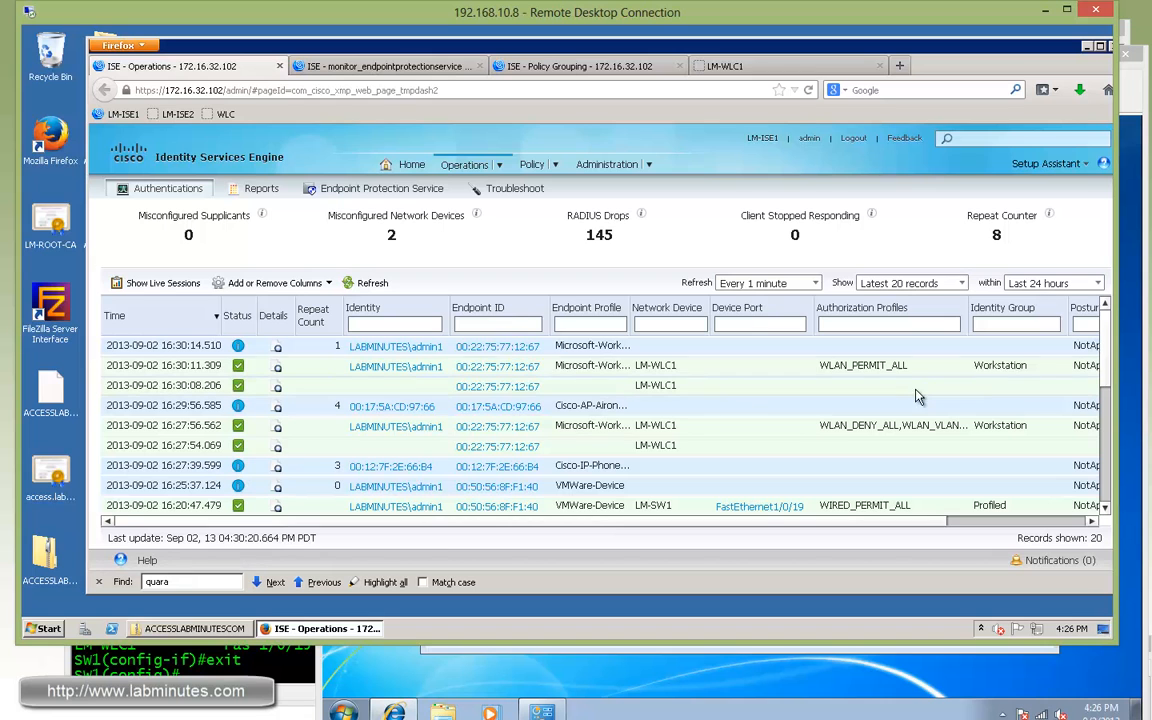
{"action": "mouse_move", "coordinate": [910, 376]}
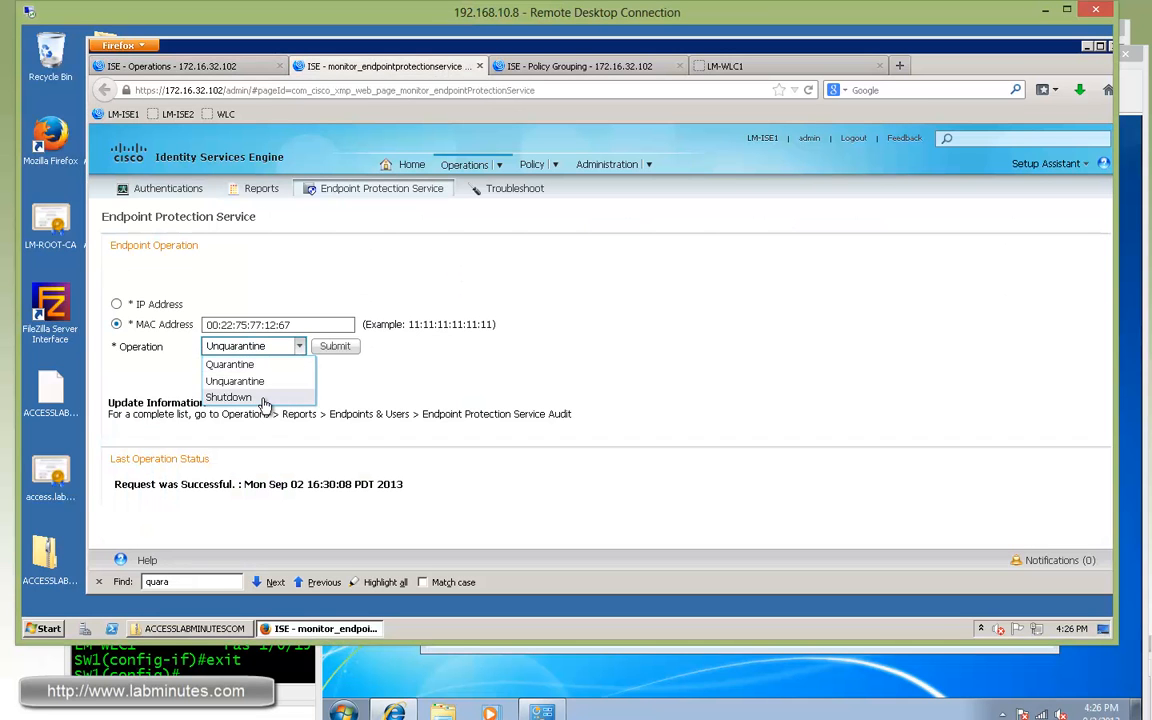
- Submit a Shutdown request for wireless endpoint 00:22:75:77:12:67 and acknowledge the 'not permitted for Wireless Medium' refusal
{"action": "left_click", "coordinate": [228, 396]}
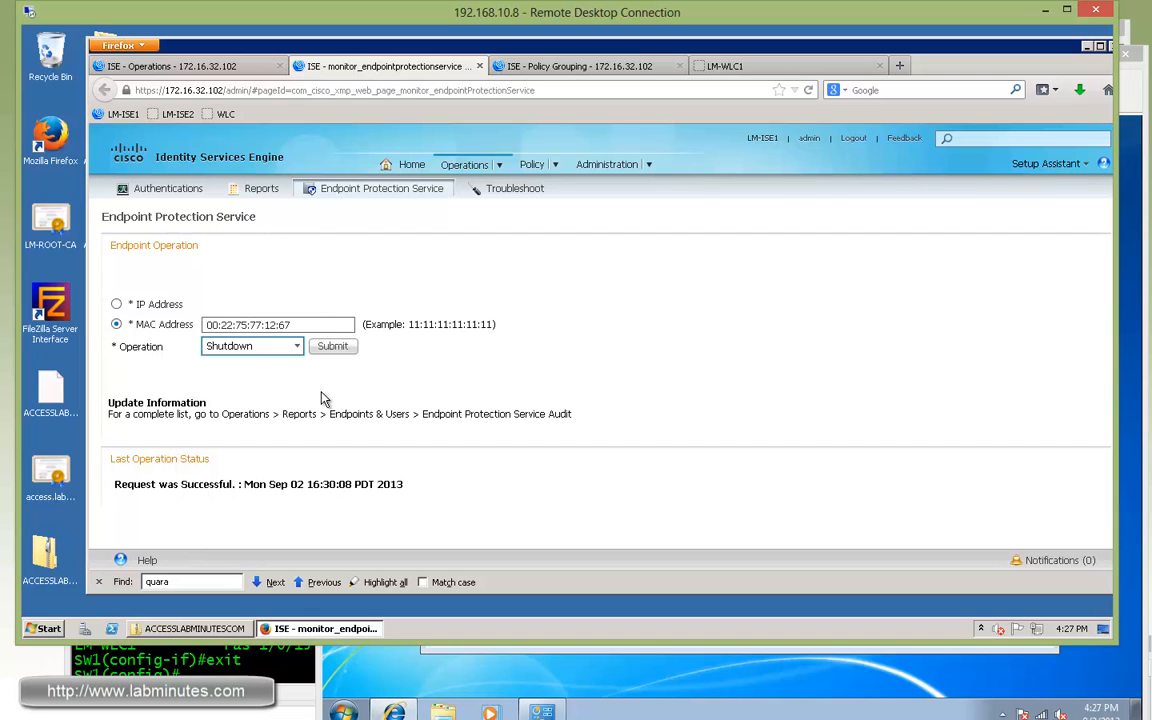
{"action": "mouse_move", "coordinate": [290, 388]}
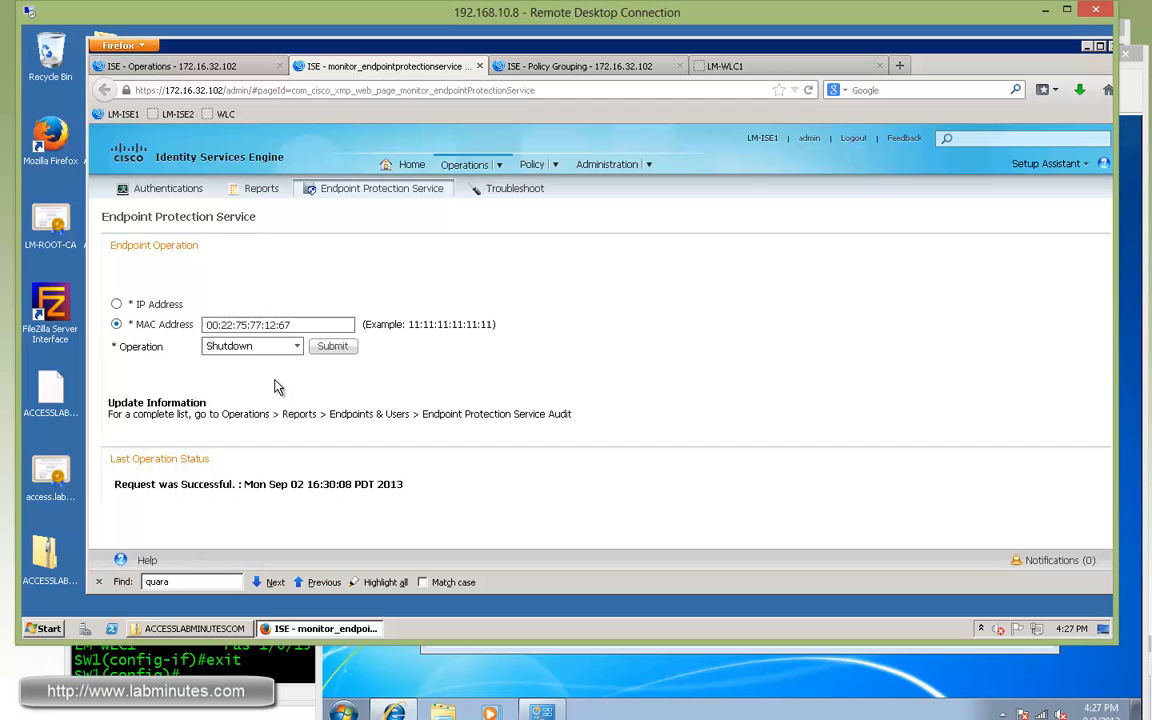
{"action": "mouse_move", "coordinate": [280, 378]}
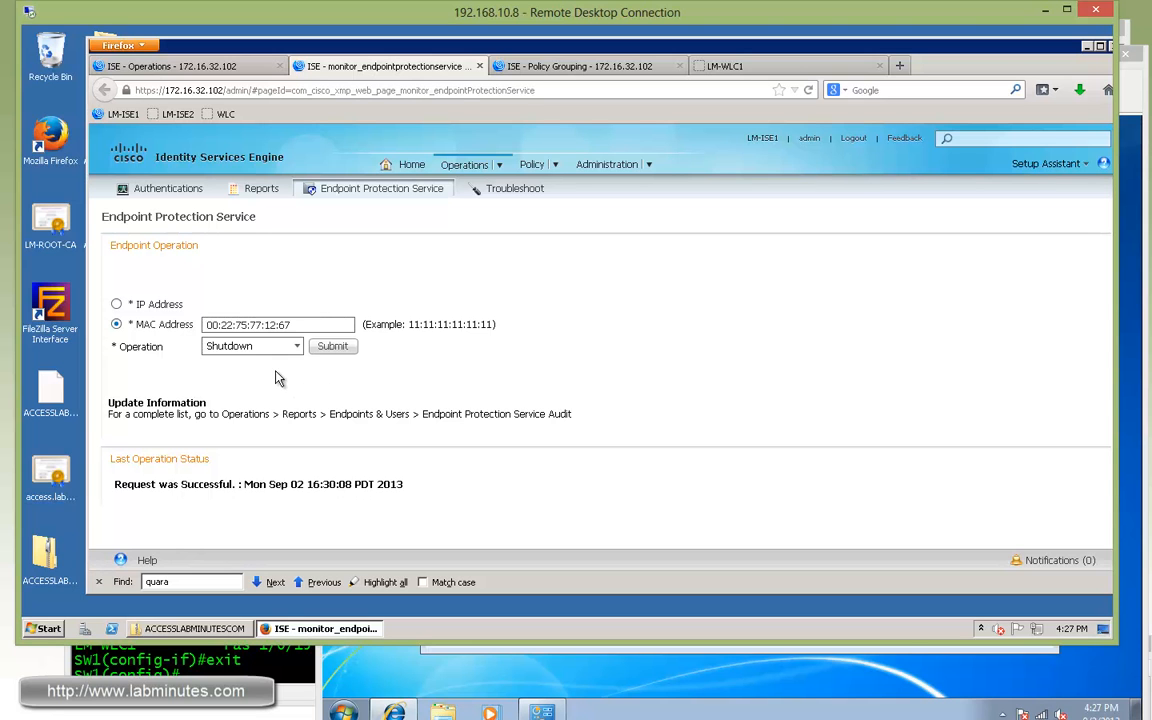
{"action": "left_click", "coordinate": [332, 344]}
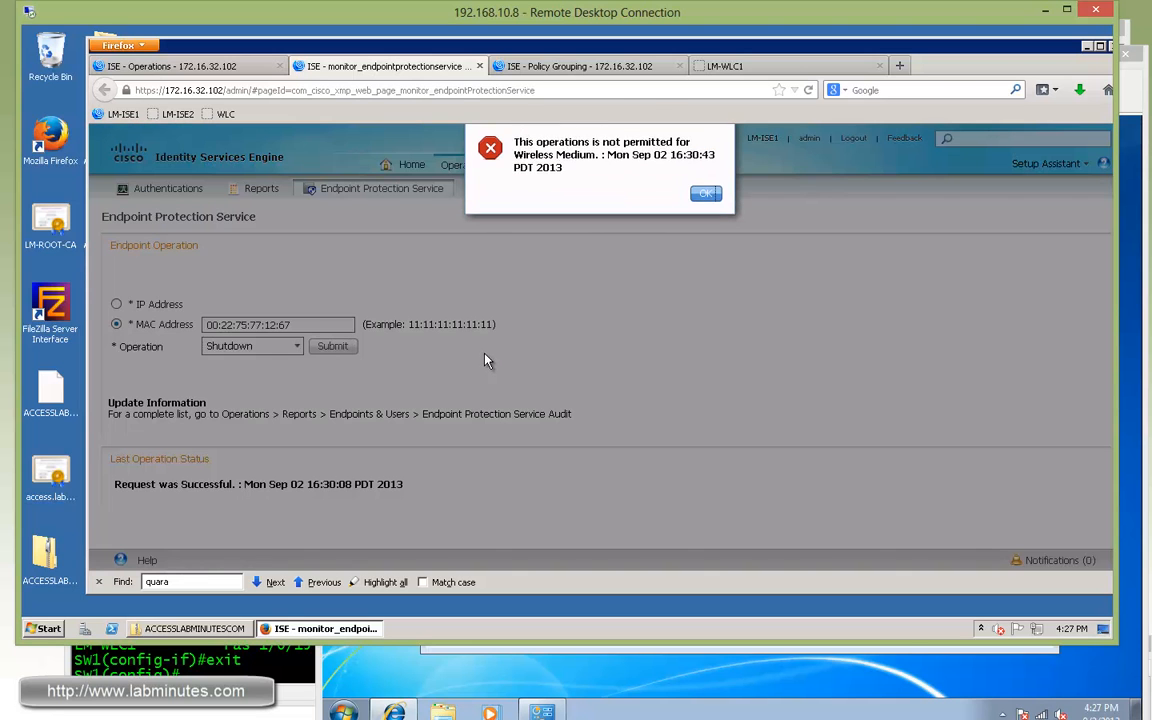
{"action": "mouse_move", "coordinate": [436, 352]}
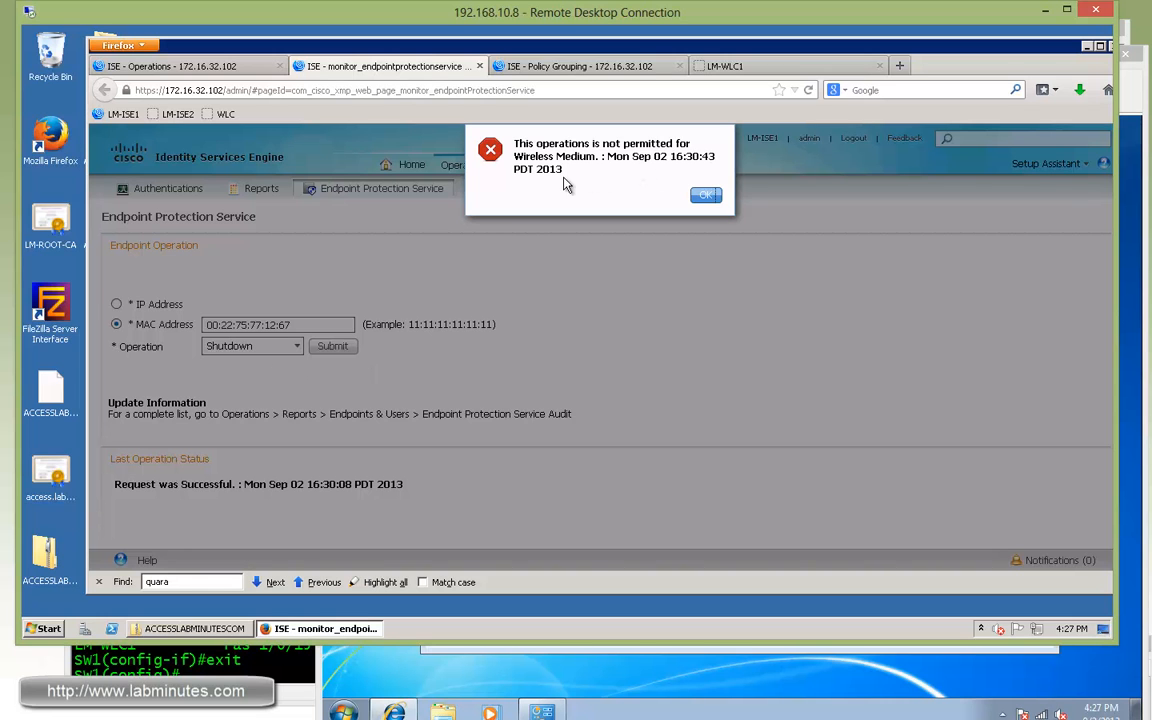
{"action": "left_click", "coordinate": [704, 194]}
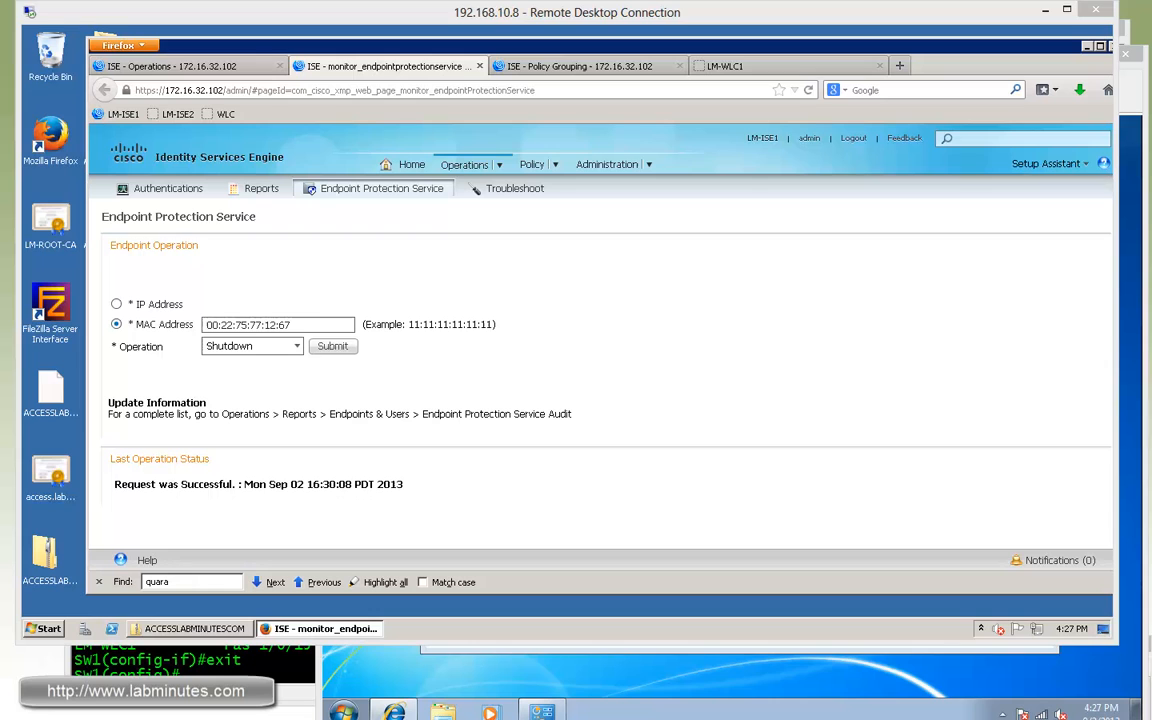